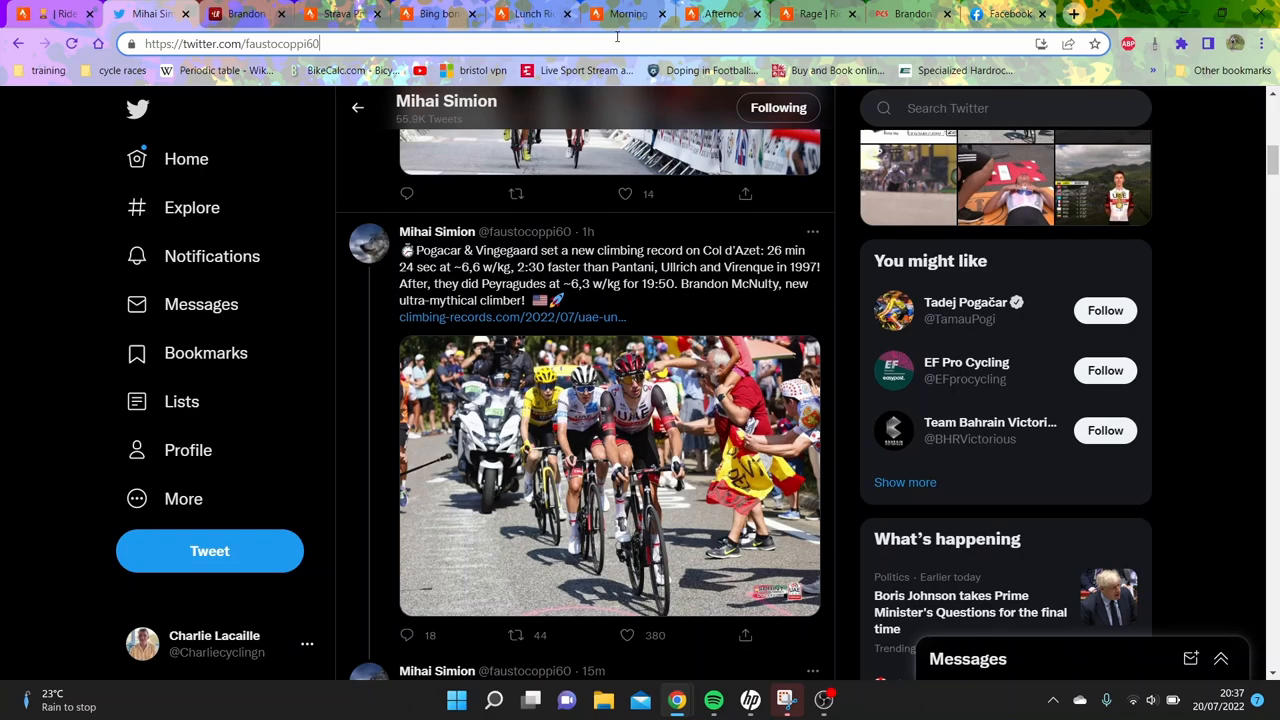
- Scroll the Lanterne Rouge article to McNulty's W/kg vs minutes chart with Col d'Azet at 6.58
click(628, 636)
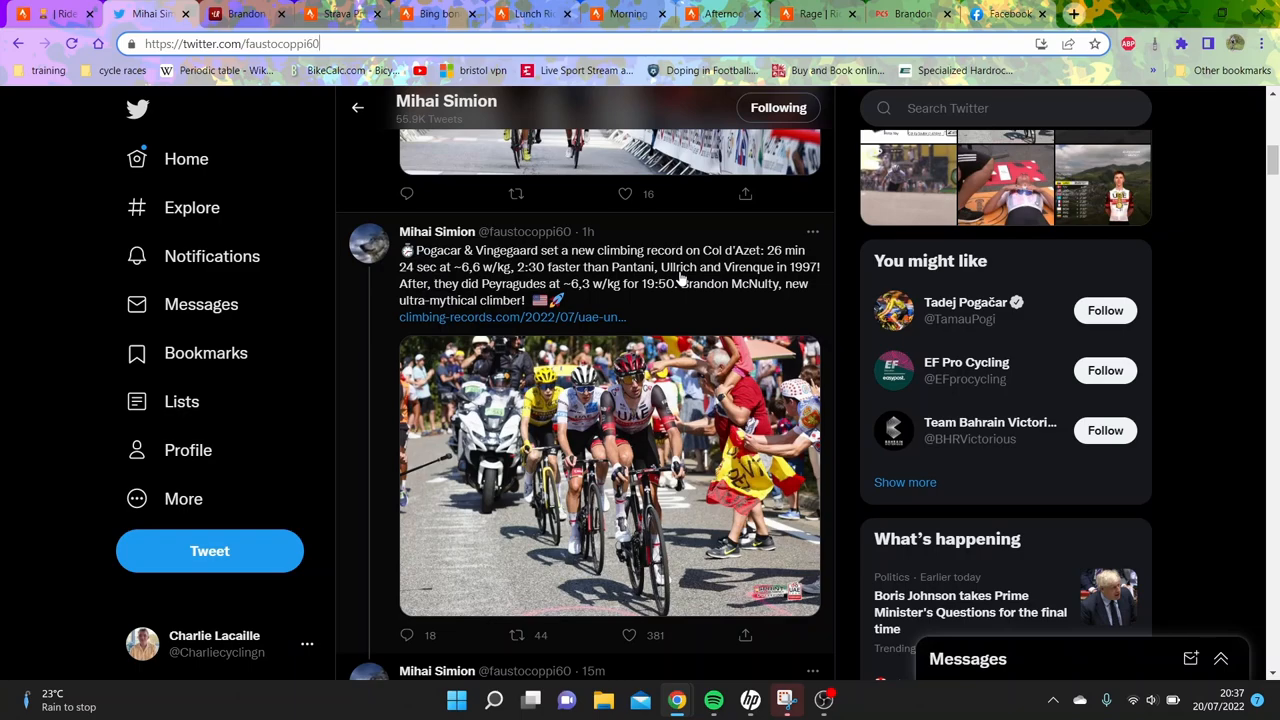
click(624, 192)
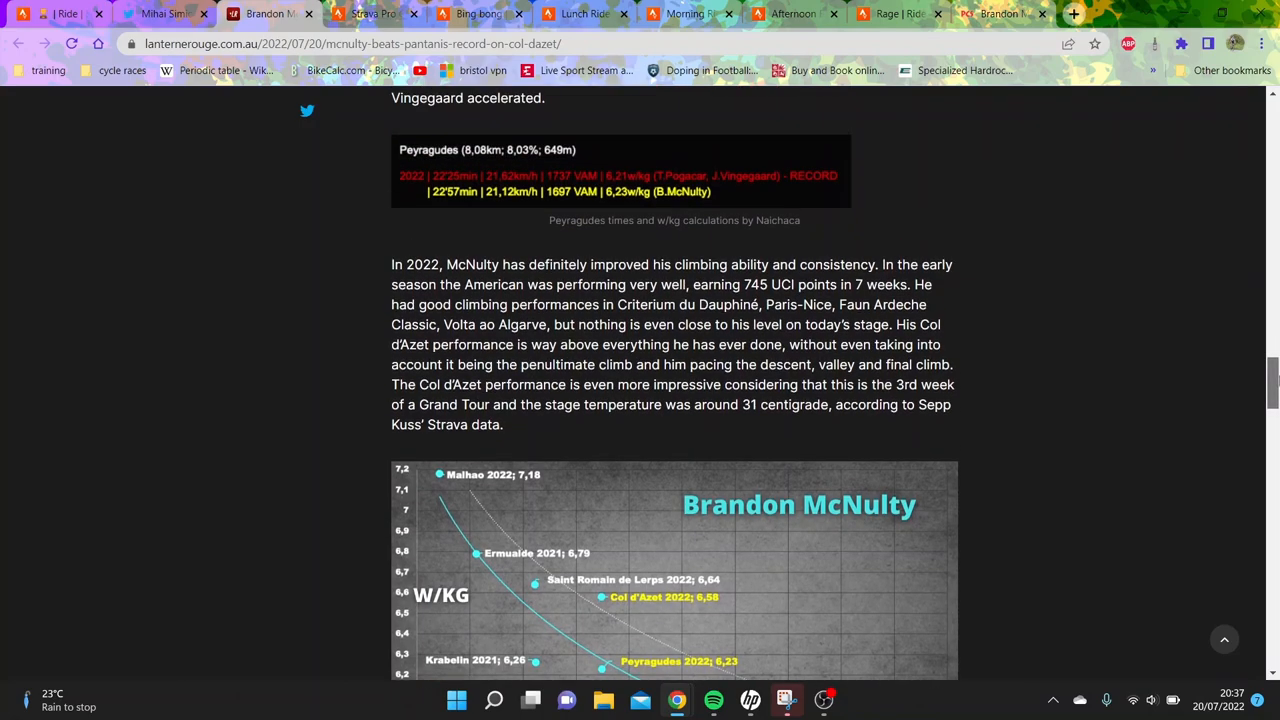
scroll(down, 3)
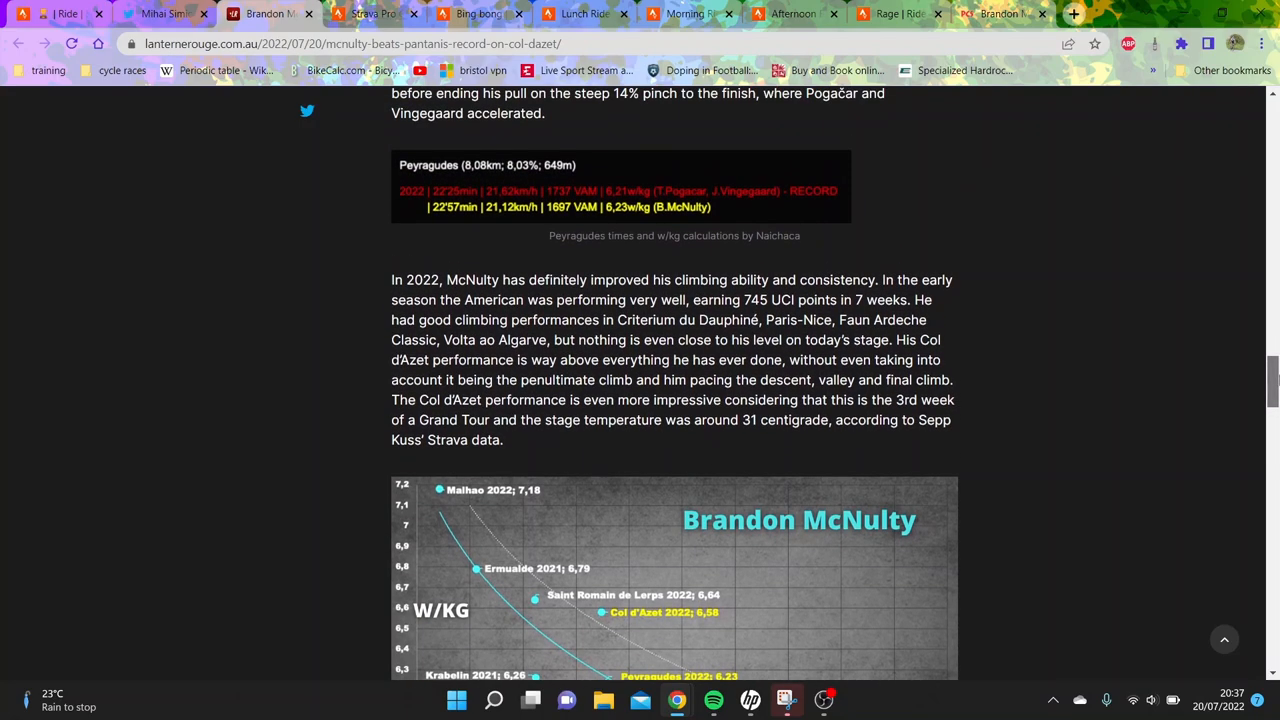
scroll(down, 3)
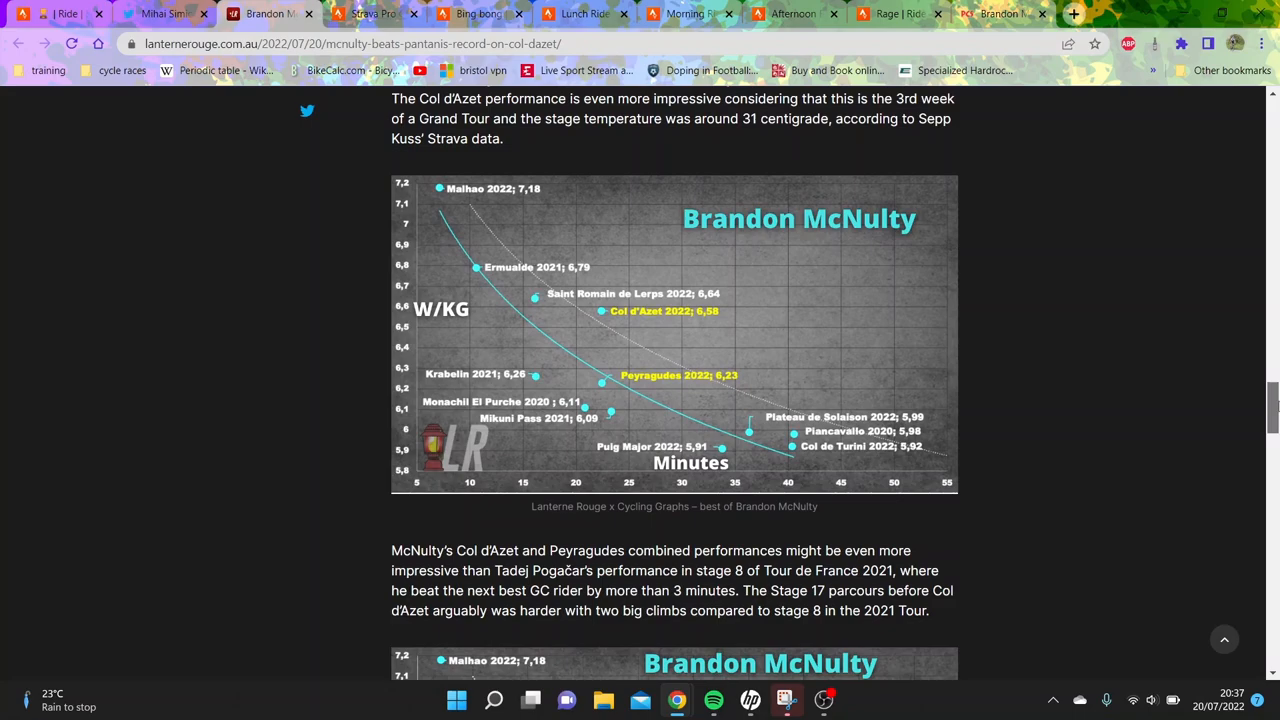
scroll(down, 3)
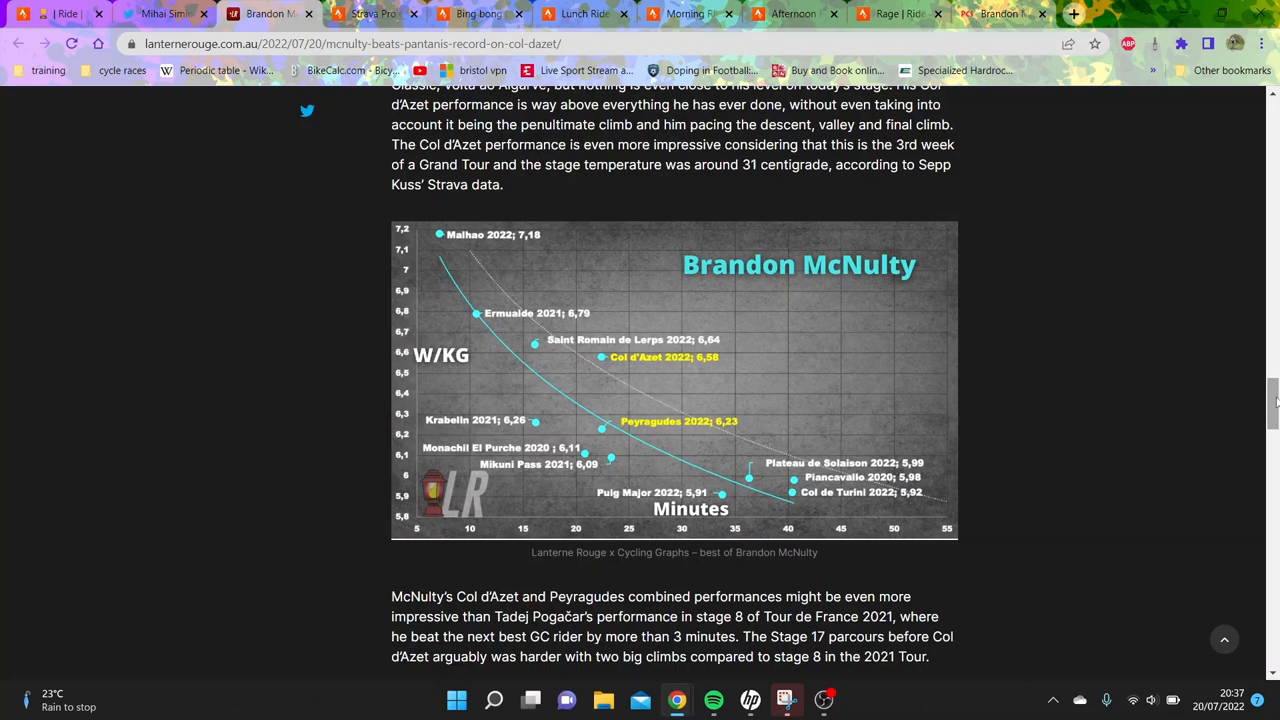
mouse_move(160, 14)
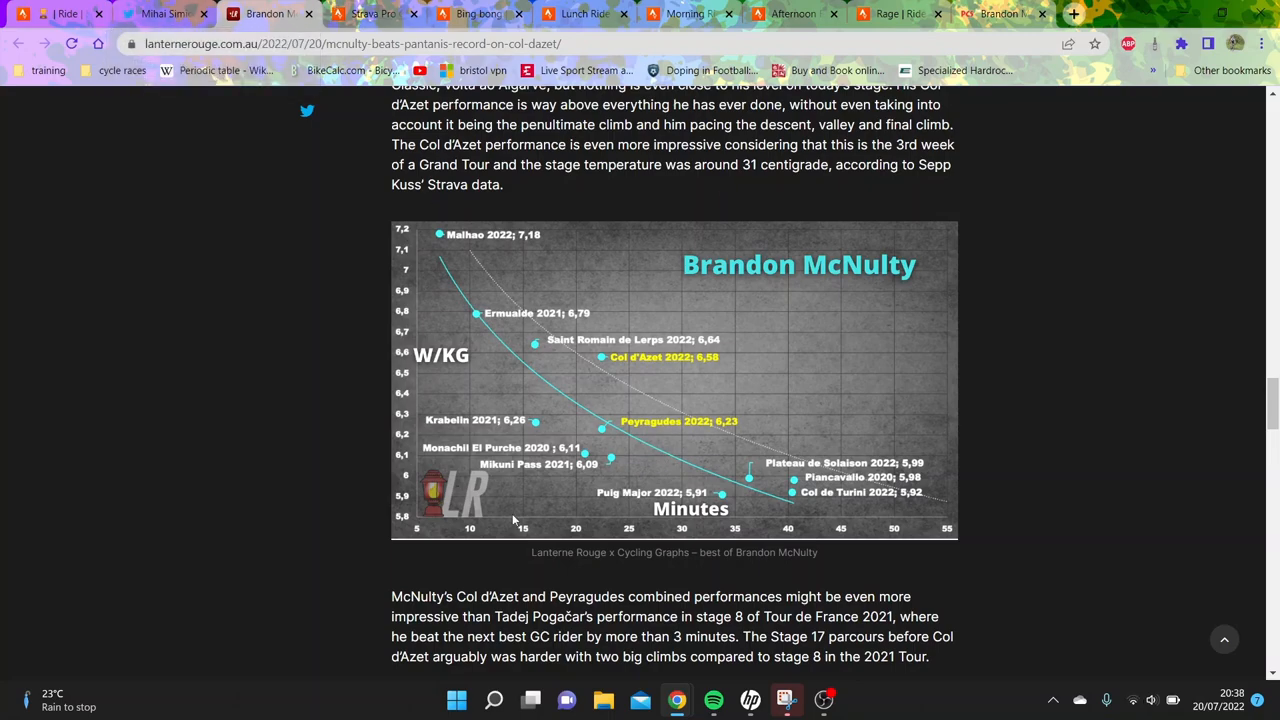
mouse_move(676, 420)
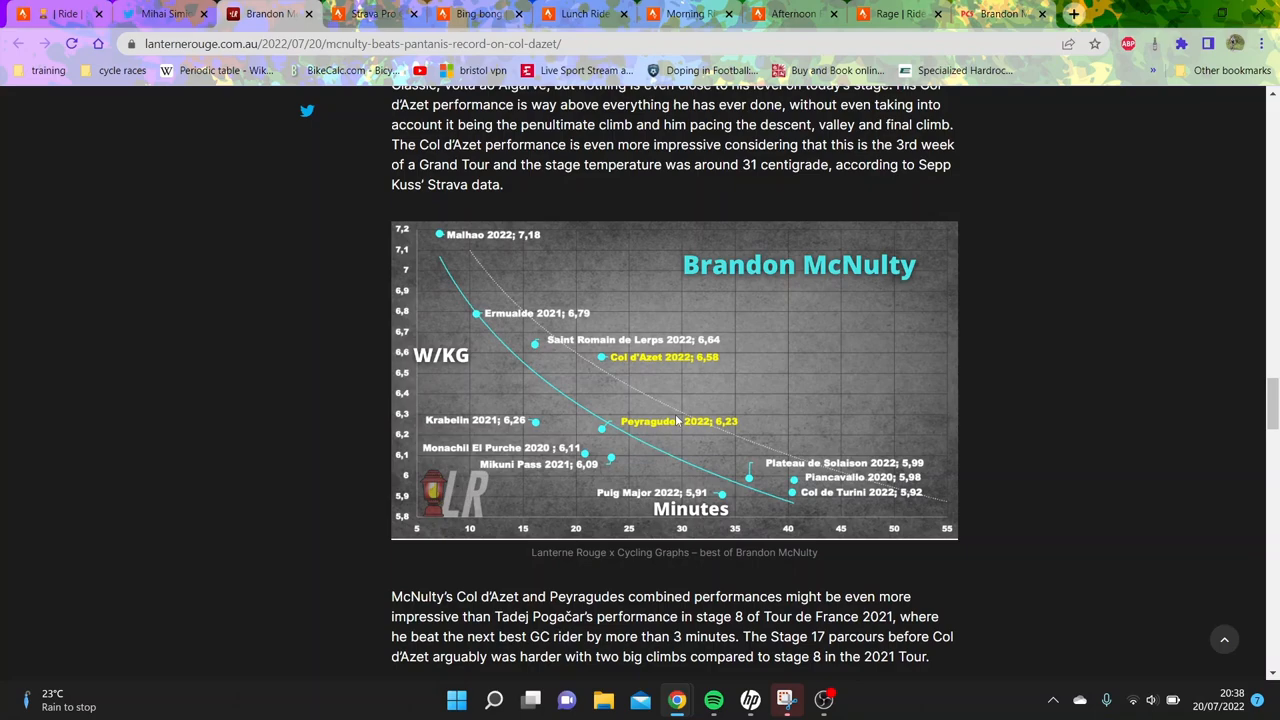
mouse_move(502, 370)
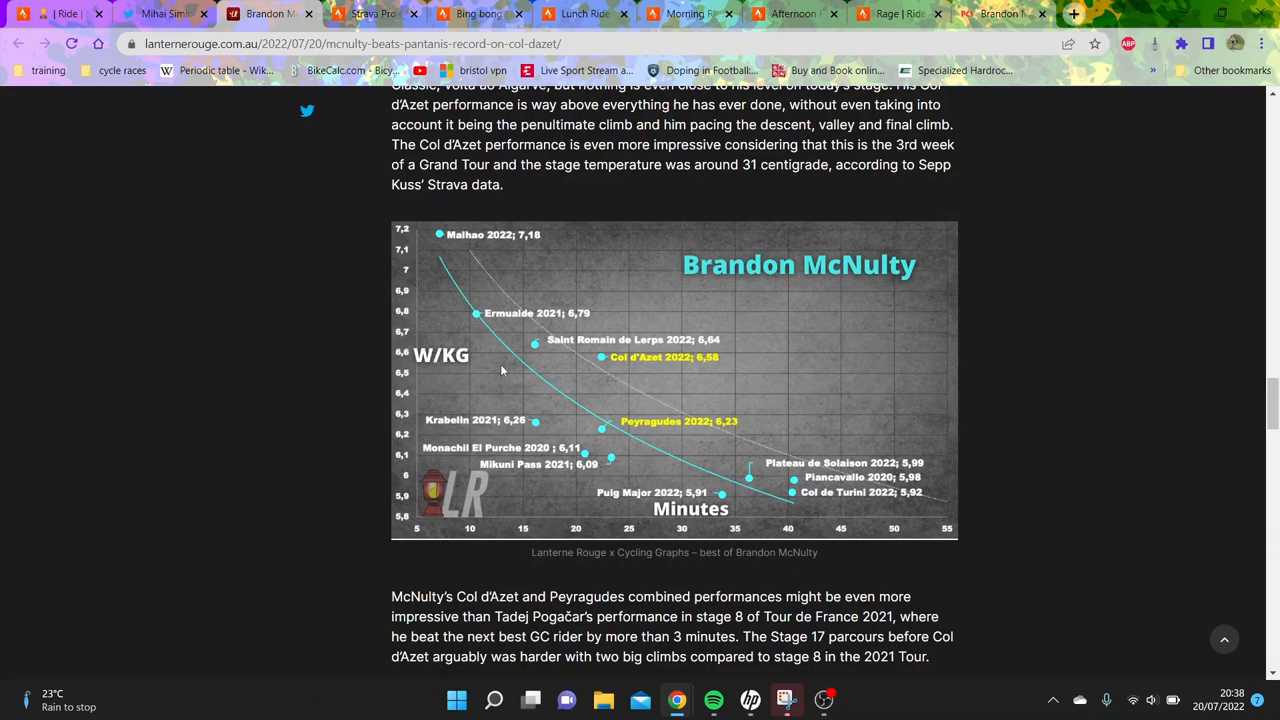
mouse_move(540, 458)
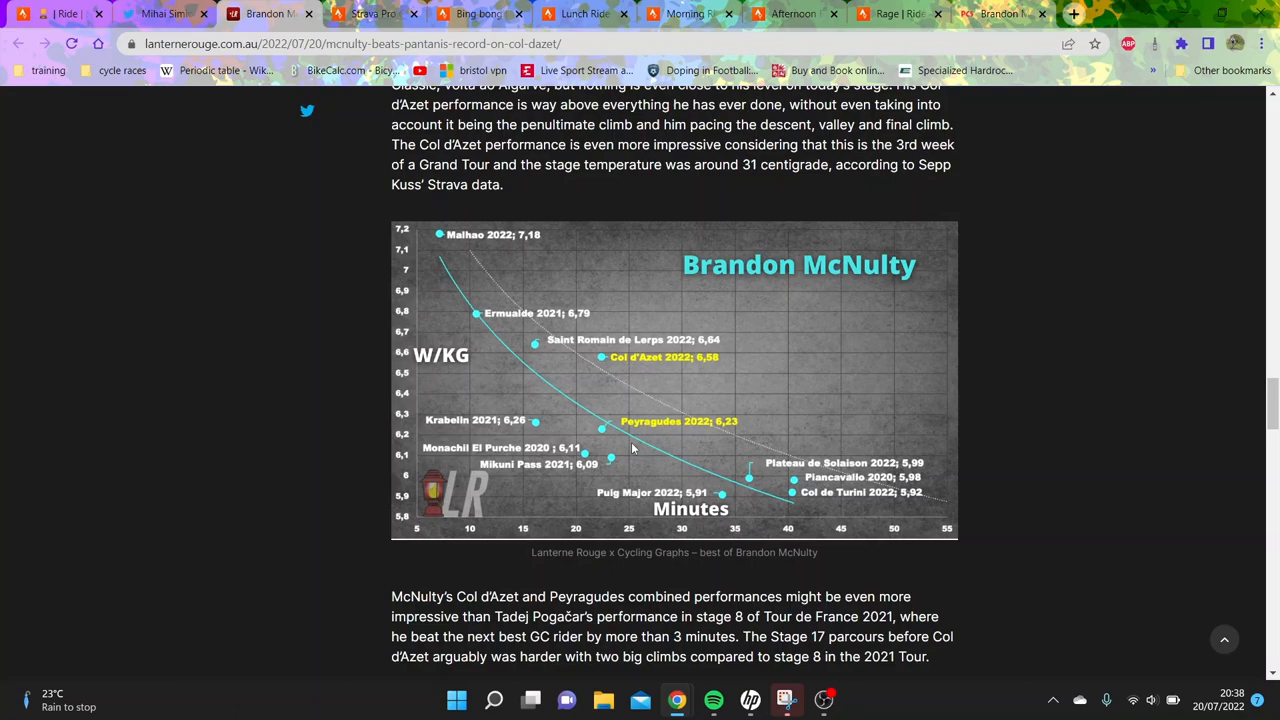
mouse_move(552, 304)
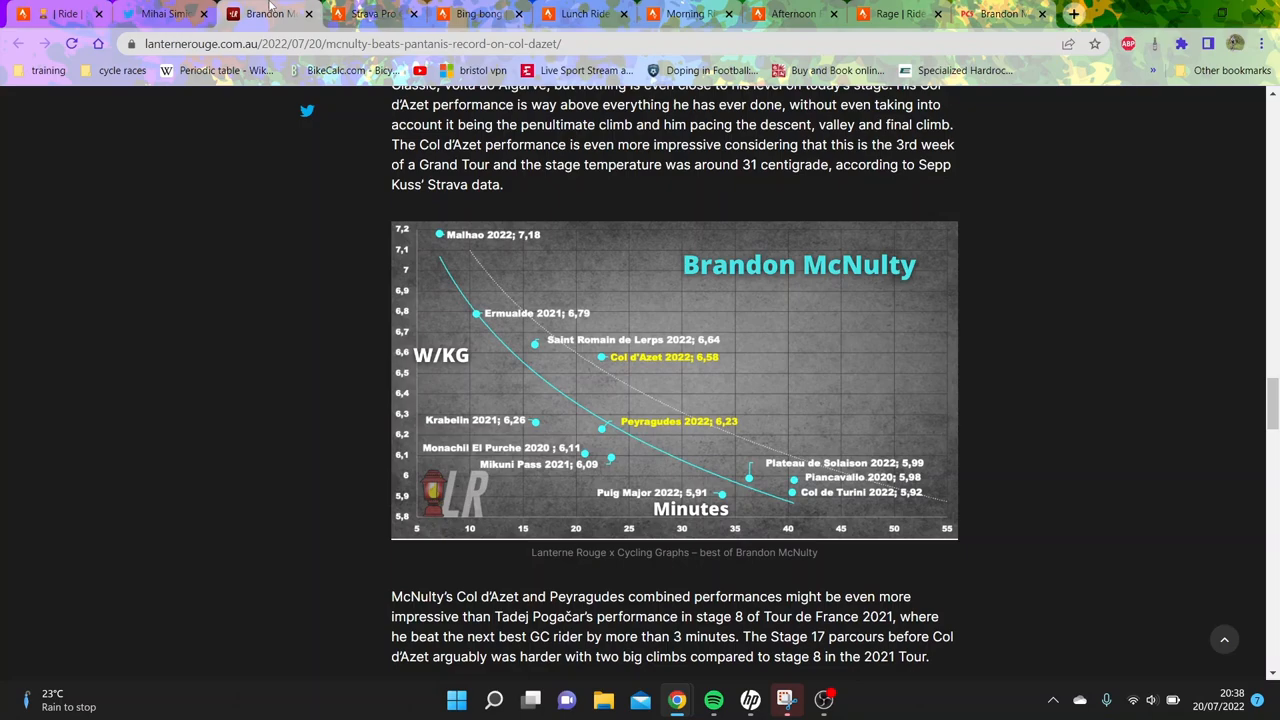
- Switch to Pogačar's 20 July ride on Strava
click(60, 12)
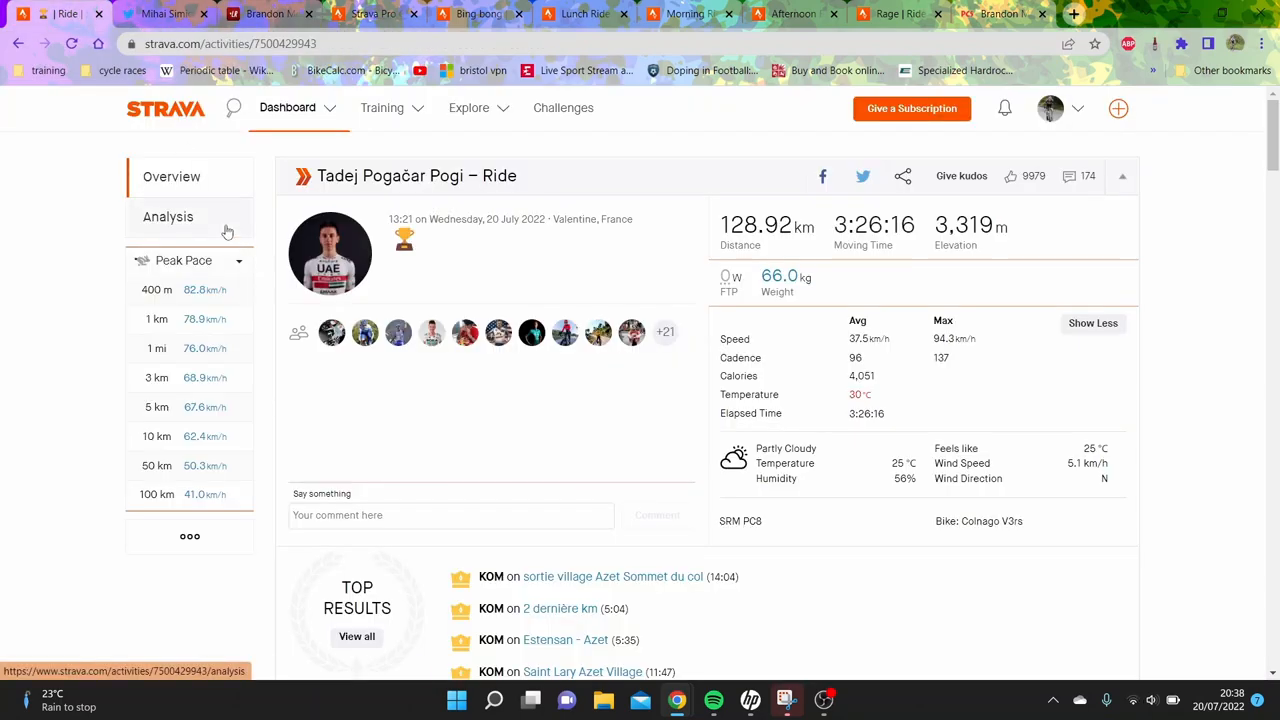
- View Pogačar's ride analysis, checking speed, cadence and temperature on the Azet and Peyragudes climbs
click(168, 216)
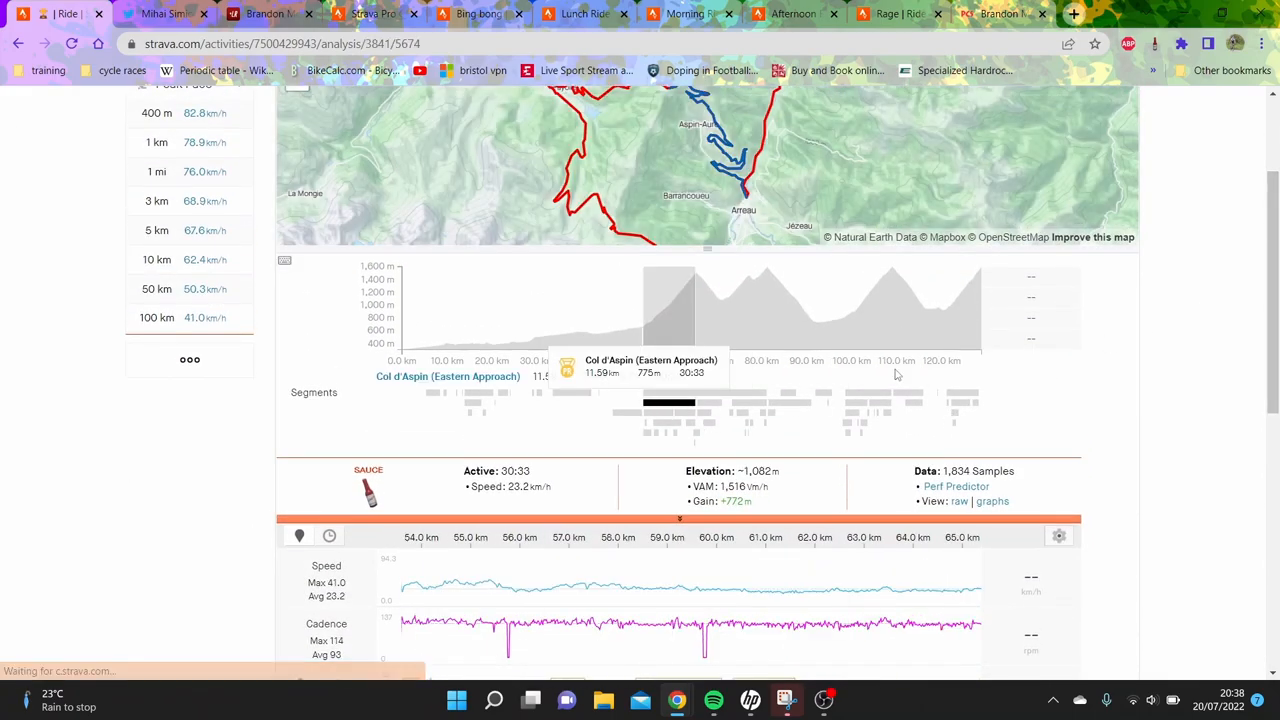
scroll(down, 3)
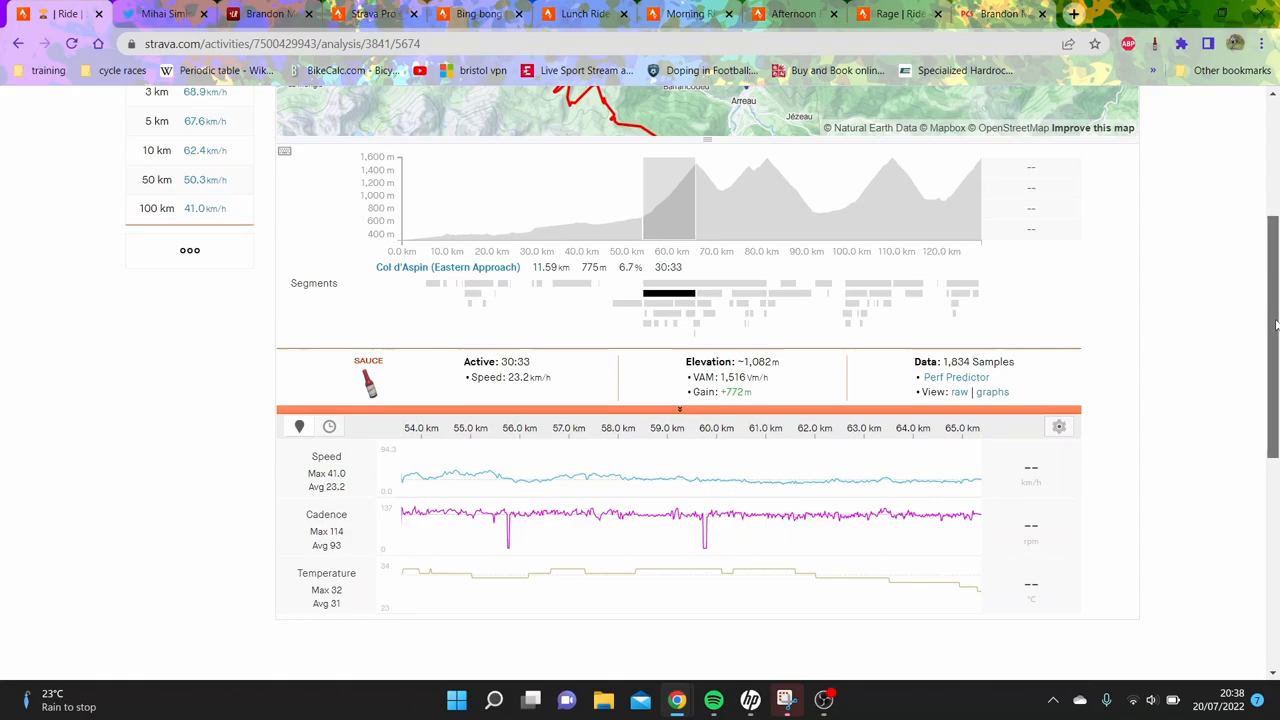
mouse_move(864, 332)
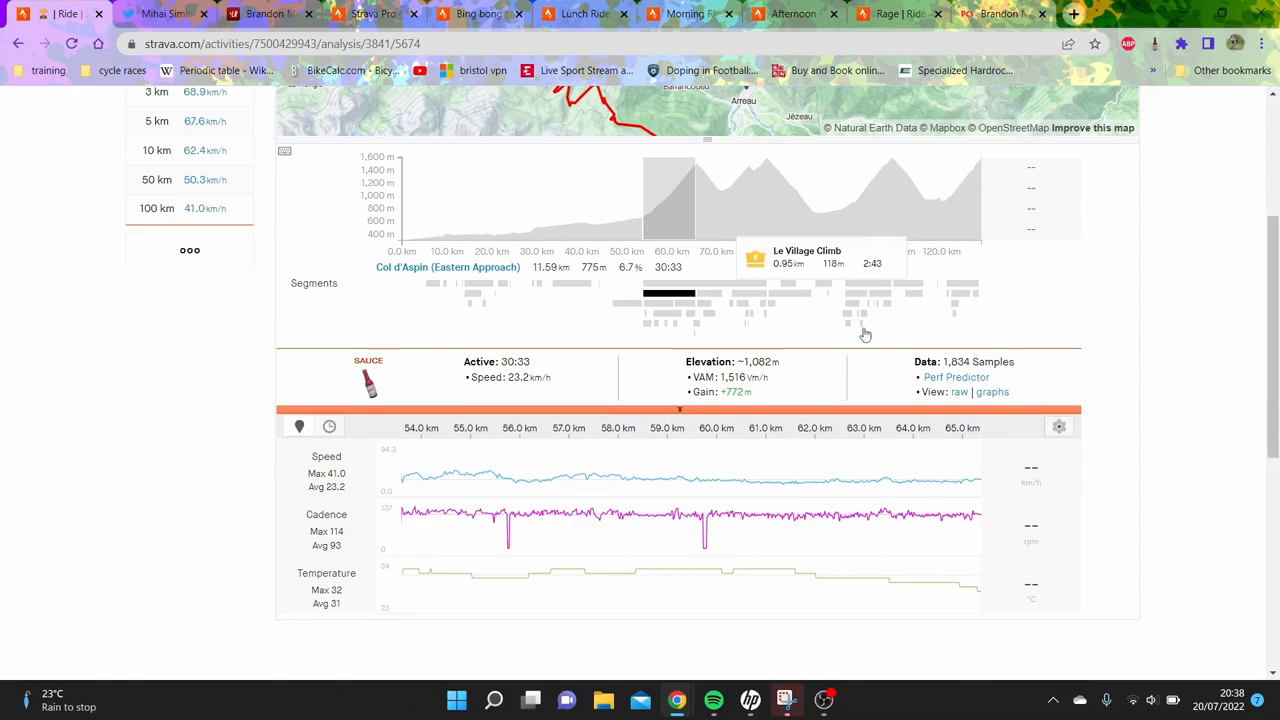
mouse_move(744, 300)
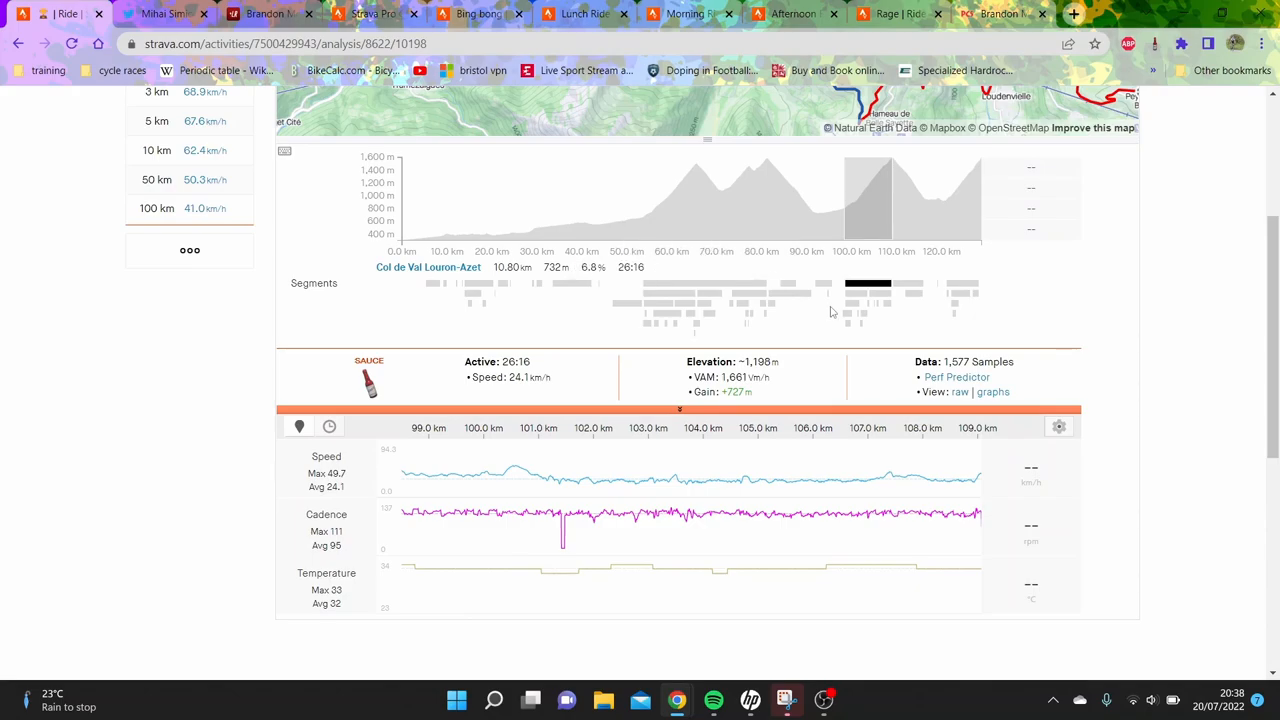
mouse_move(976, 534)
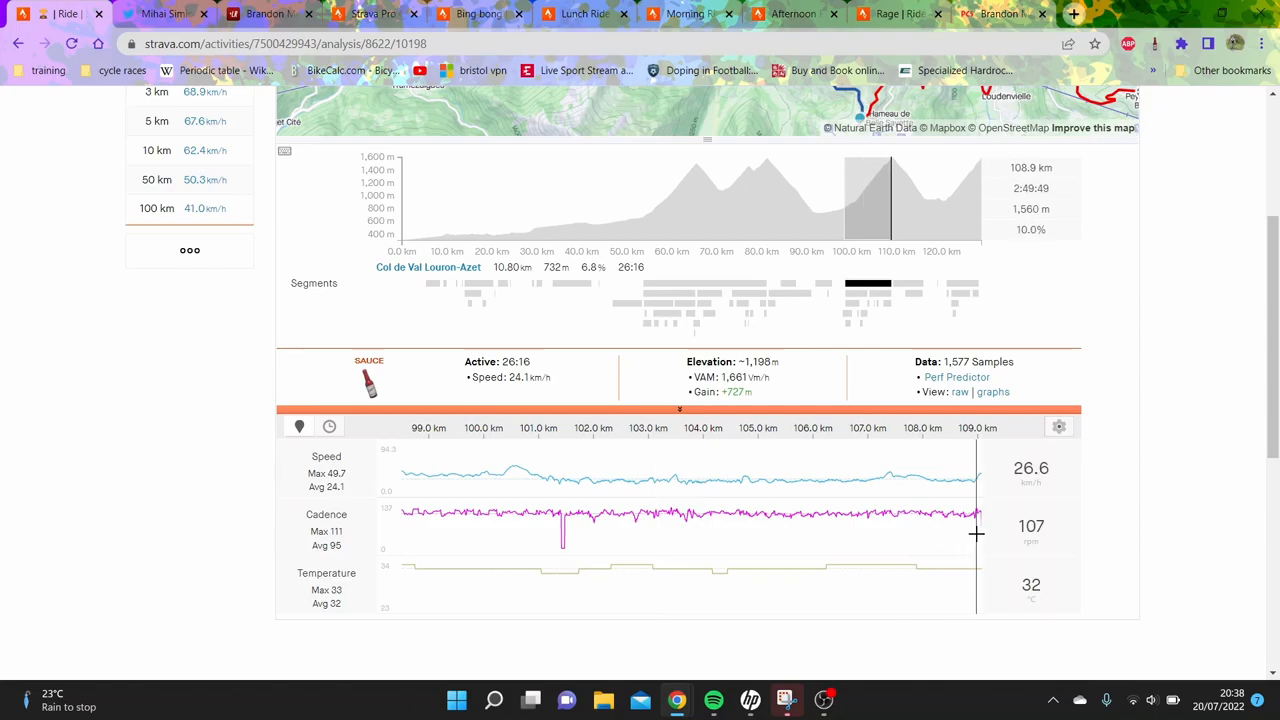
mouse_move(856, 532)
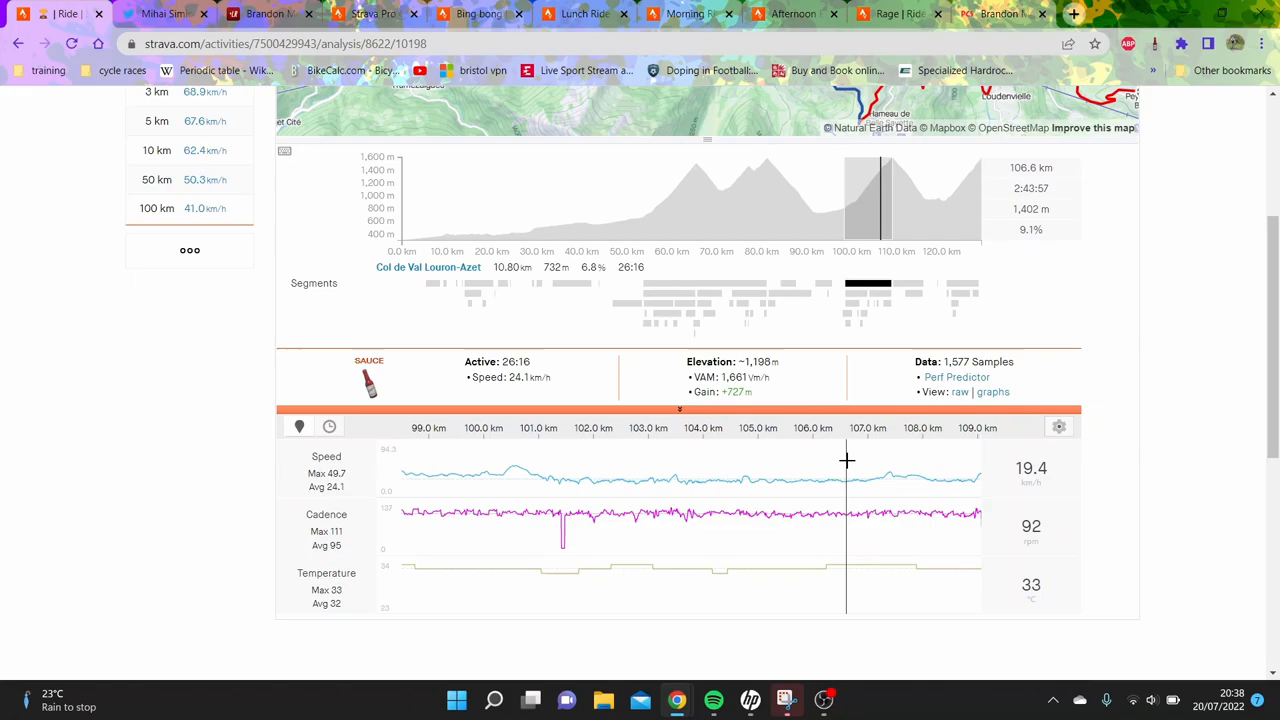
mouse_move(590, 268)
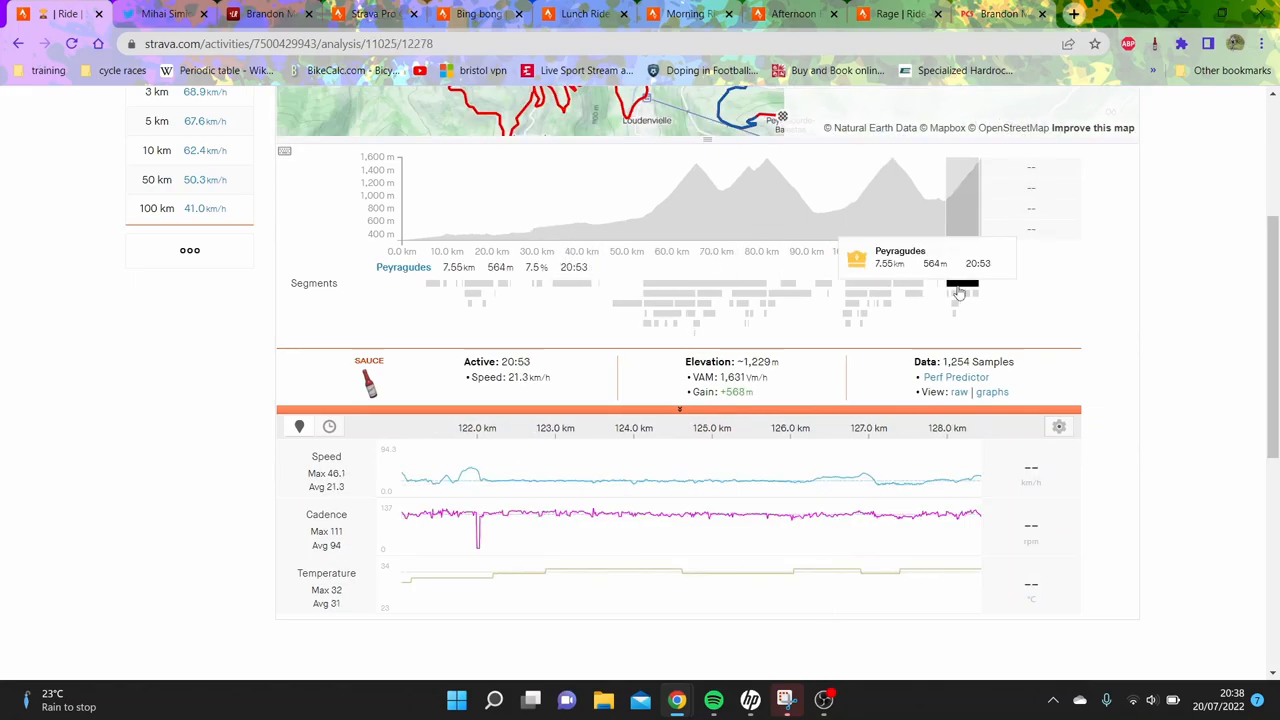
mouse_move(872, 486)
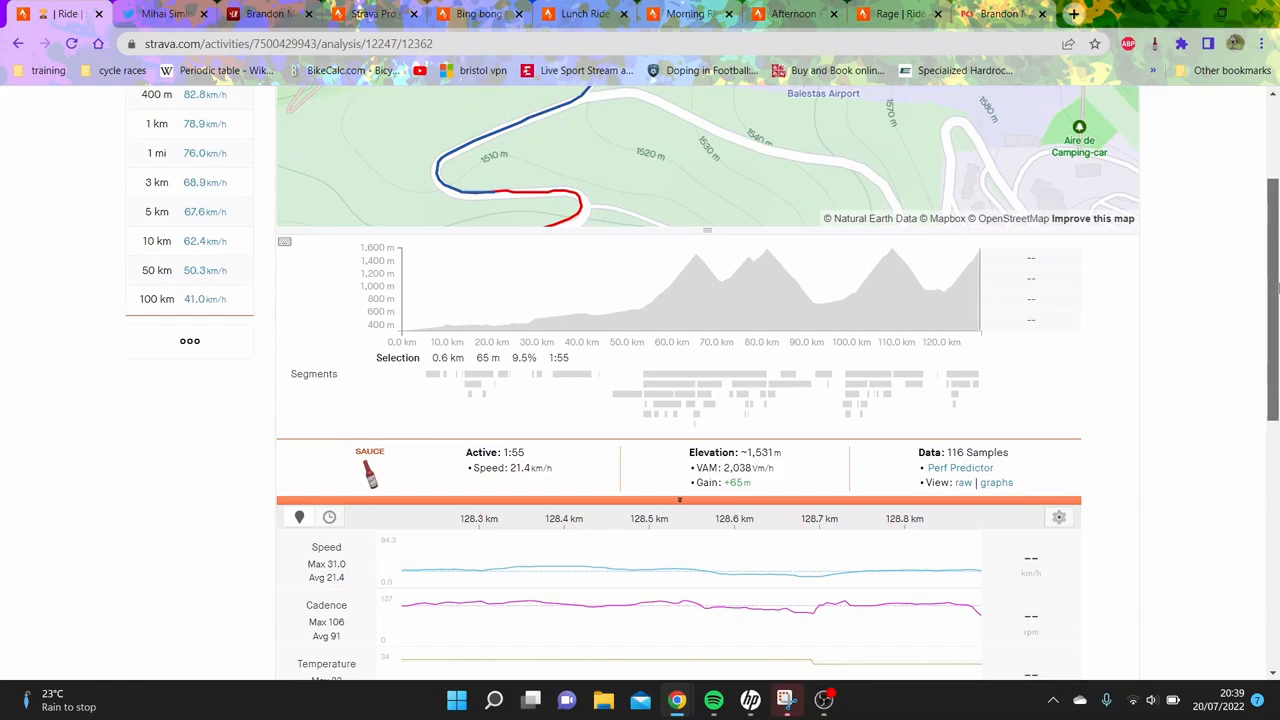
scroll(down, 3)
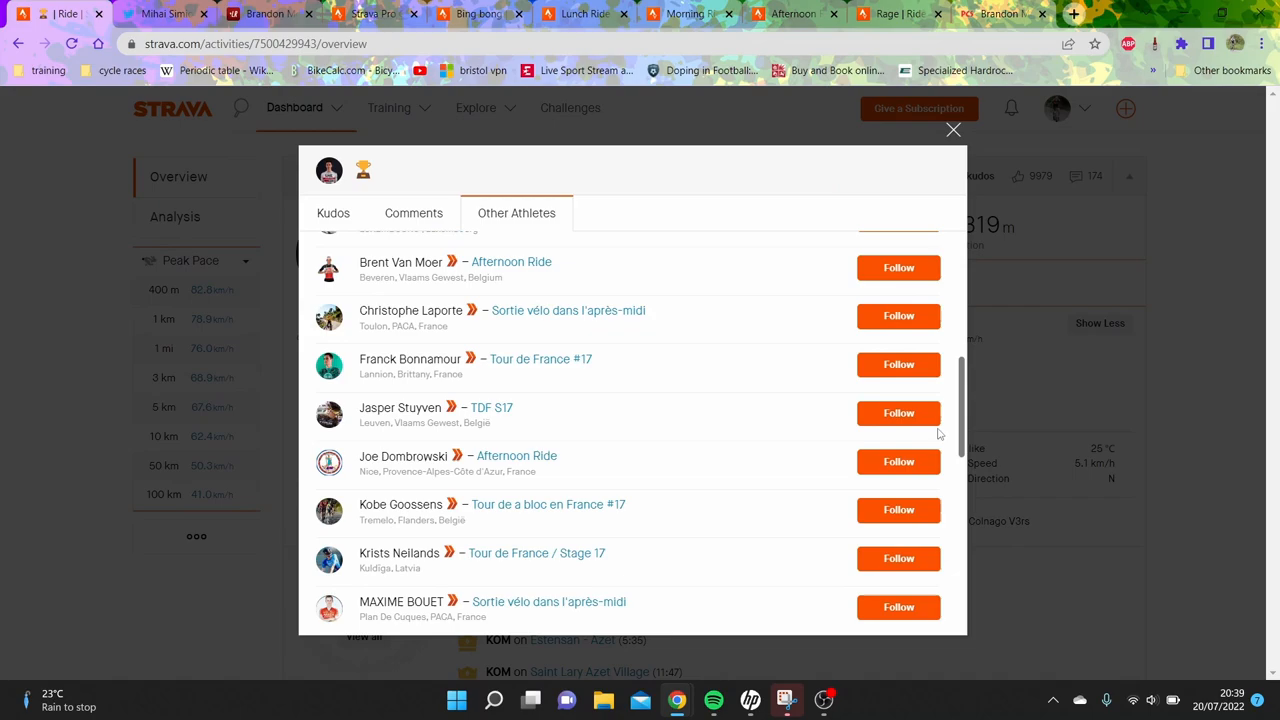
- From the other-athletes list, view Sepp Kuss's TdF stage 17 ride and highlight his best 30-minute power
scroll(down, 3)
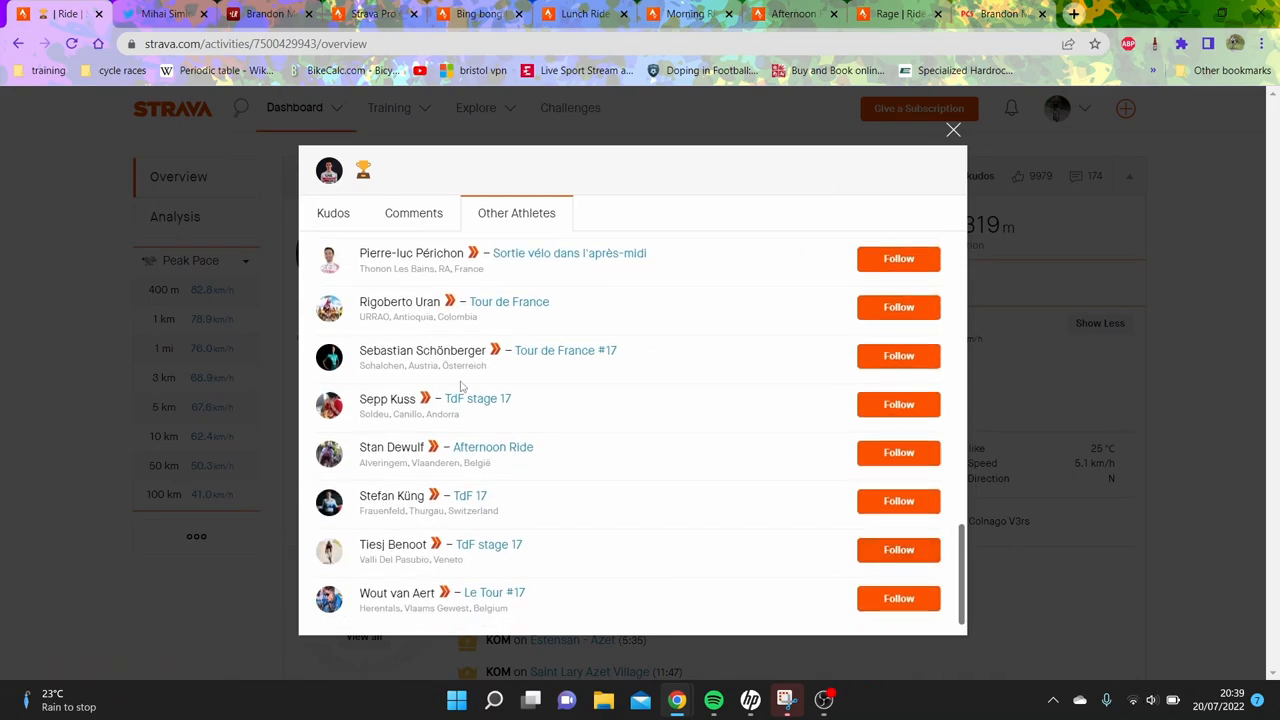
click(476, 398)
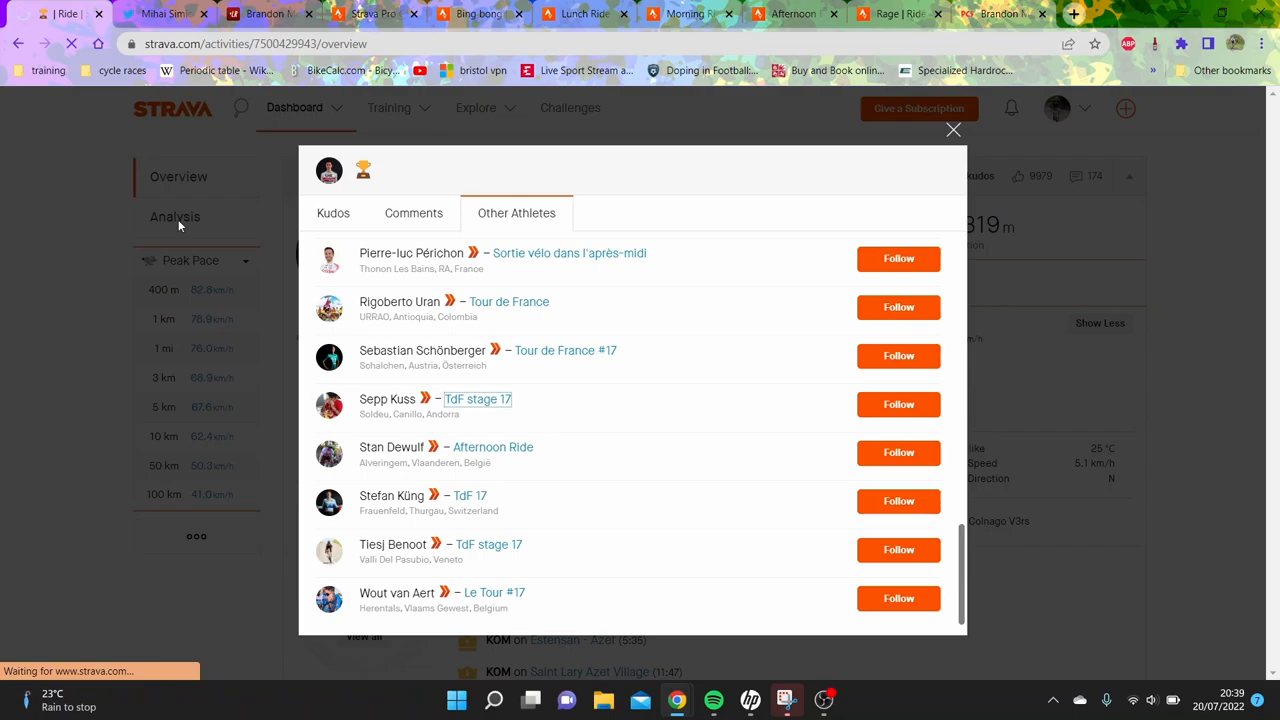
click(478, 398)
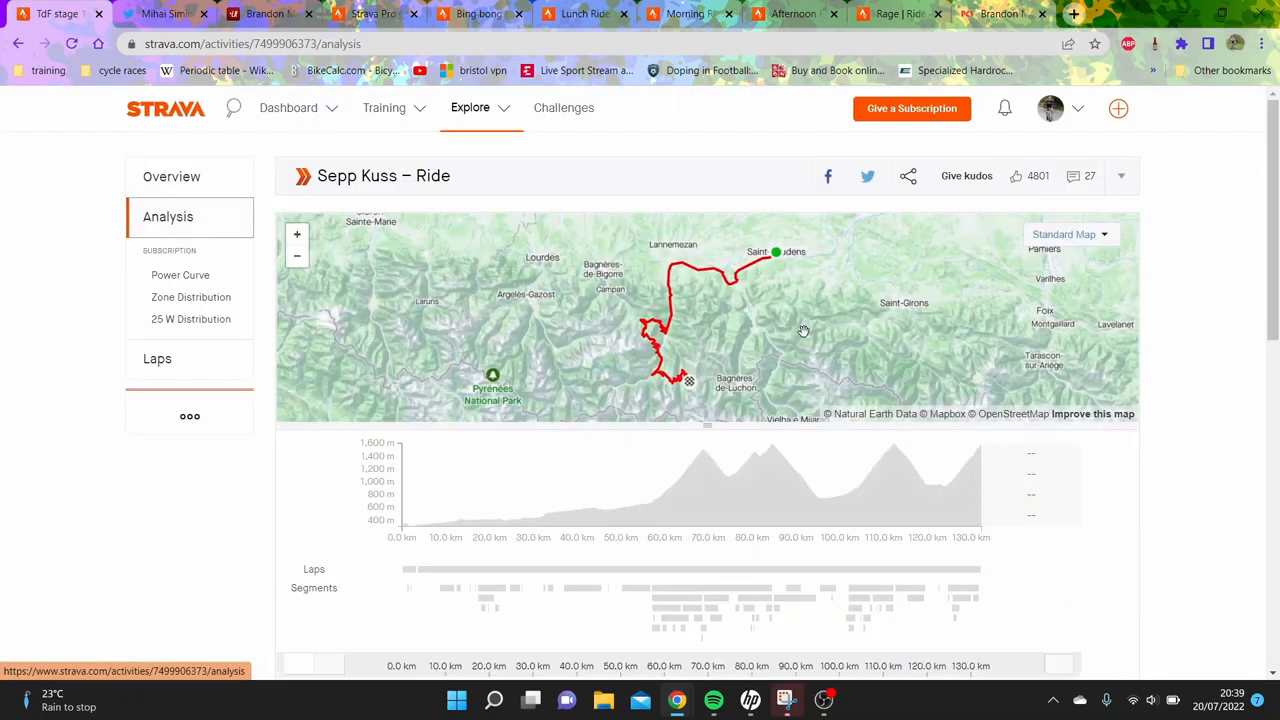
scroll(down, 3)
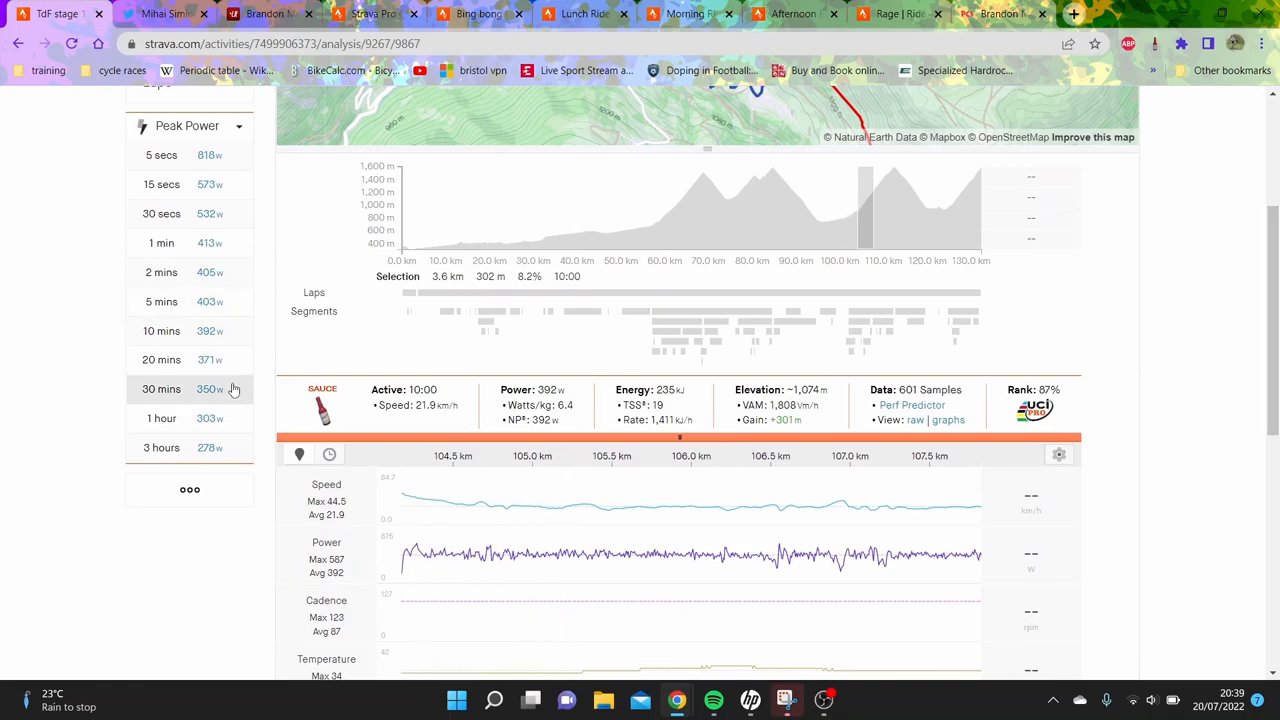
click(160, 300)
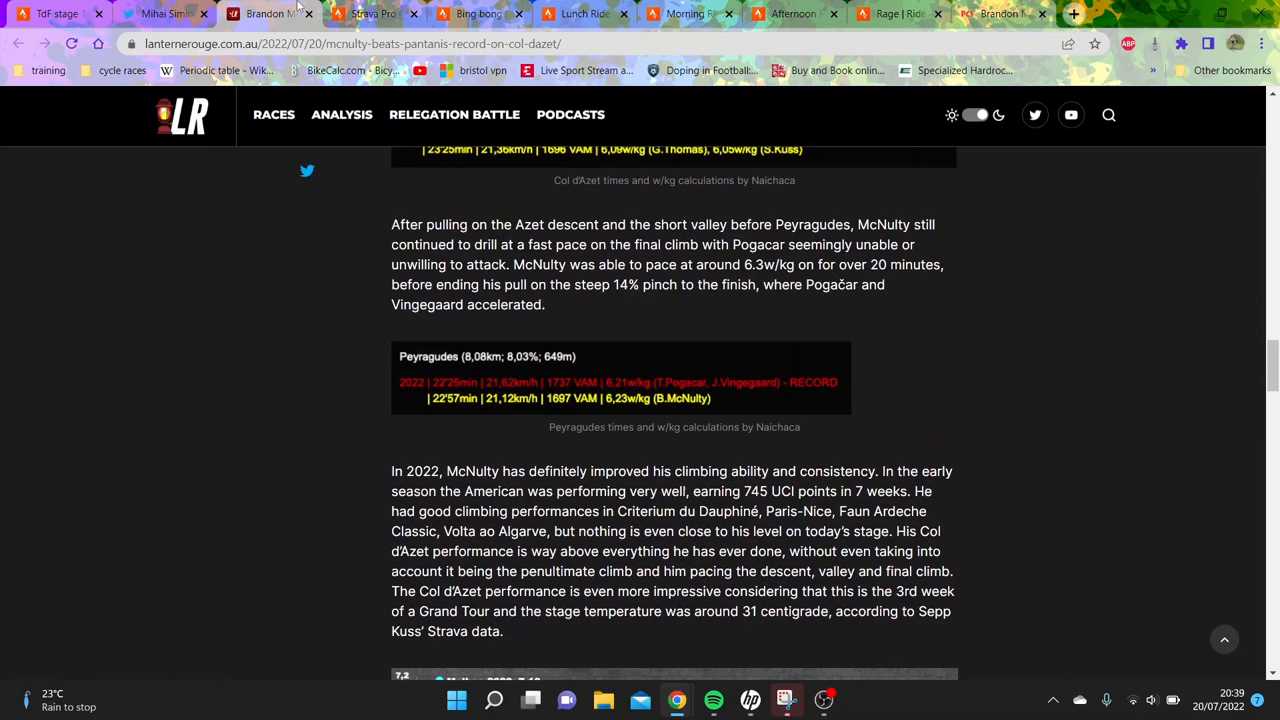
- Scroll the Lanterne Rouge article to the Col d'Azet and Peyragudes times tables
scroll(down, 3)
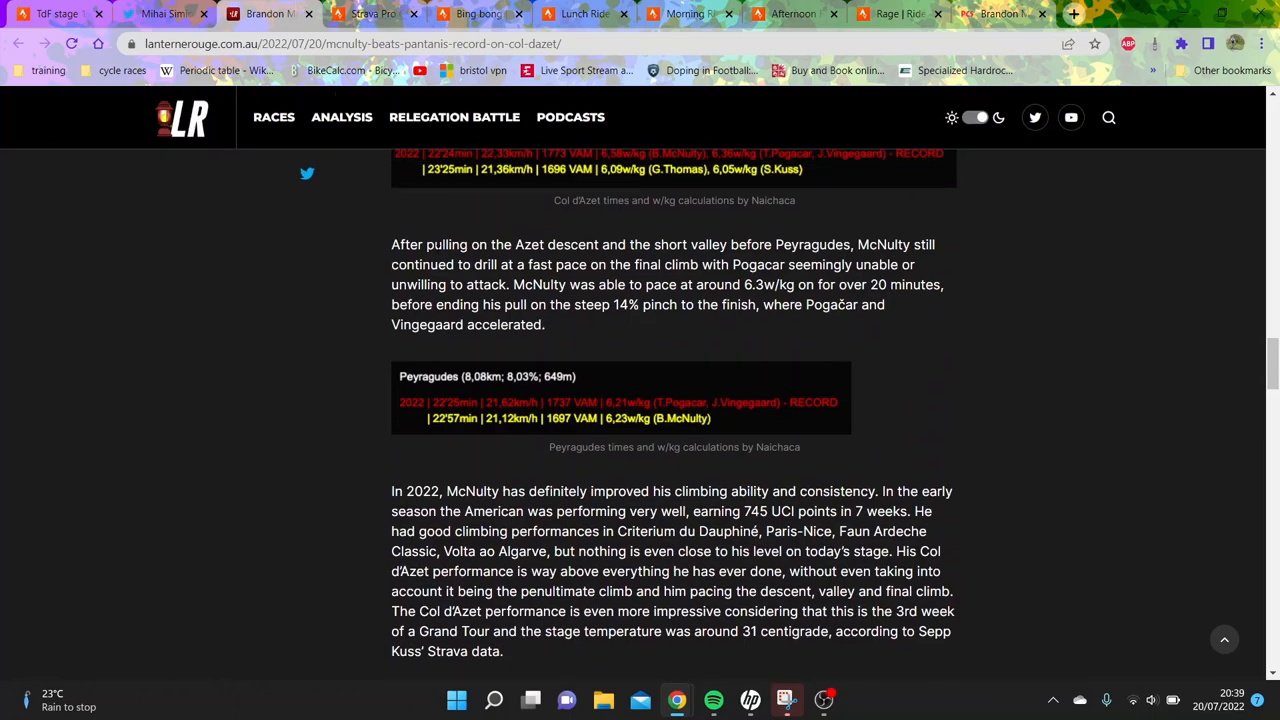
mouse_move(600, 388)
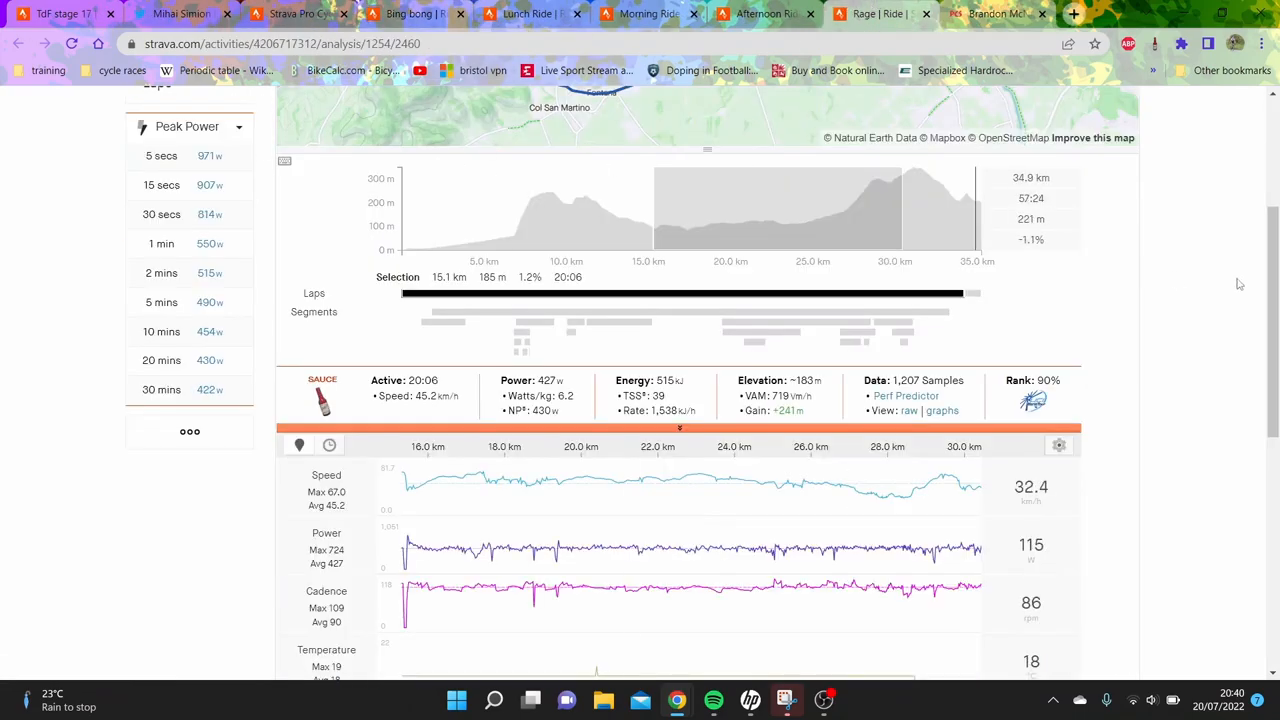
- In McNulty's ride analysis, inspect the Ca' del Poggio segment and select the 16-30 km stretch plus closing climb
click(172, 176)
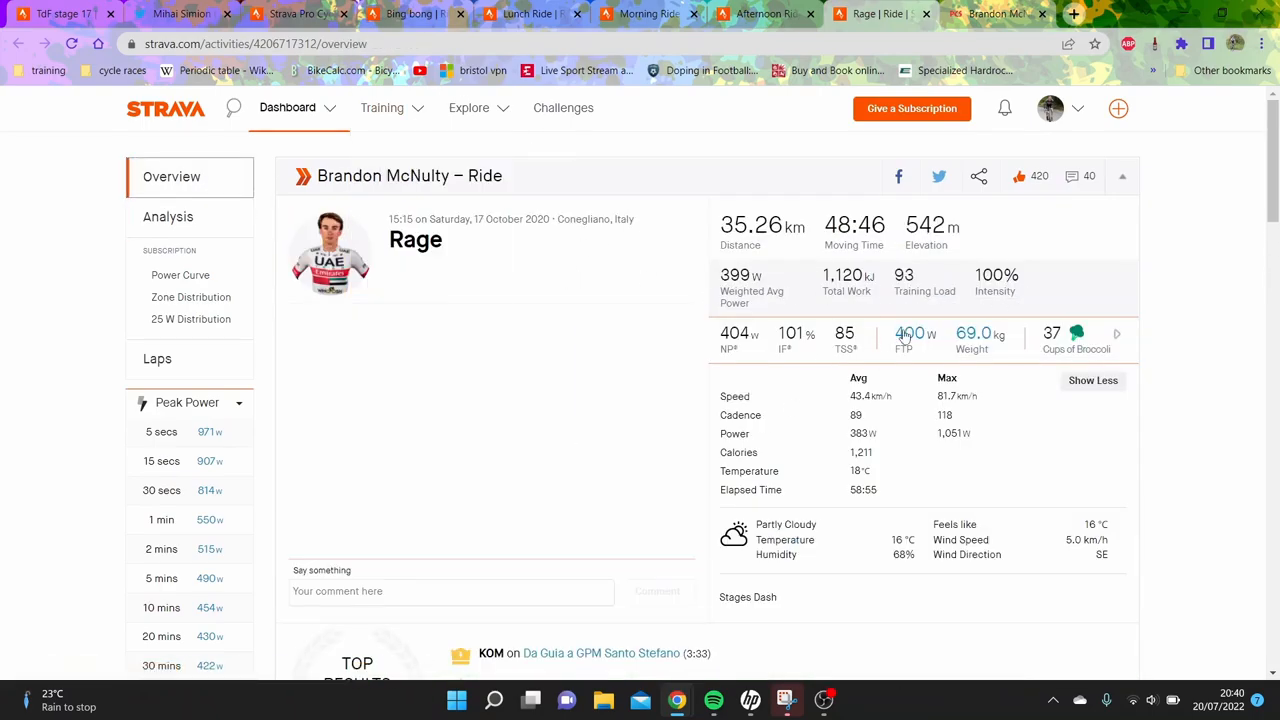
click(168, 216)
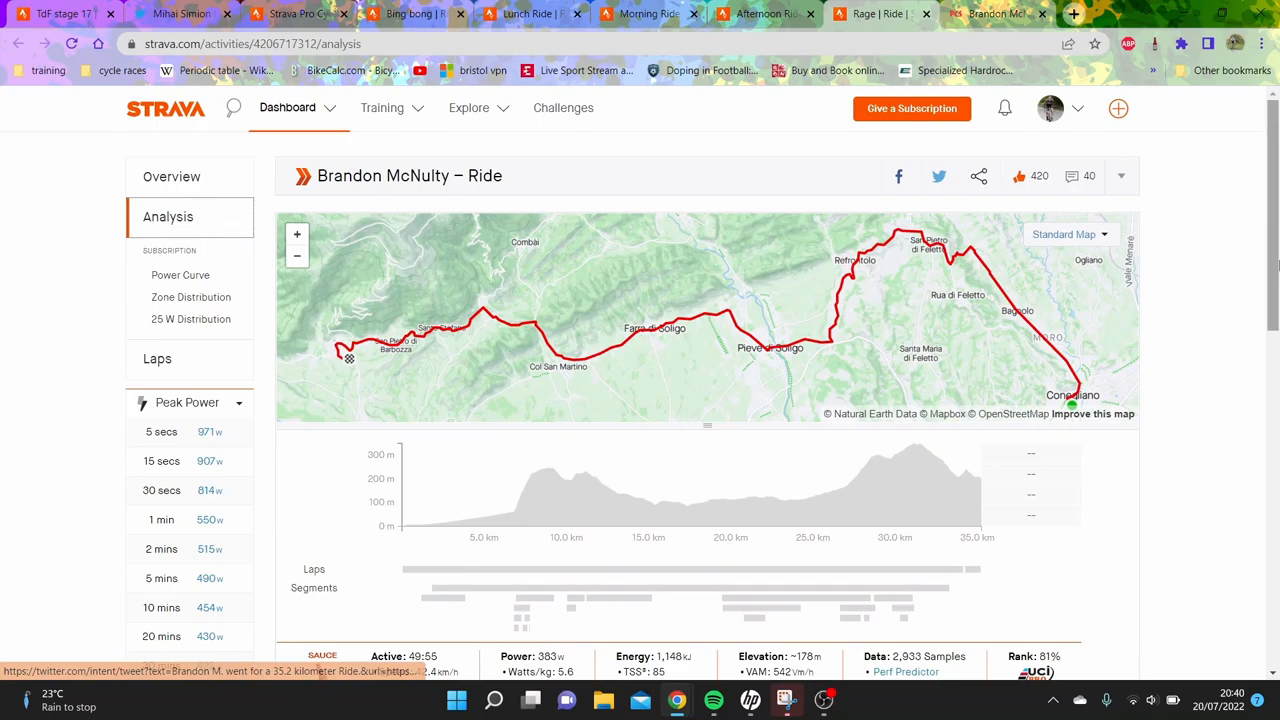
scroll(down, 3)
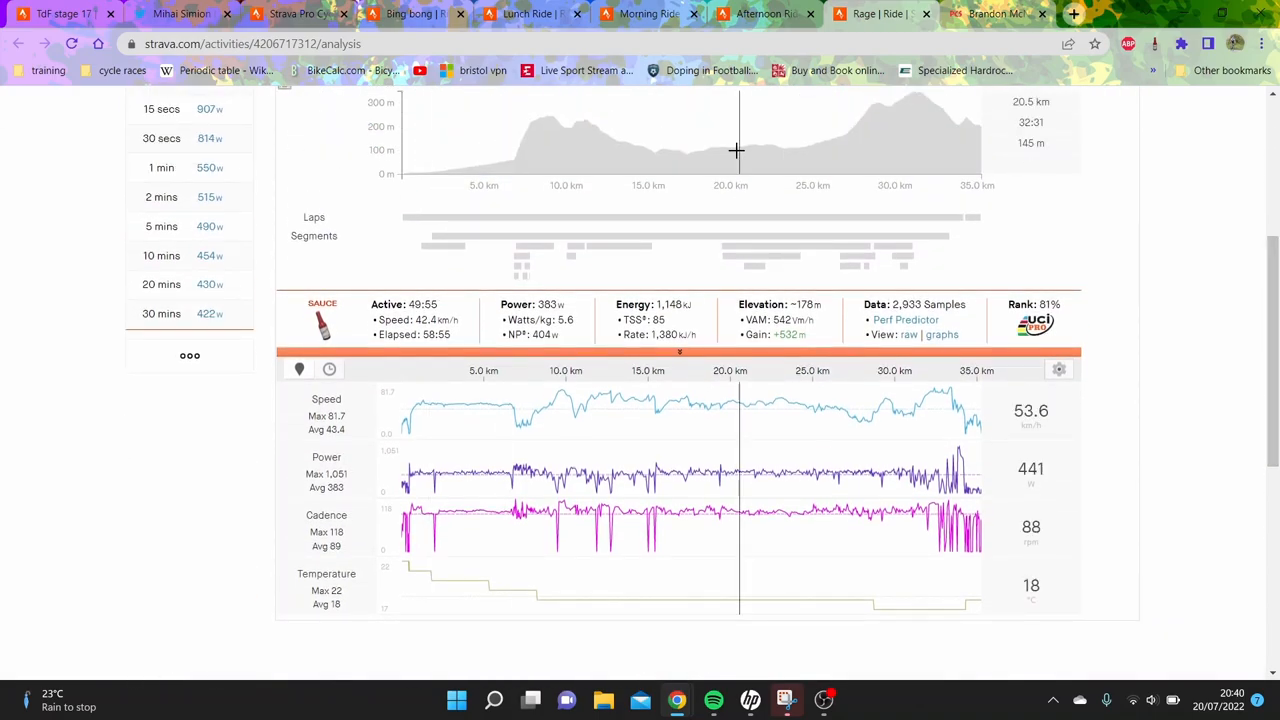
click(520, 258)
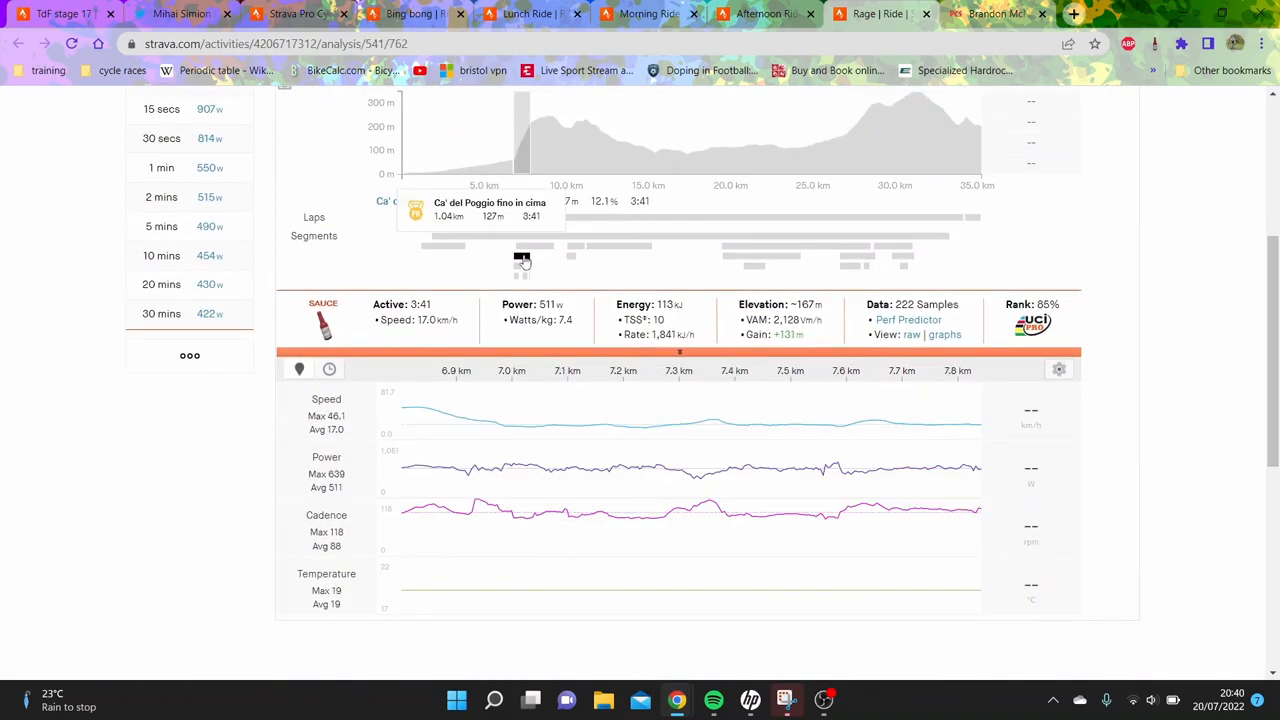
mouse_move(544, 284)
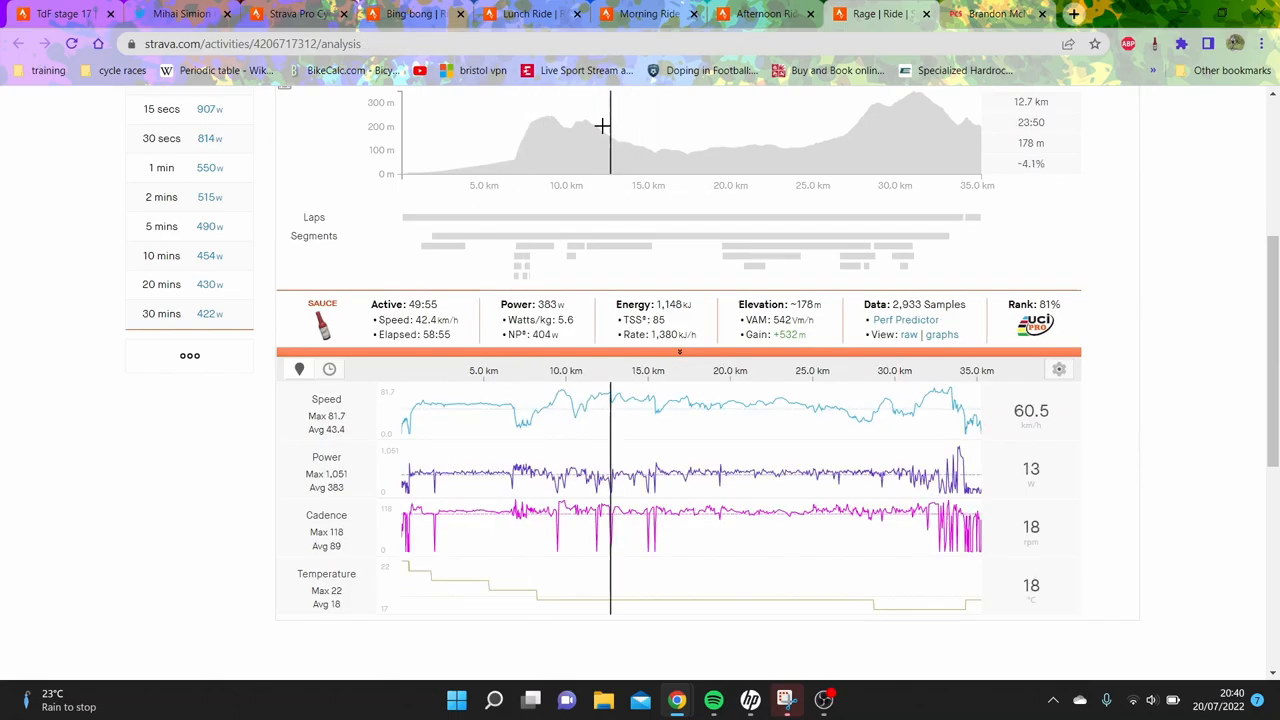
drag(604, 130, 898, 168)
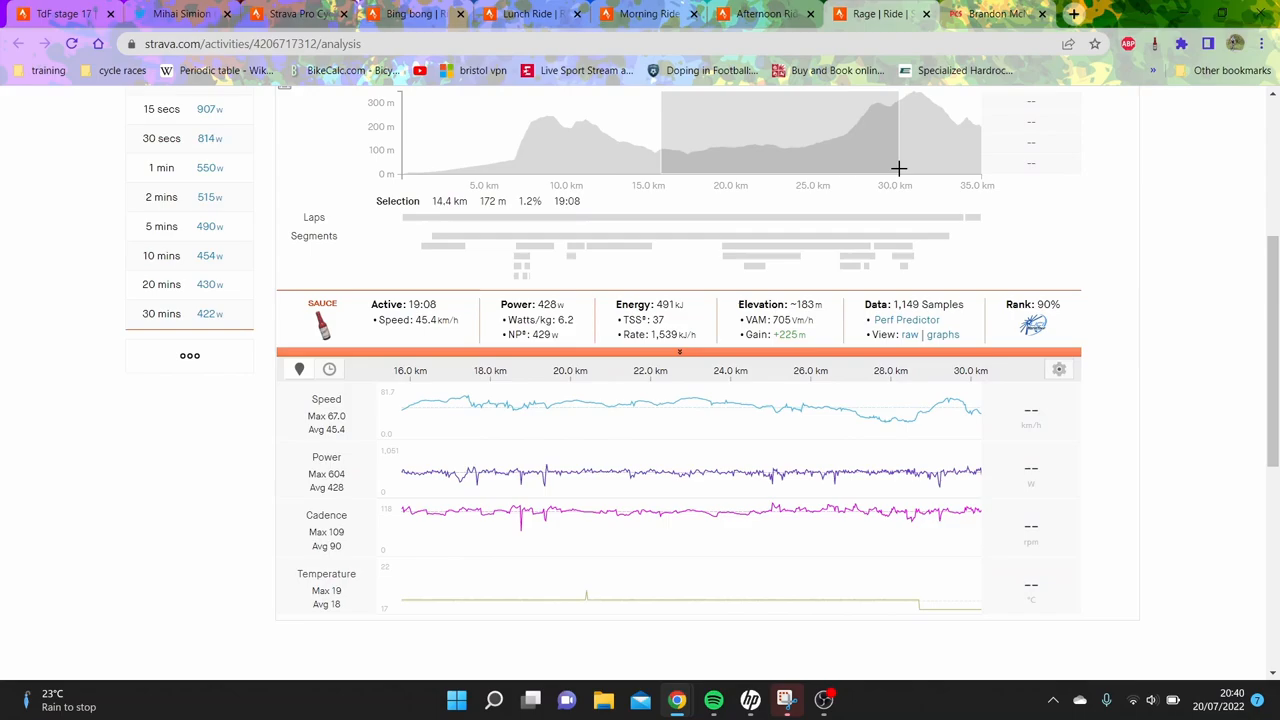
drag(898, 168, 938, 156)
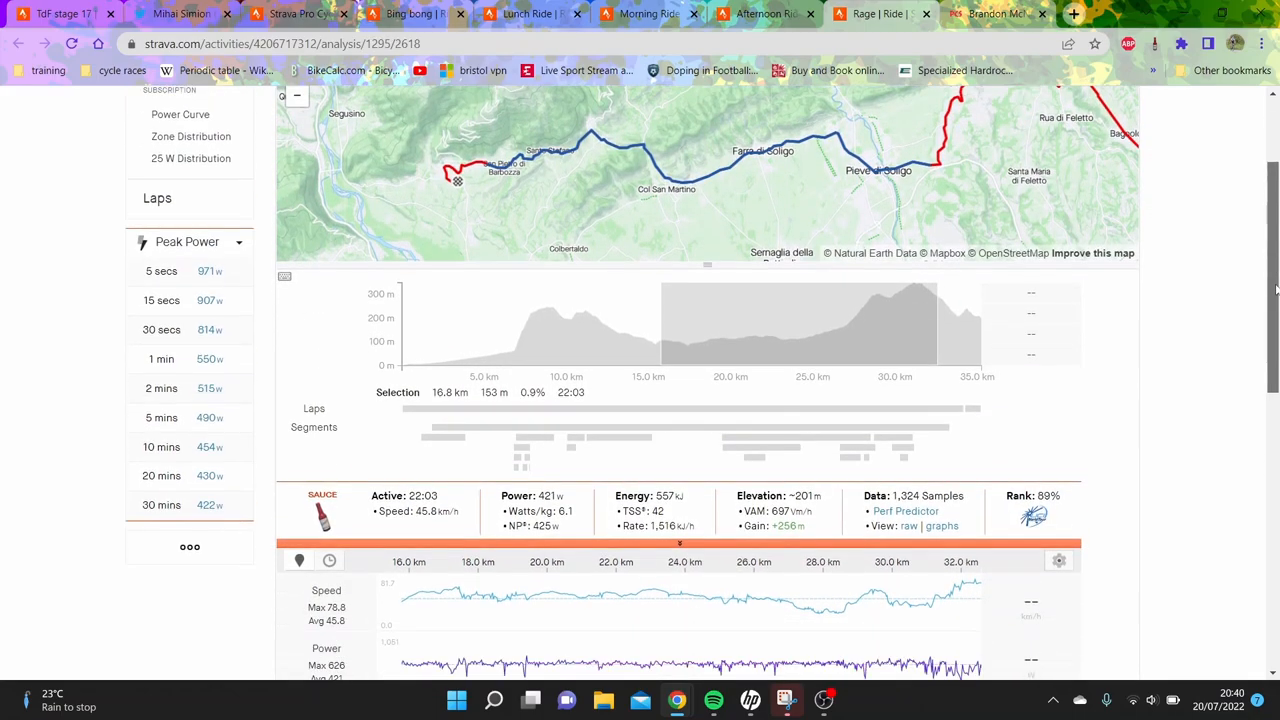
scroll(down, 3)
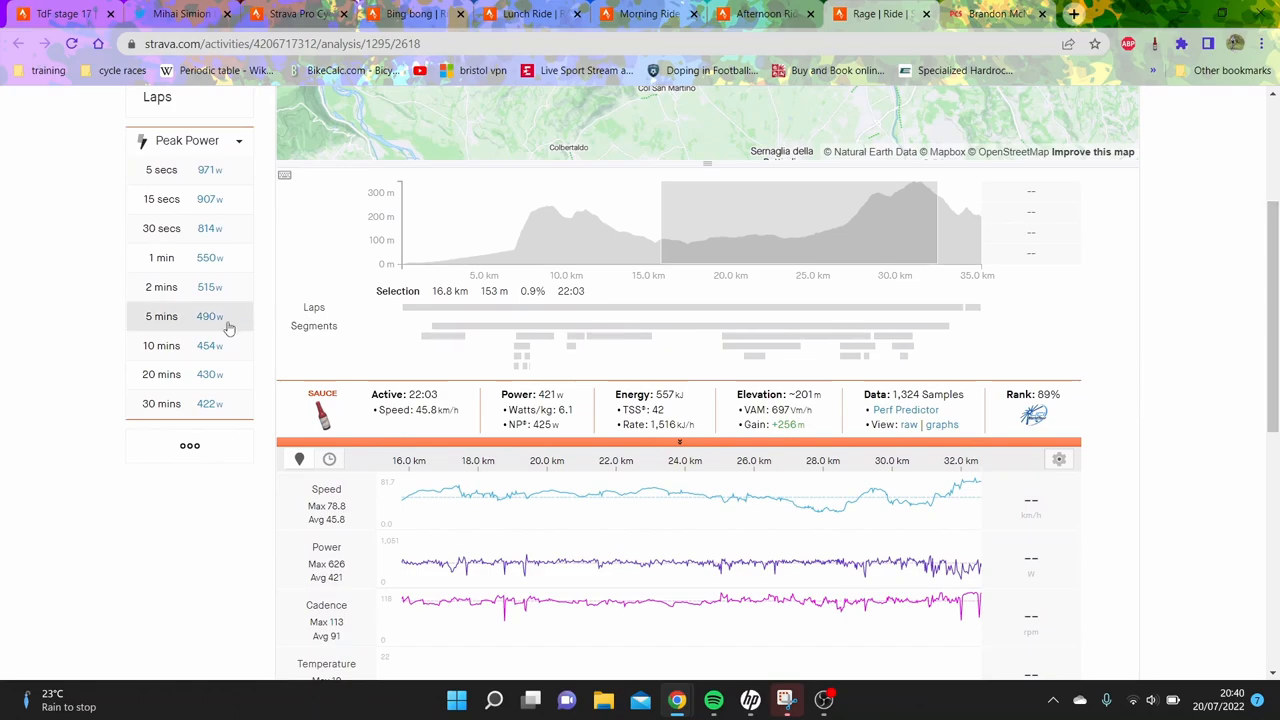
- After checking the Col d'Azet tweet, analyse the ride's best 10-minute power effort of 454 W
click(180, 12)
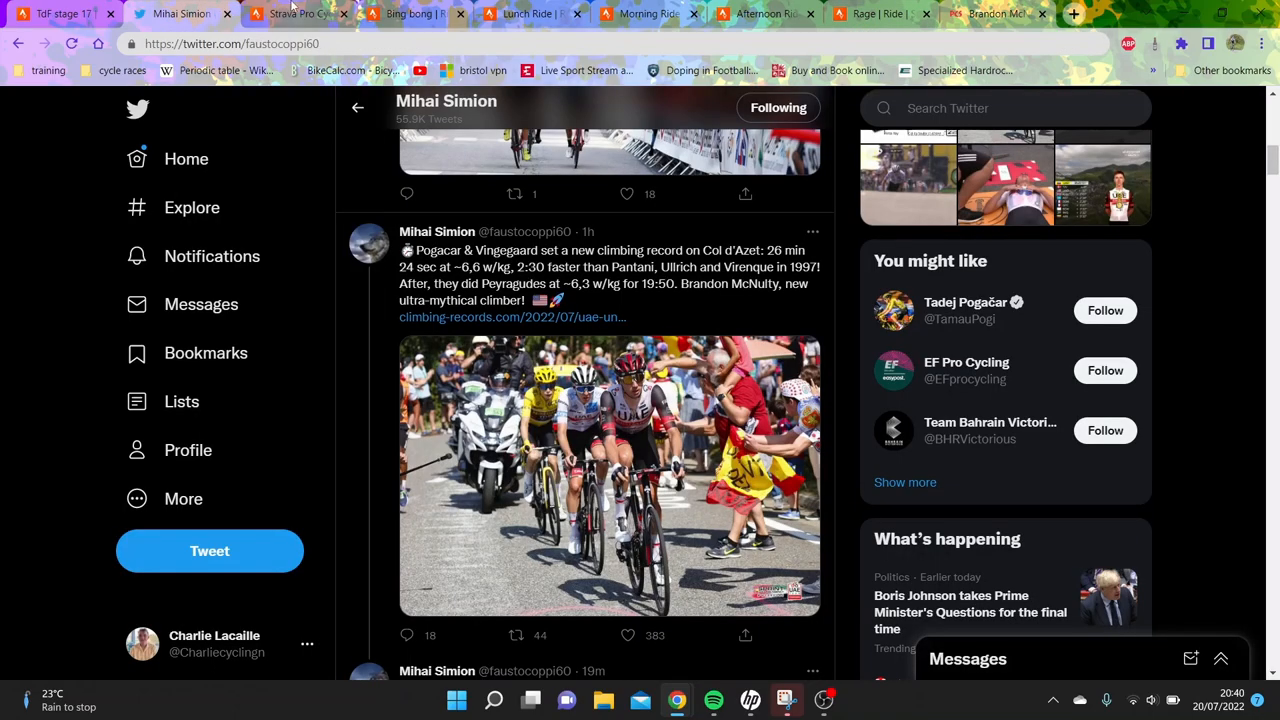
click(296, 12)
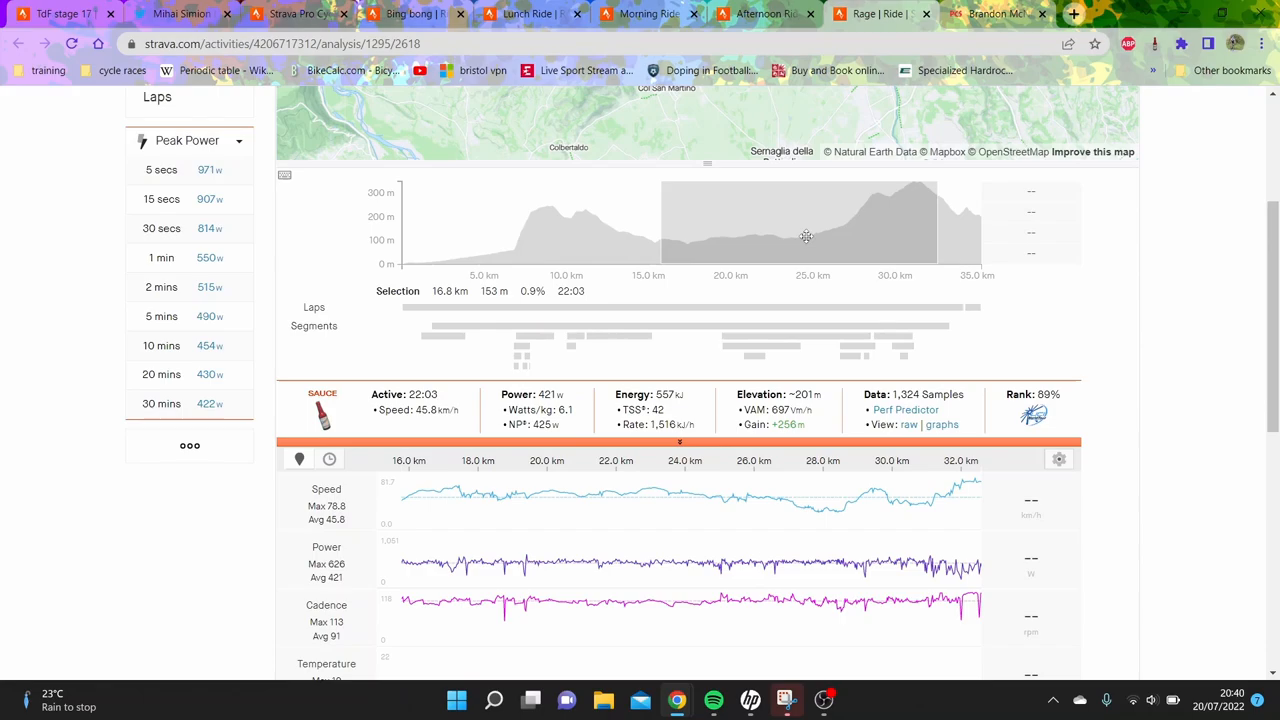
mouse_move(856, 536)
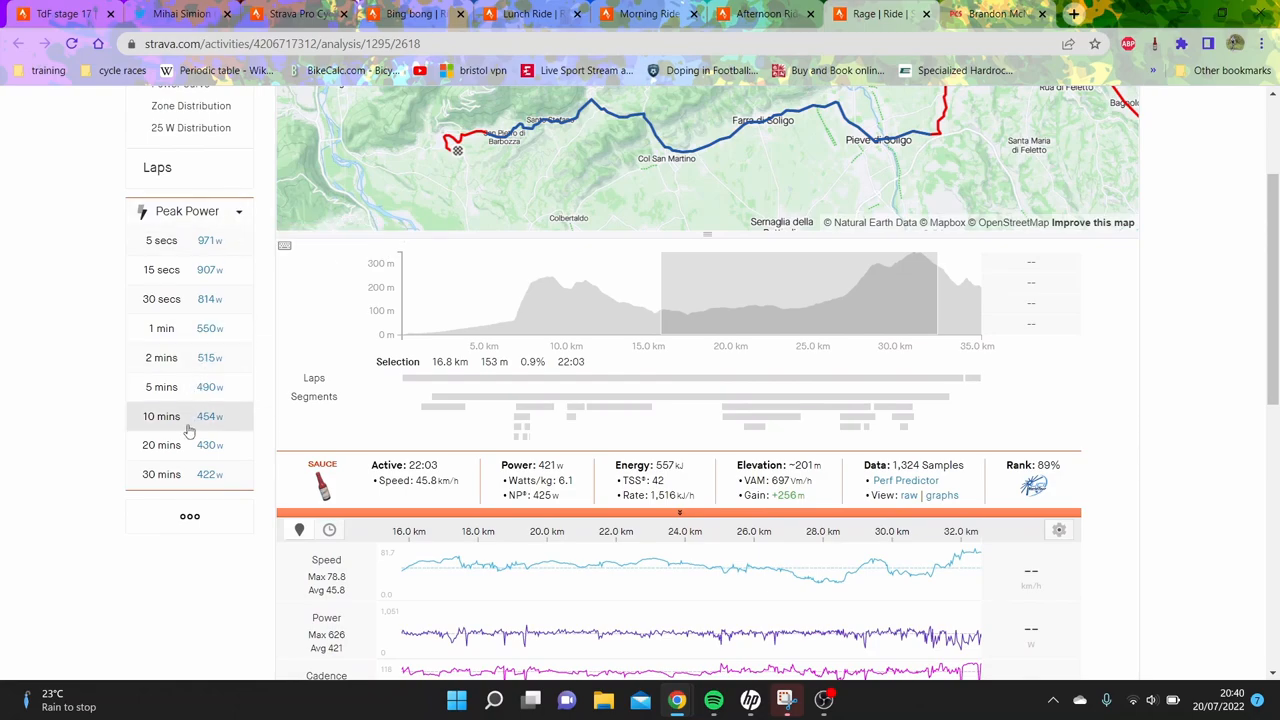
click(160, 416)
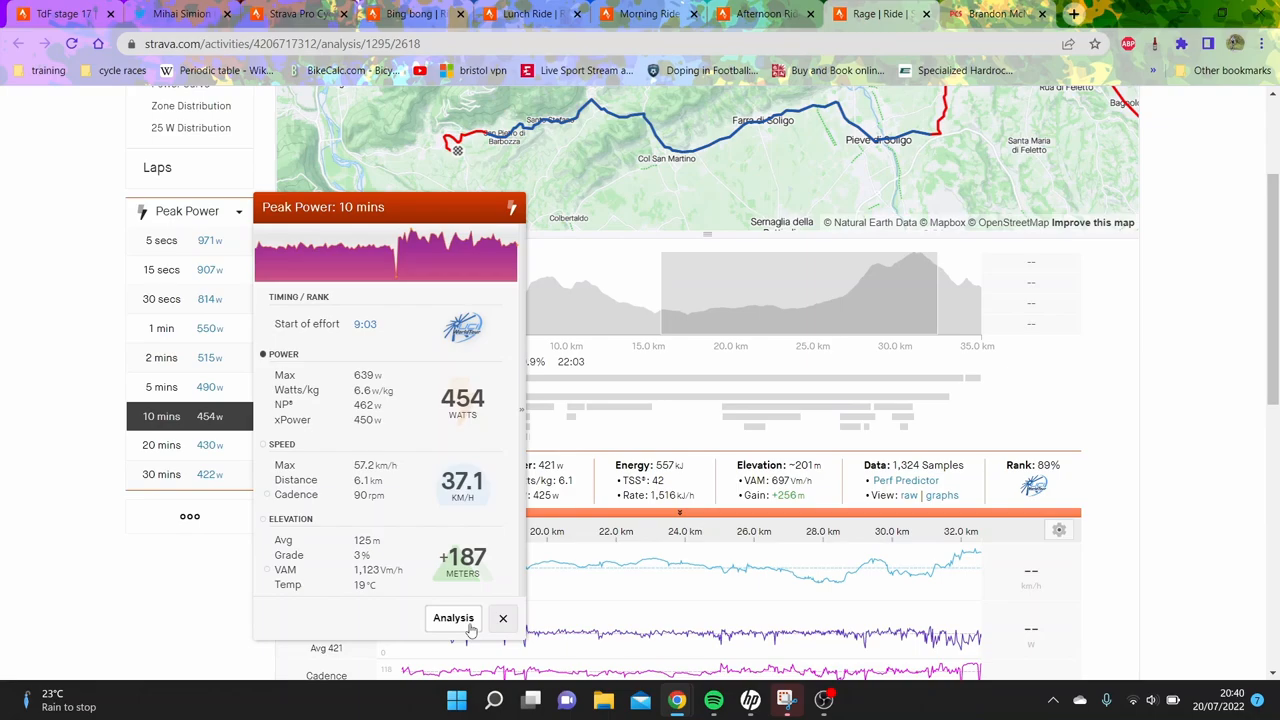
click(452, 616)
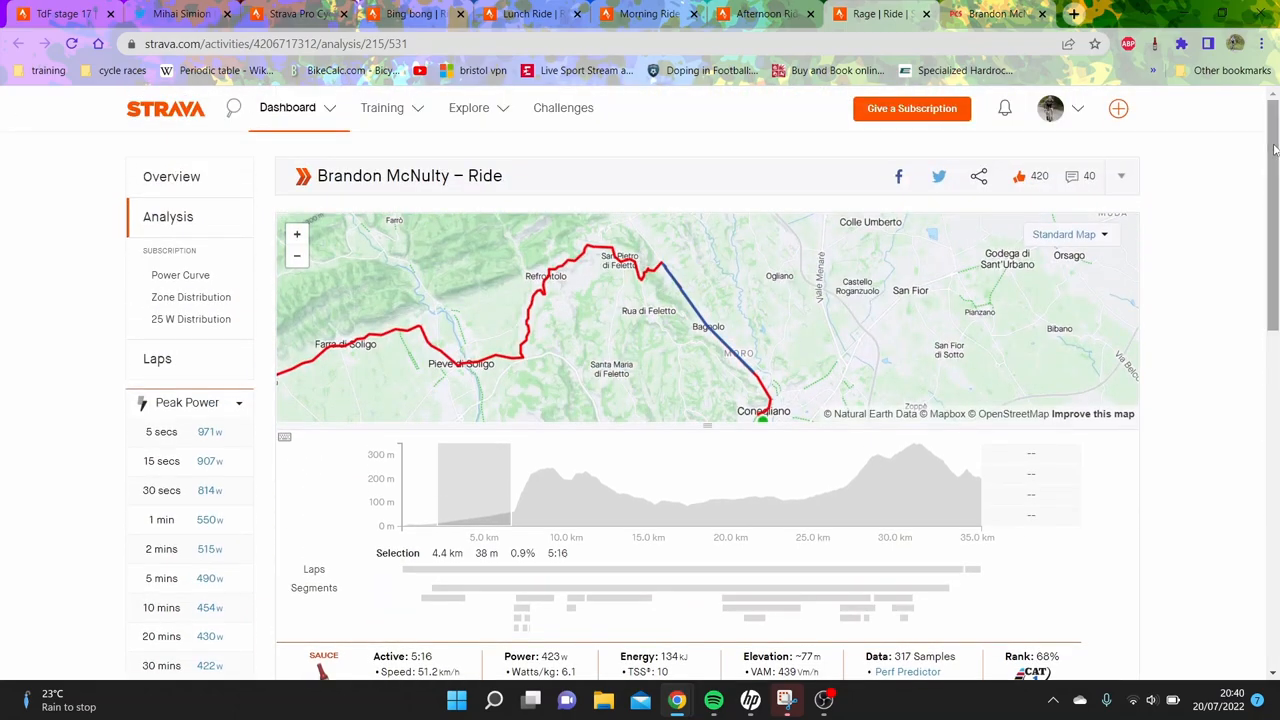
- In the Afternoon Ride's analysis, select an early 10-minute stretch and review its power
click(288, 108)
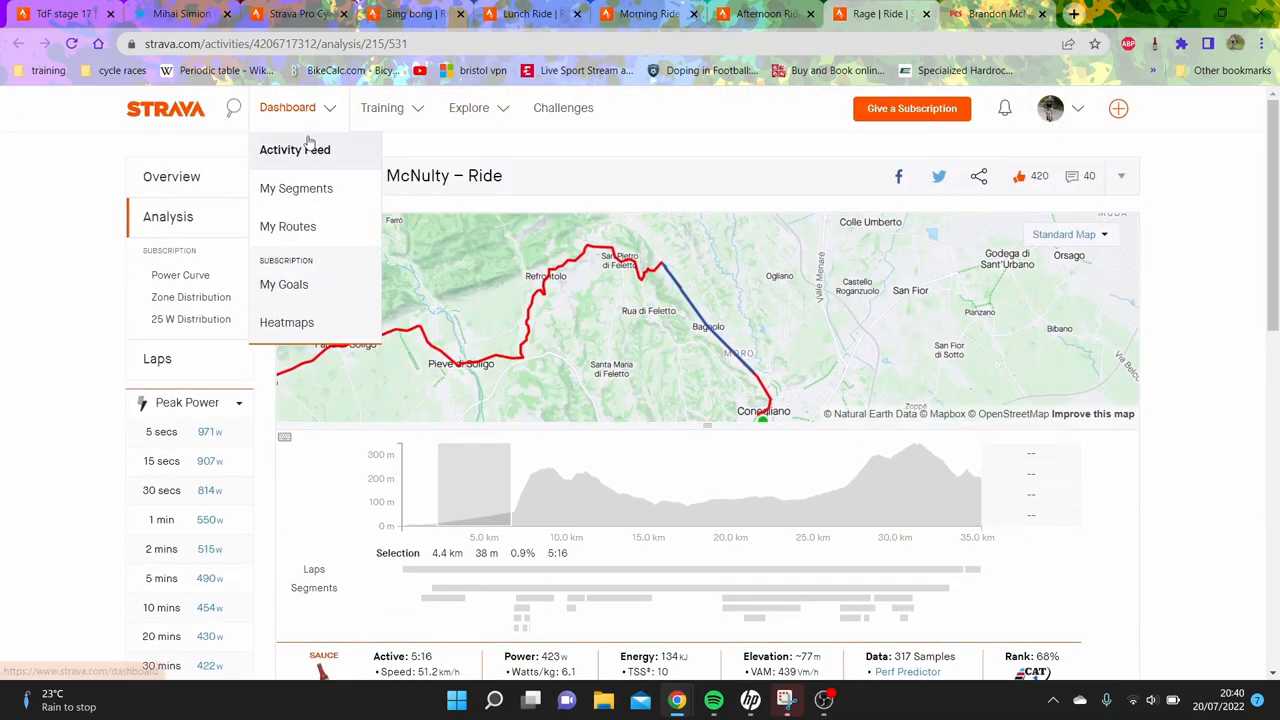
click(172, 176)
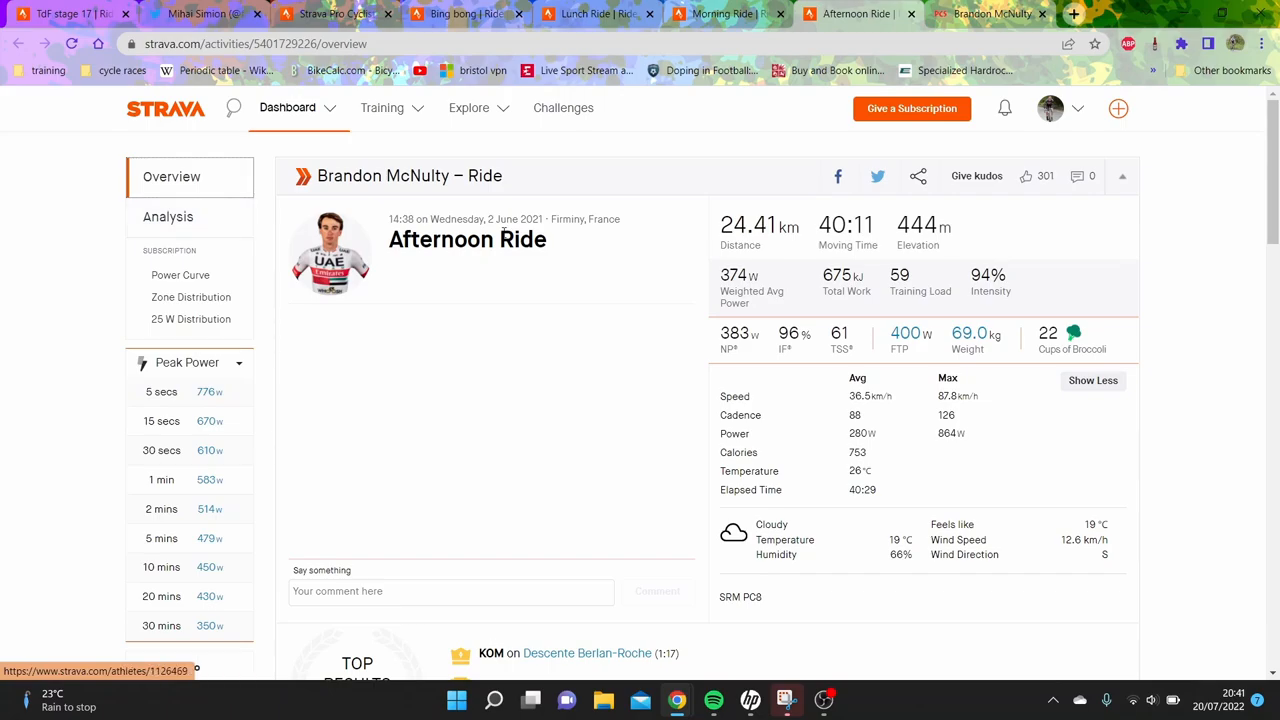
click(168, 216)
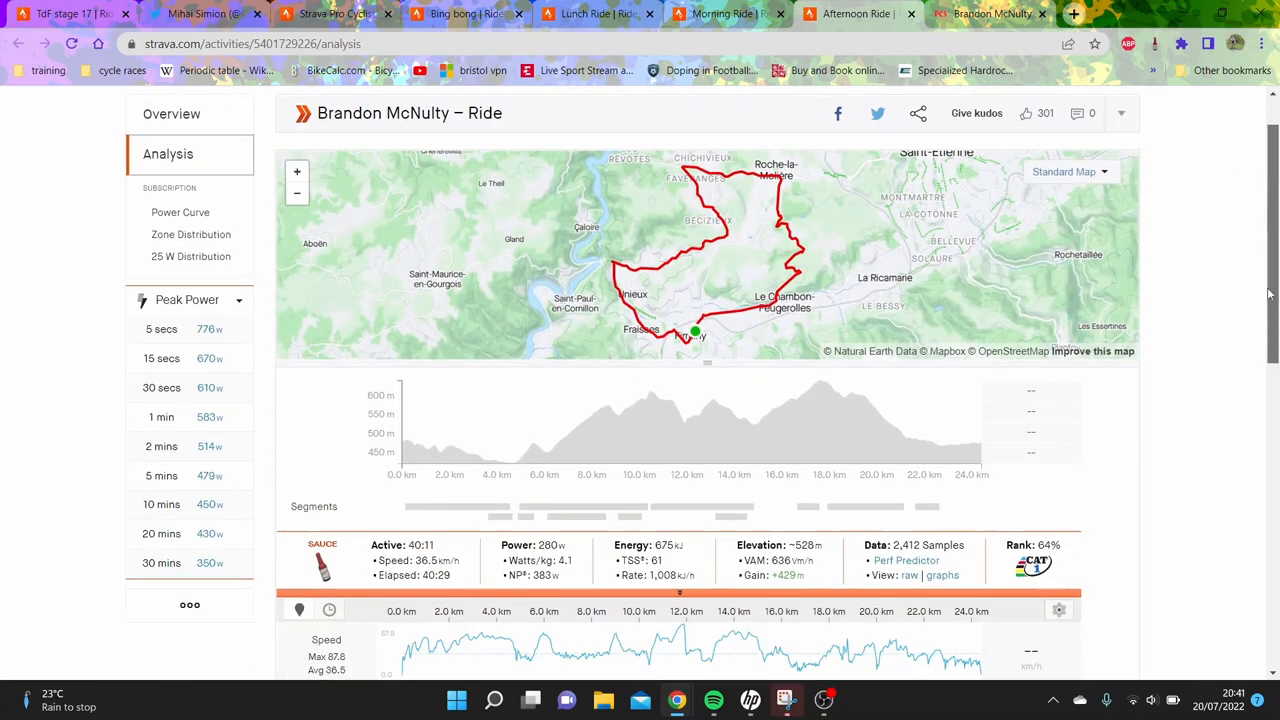
scroll(down, 3)
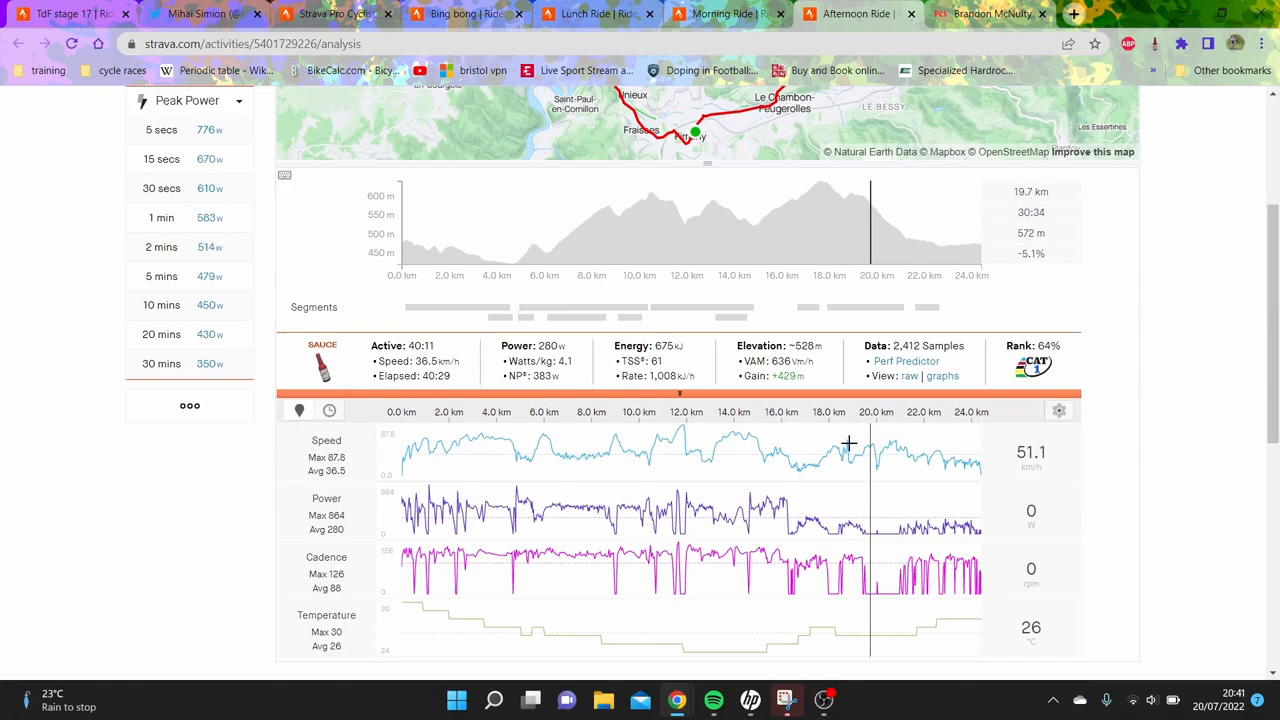
mouse_move(788, 456)
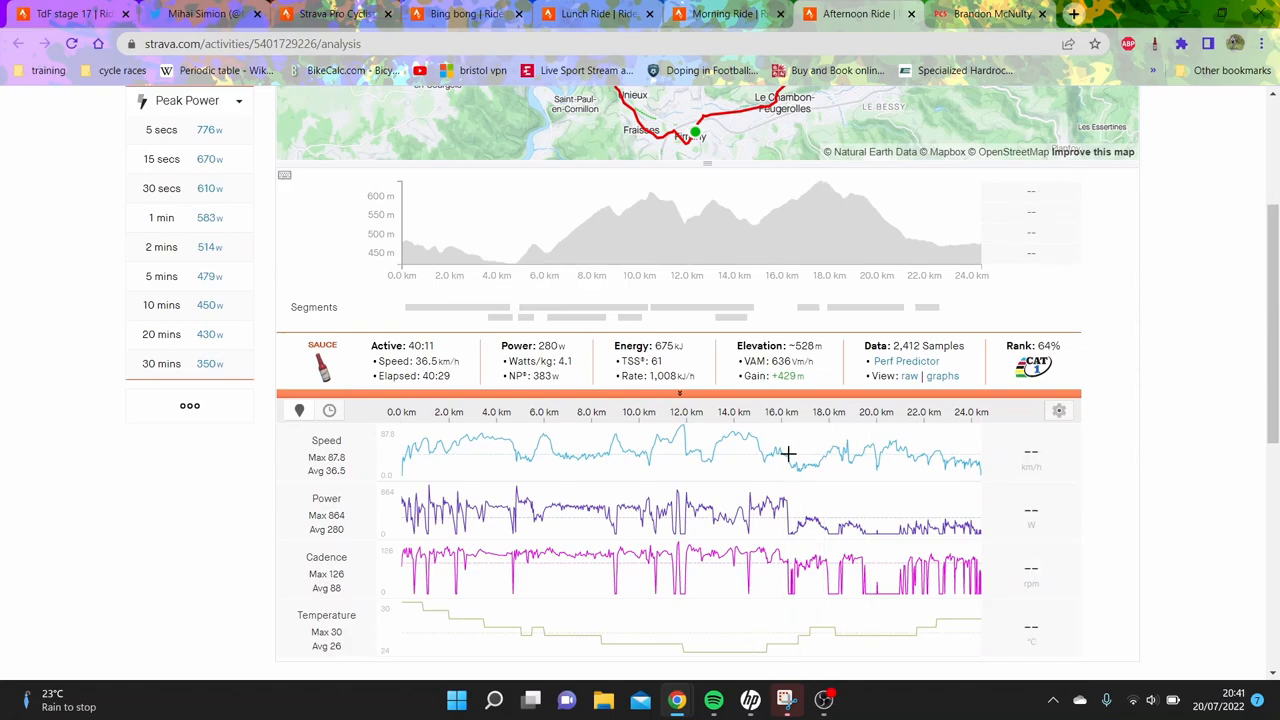
drag(400, 220, 784, 220)
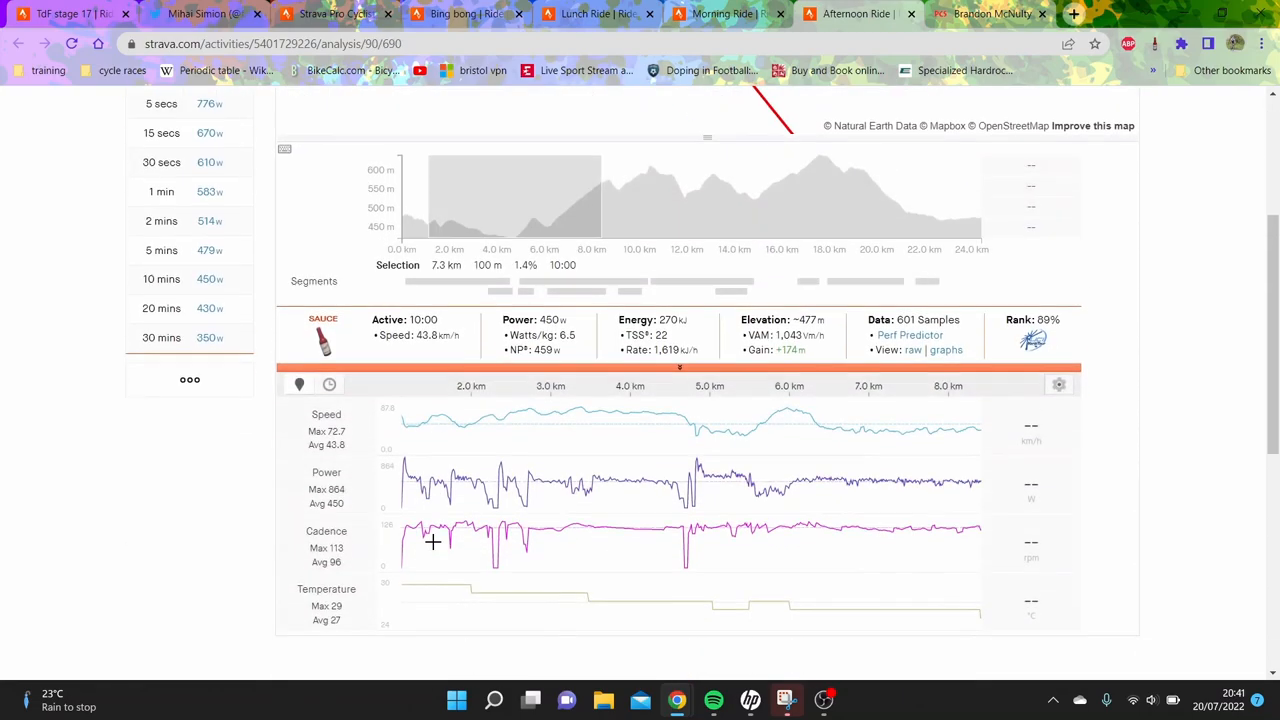
scroll(down, 3)
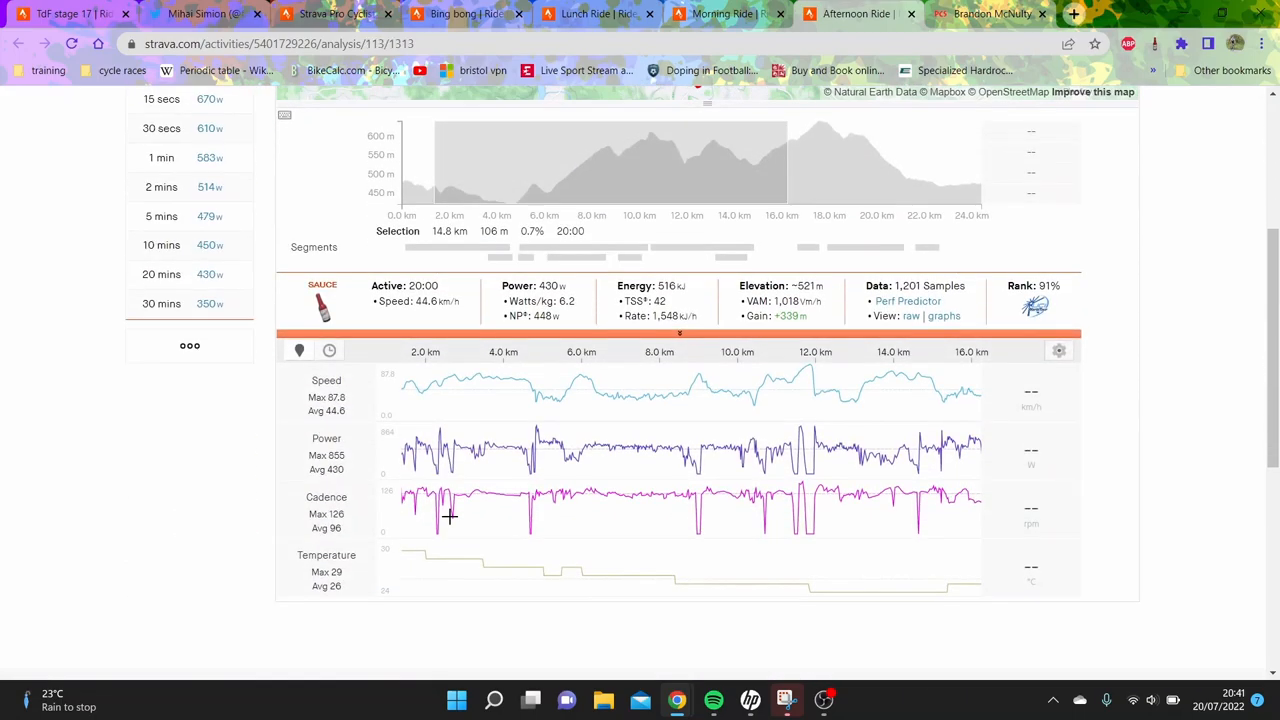
mouse_move(564, 324)
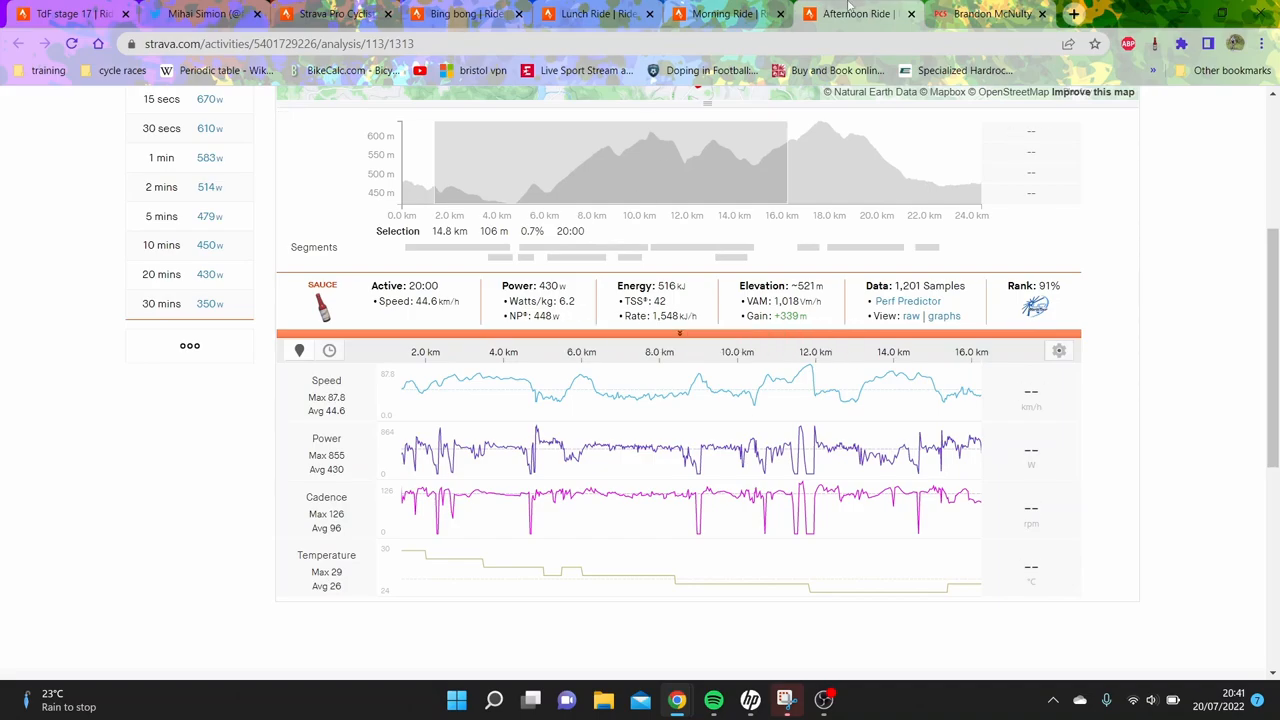
mouse_move(856, 12)
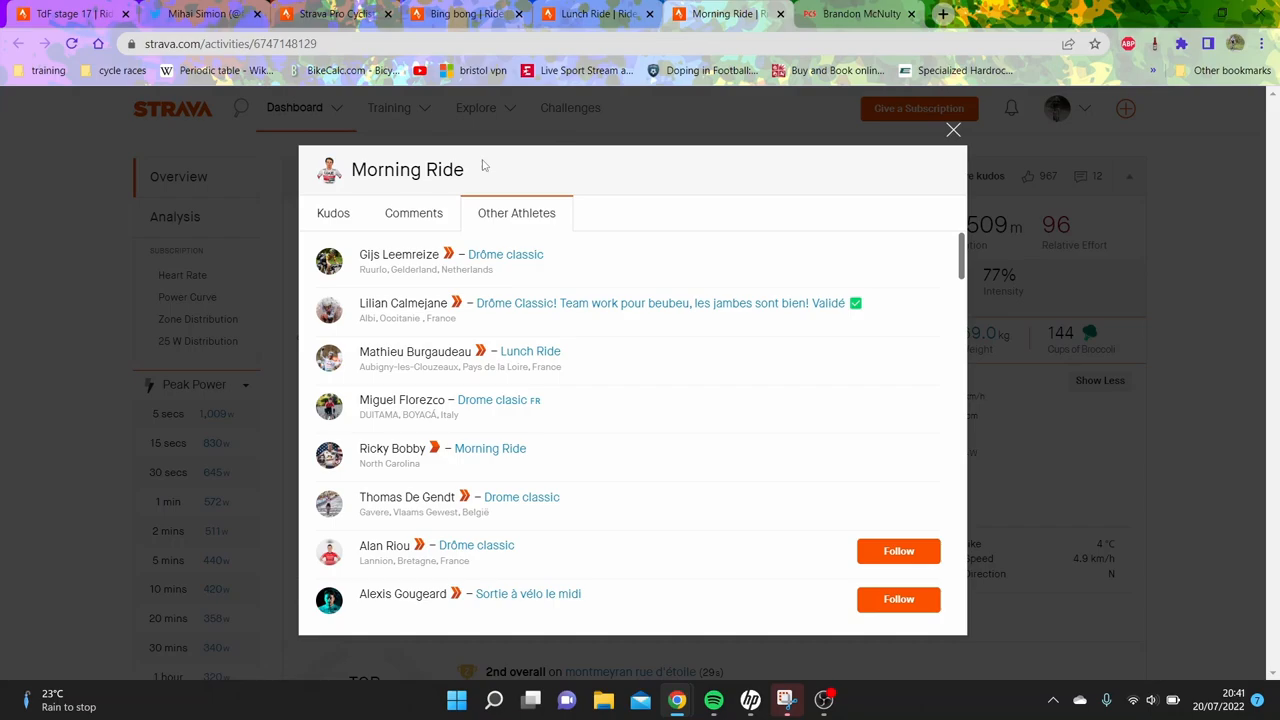
- Close the other-athletes list and view the Lunch Ride's analysis and overview
click(952, 130)
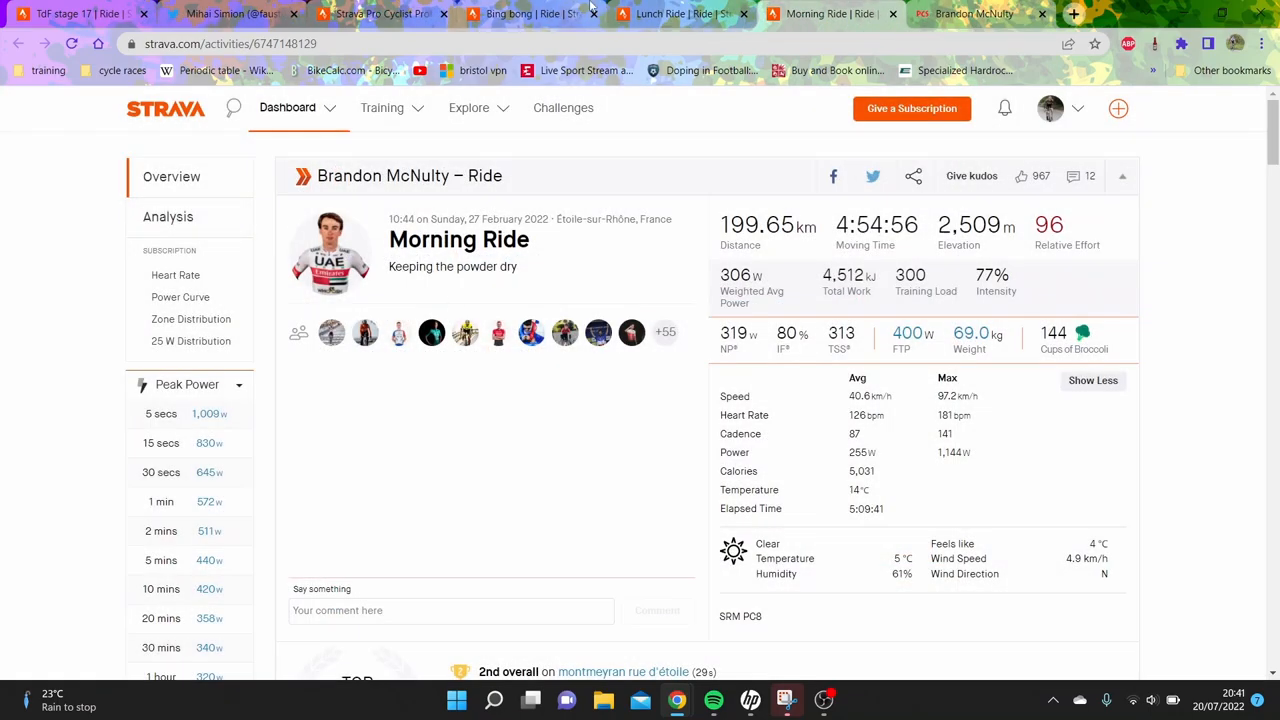
click(168, 216)
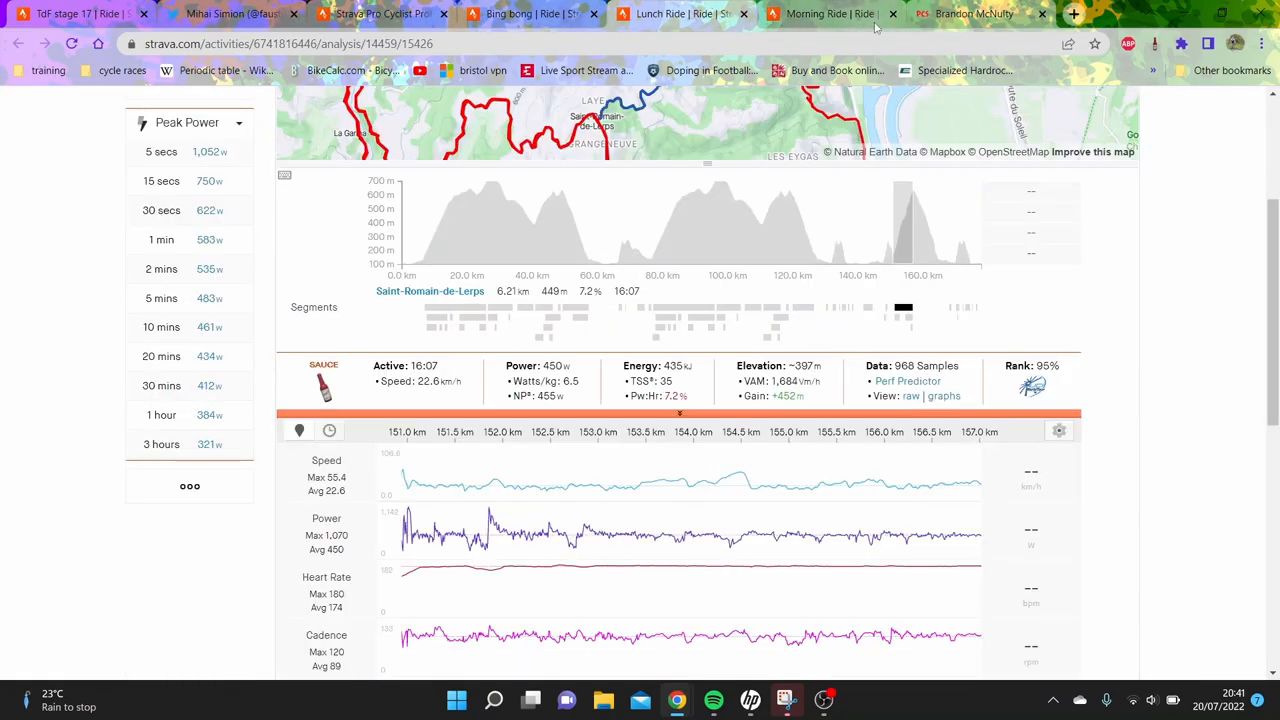
mouse_move(970, 12)
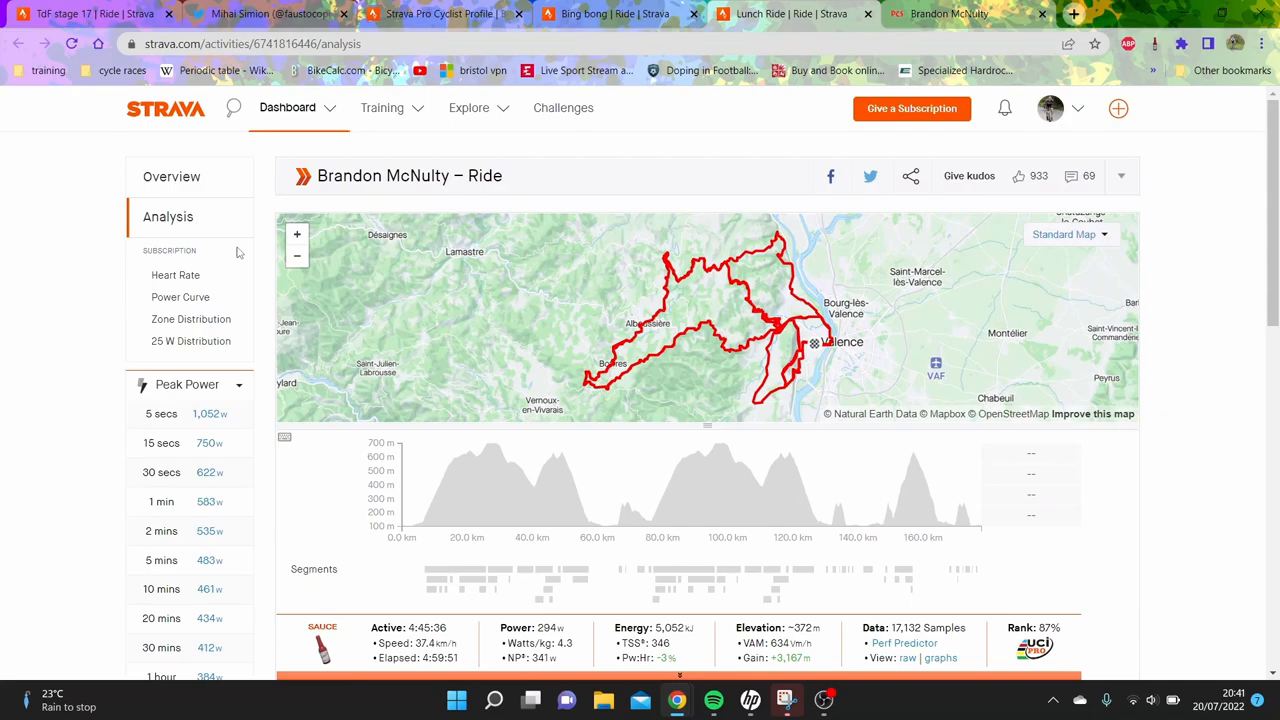
click(172, 176)
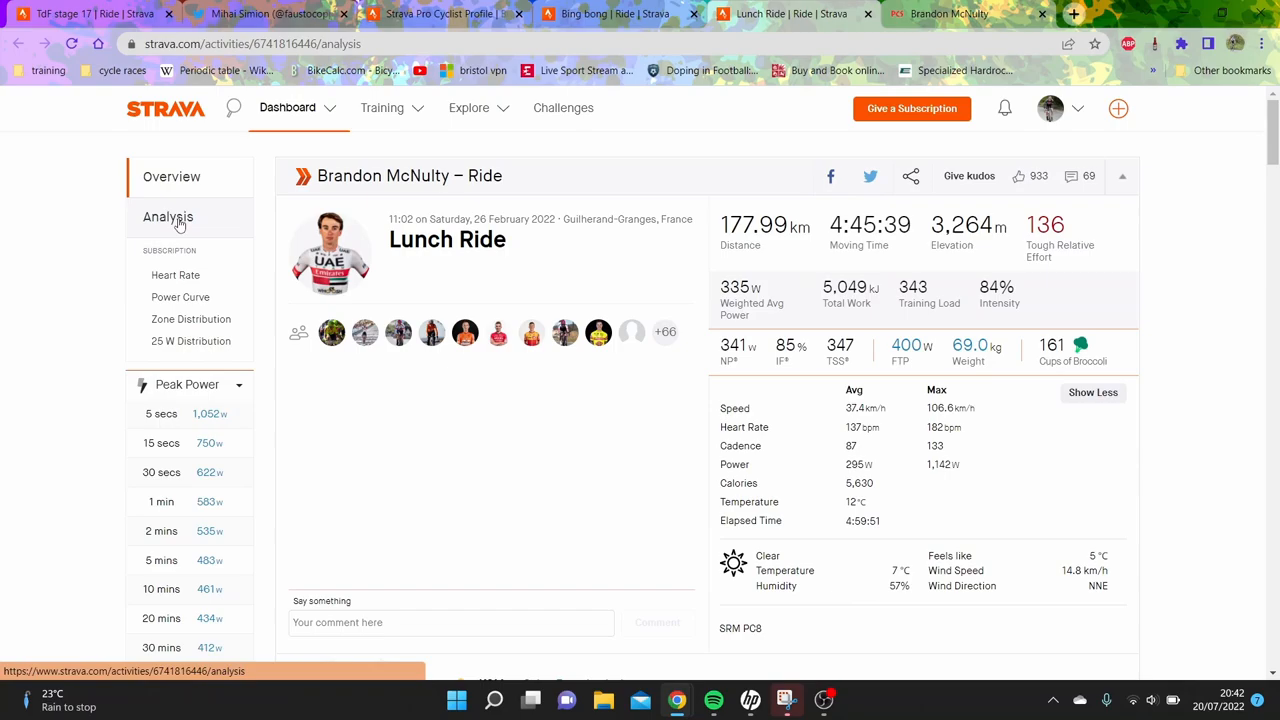
scroll(down, 3)
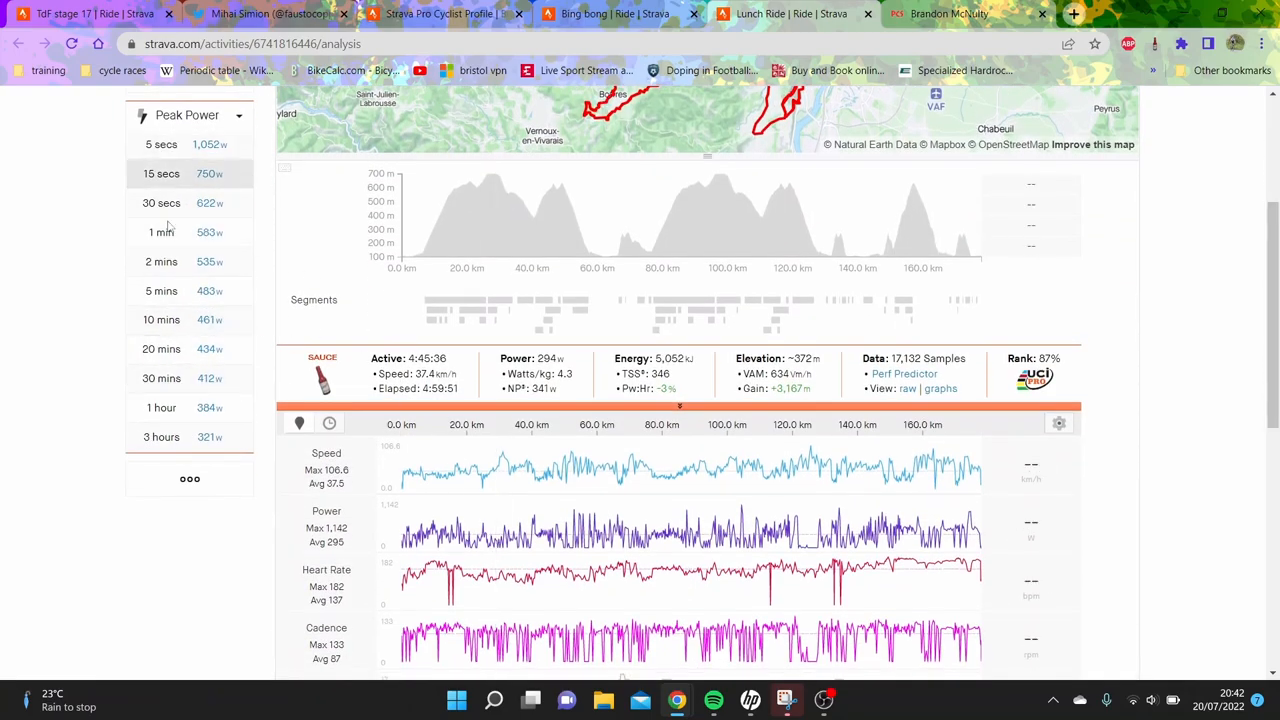
- Analyse the Lunch Ride's best 10-minute power effort and the Saint-Romain-de-Lerps climb
click(160, 320)
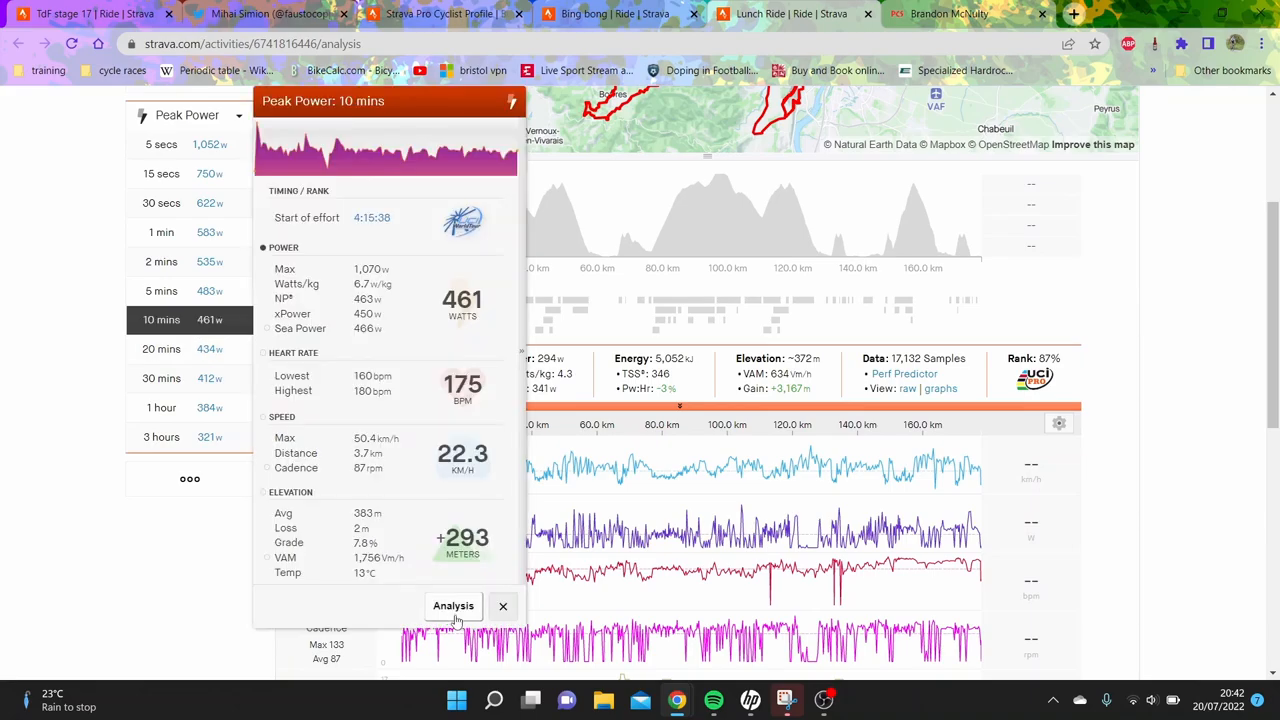
click(452, 606)
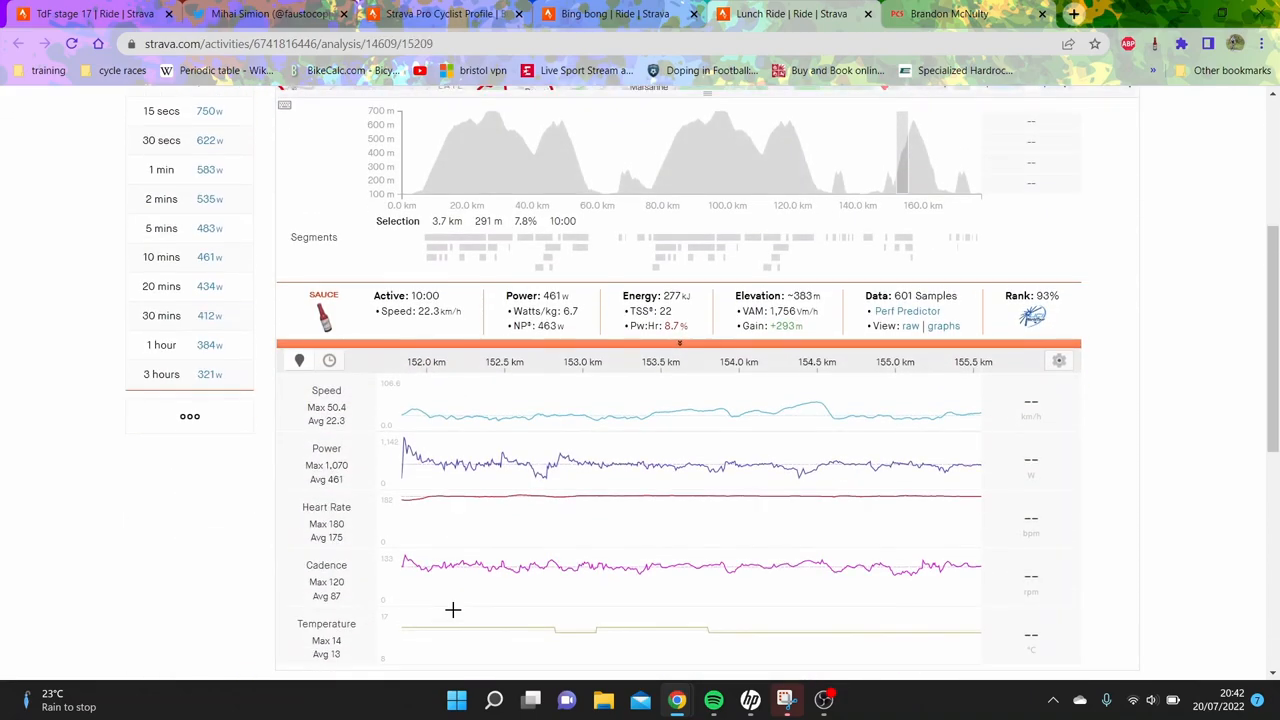
mouse_move(794, 438)
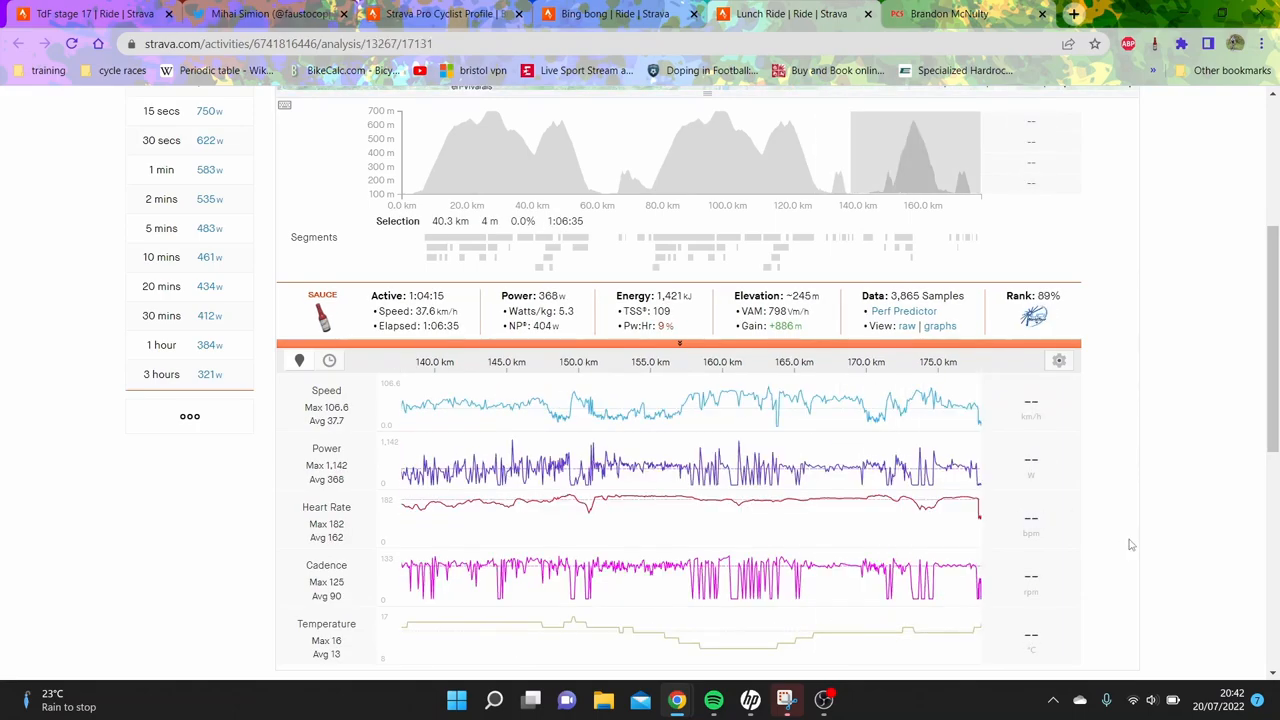
mouse_move(756, 420)
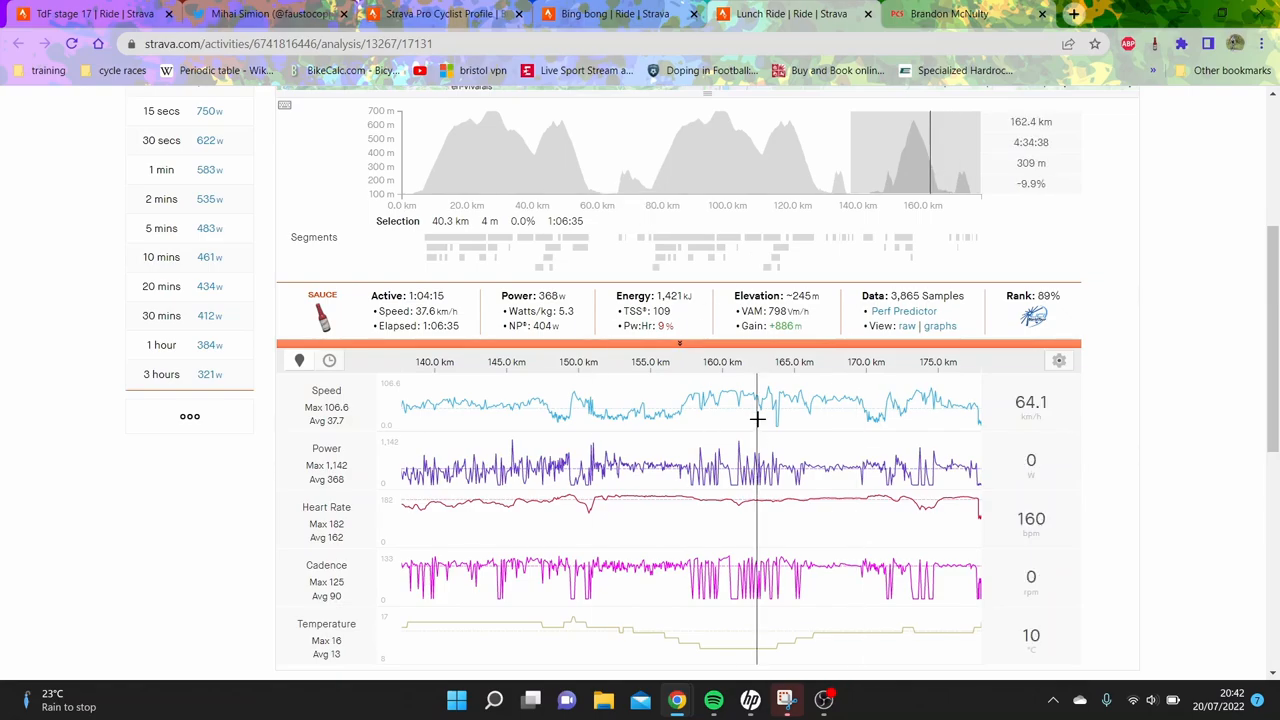
mouse_move(590, 404)
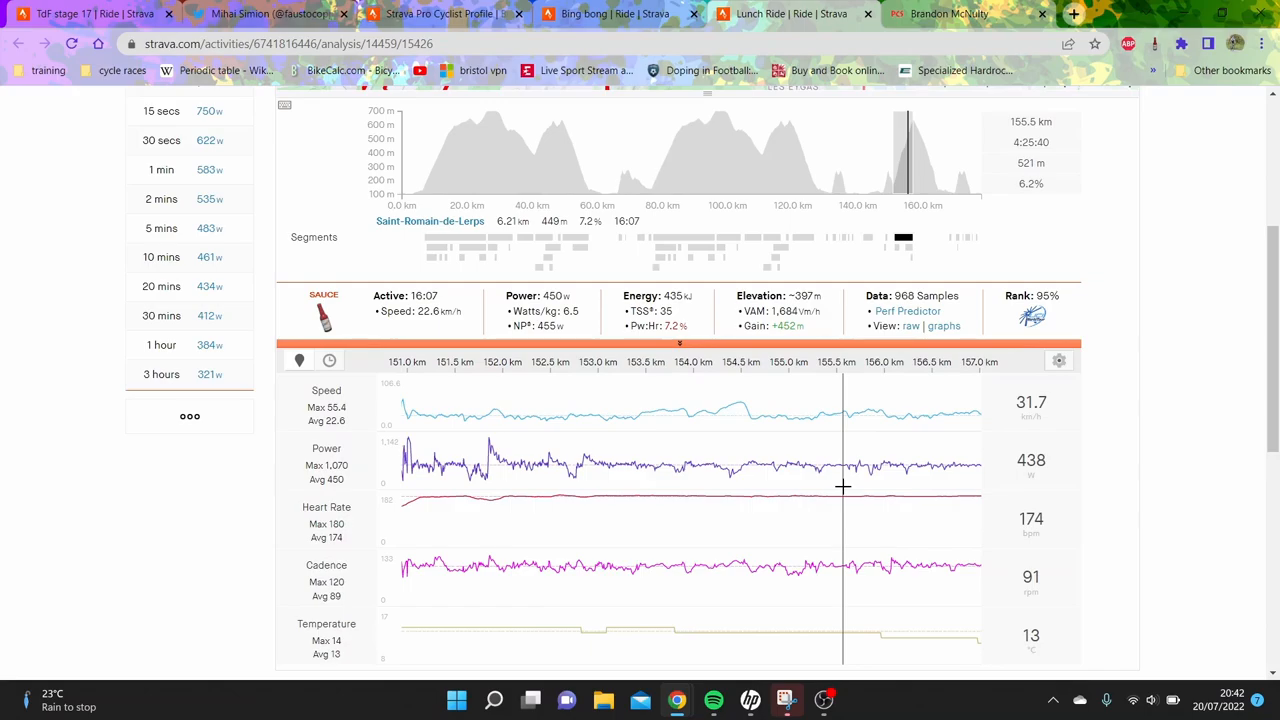
mouse_move(842, 488)
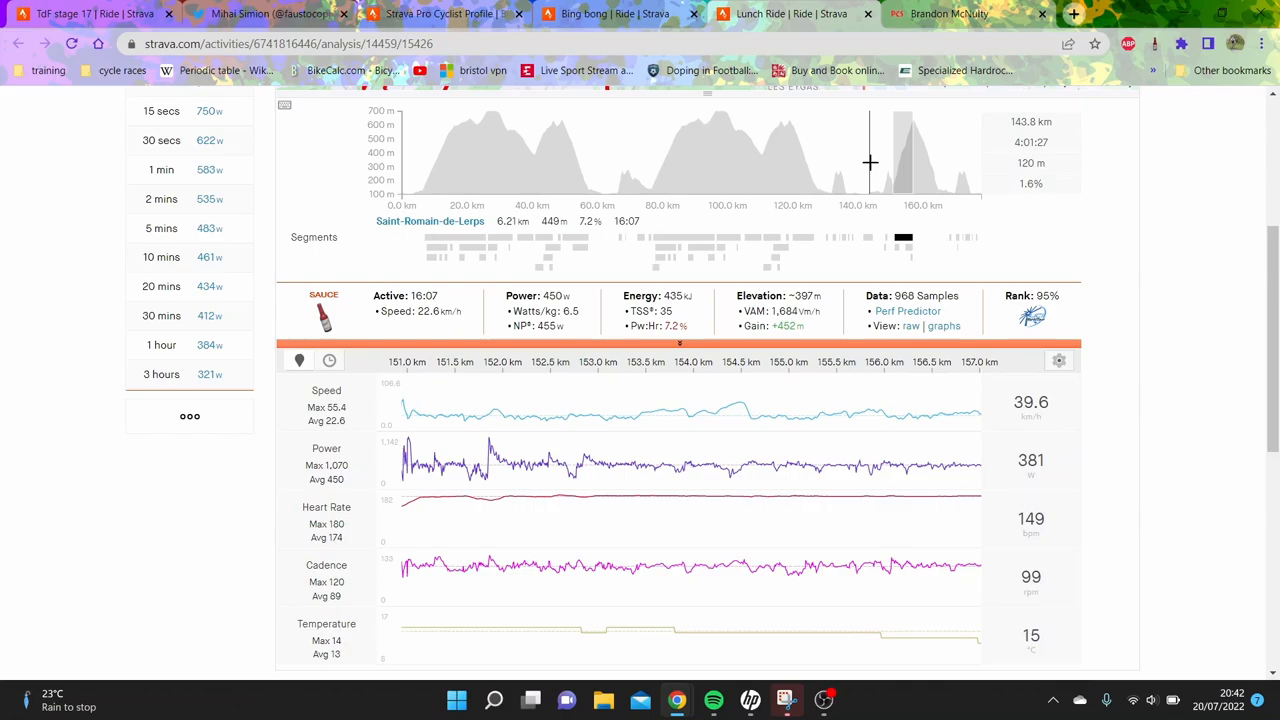
mouse_move(420, 236)
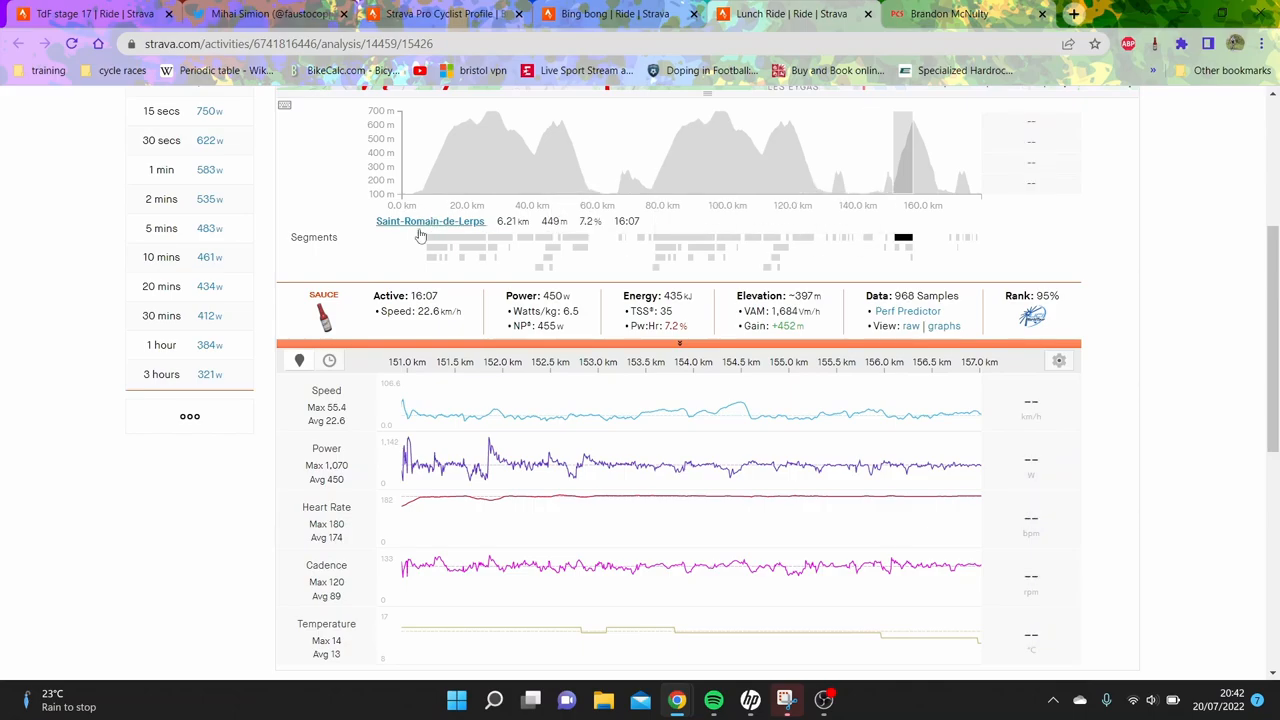
click(548, 248)
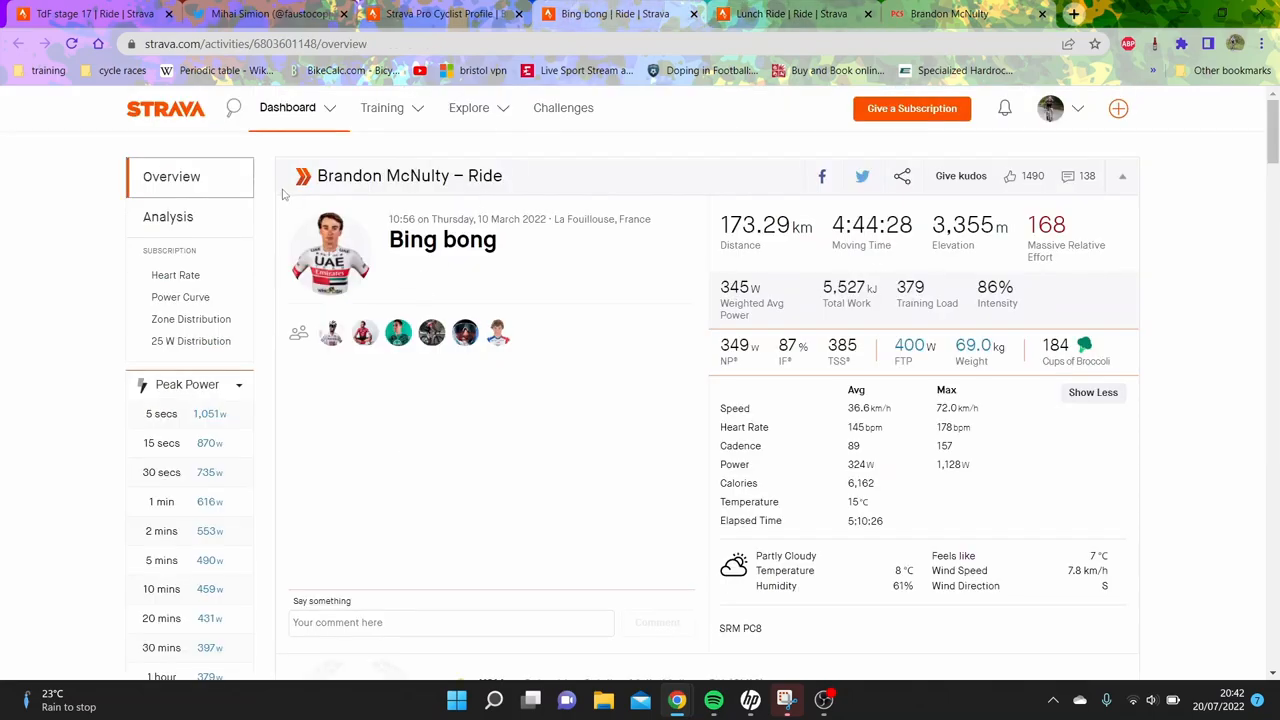
- In the Bing bong ride's analysis, select the 50-100 km stretch averaging 269 W
click(168, 216)
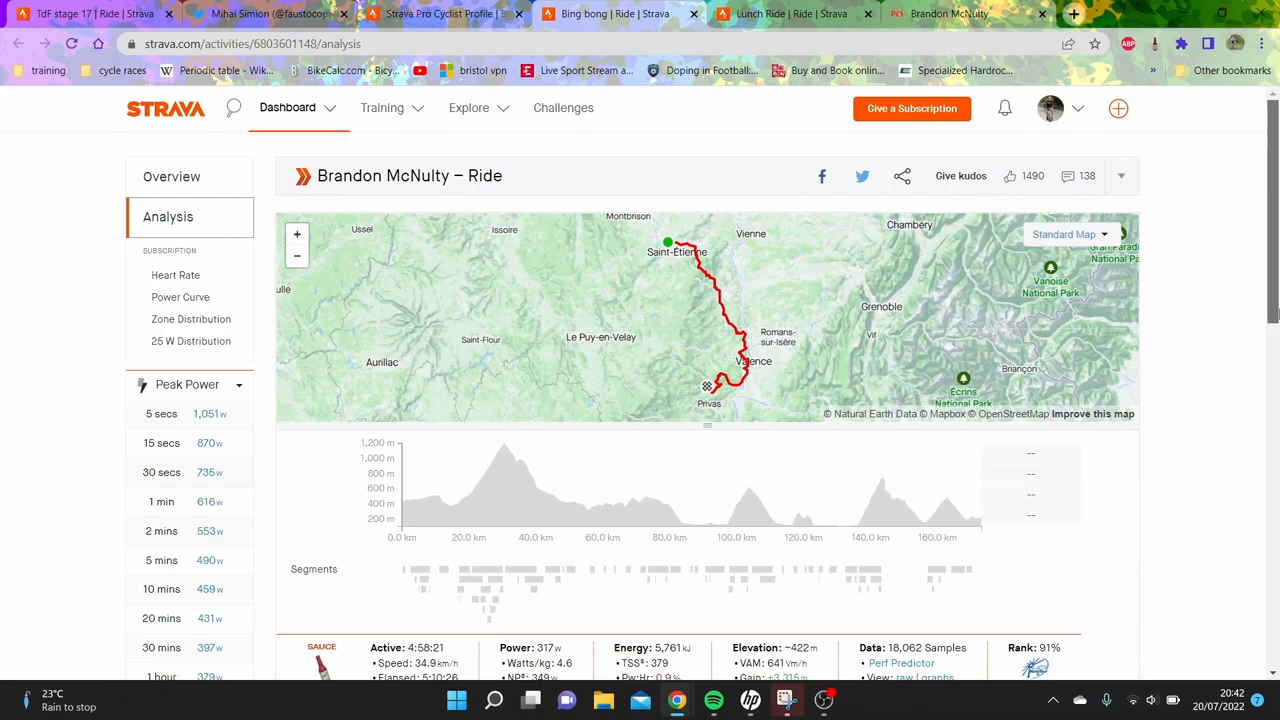
scroll(down, 3)
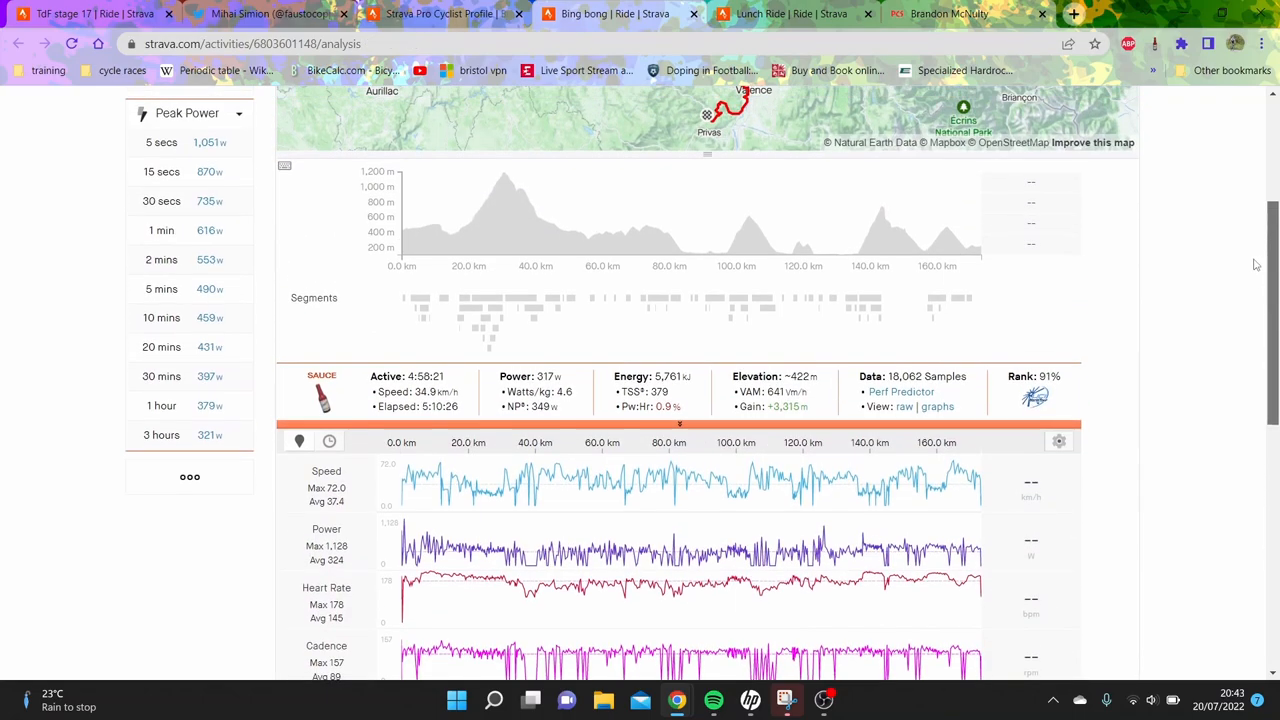
drag(536, 216, 844, 216)
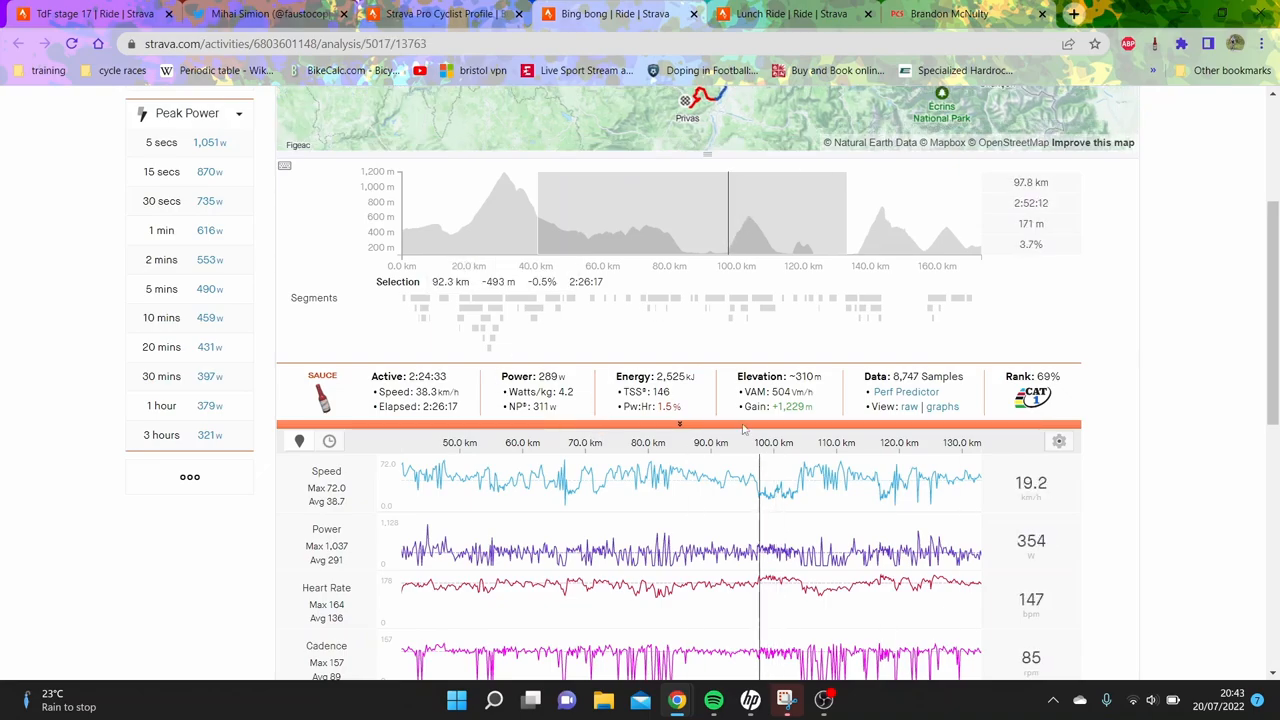
mouse_move(864, 312)
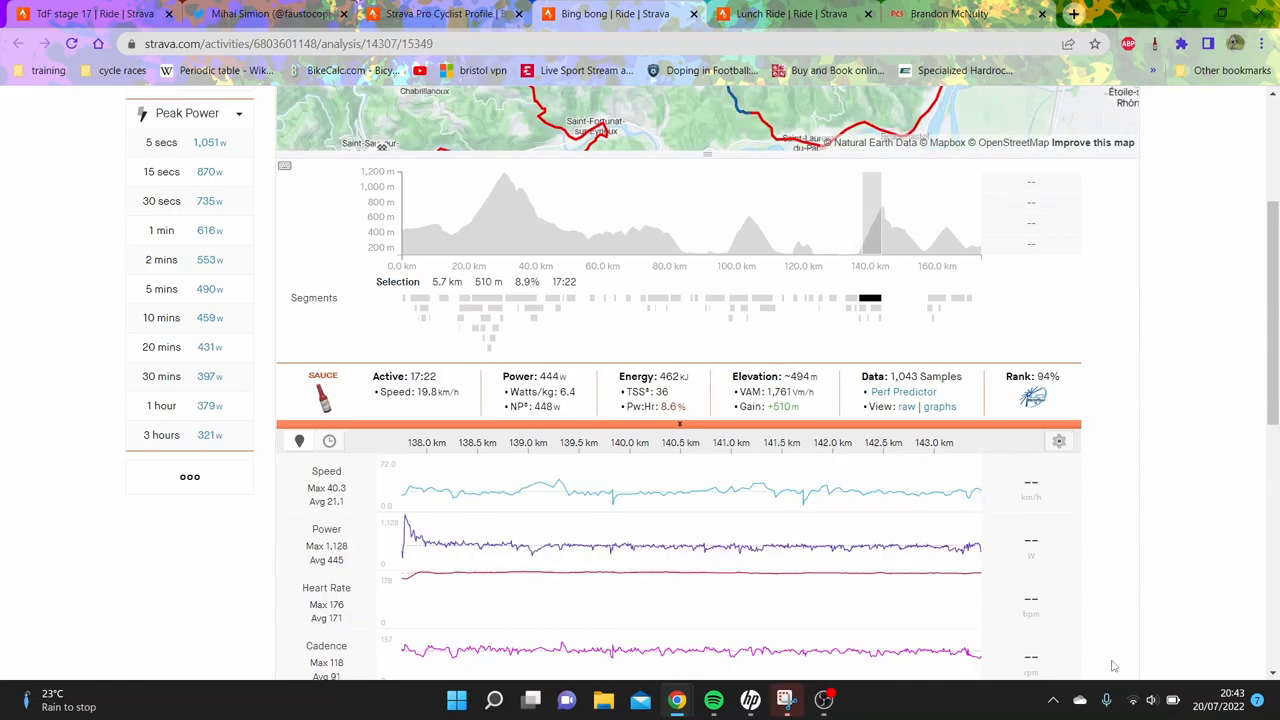
mouse_move(964, 328)
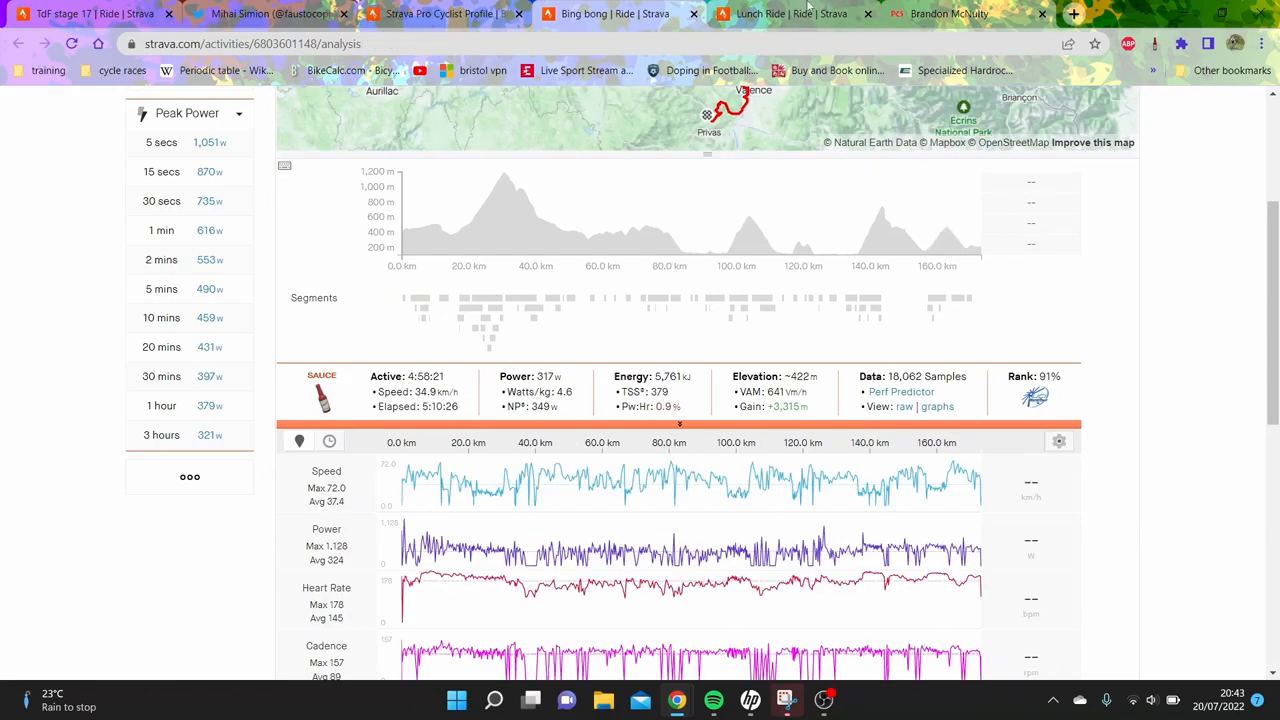
- From the Col d'Azet record tweet, reopen the Lanterne Rouge article's McNulty W/kg chart
click(270, 12)
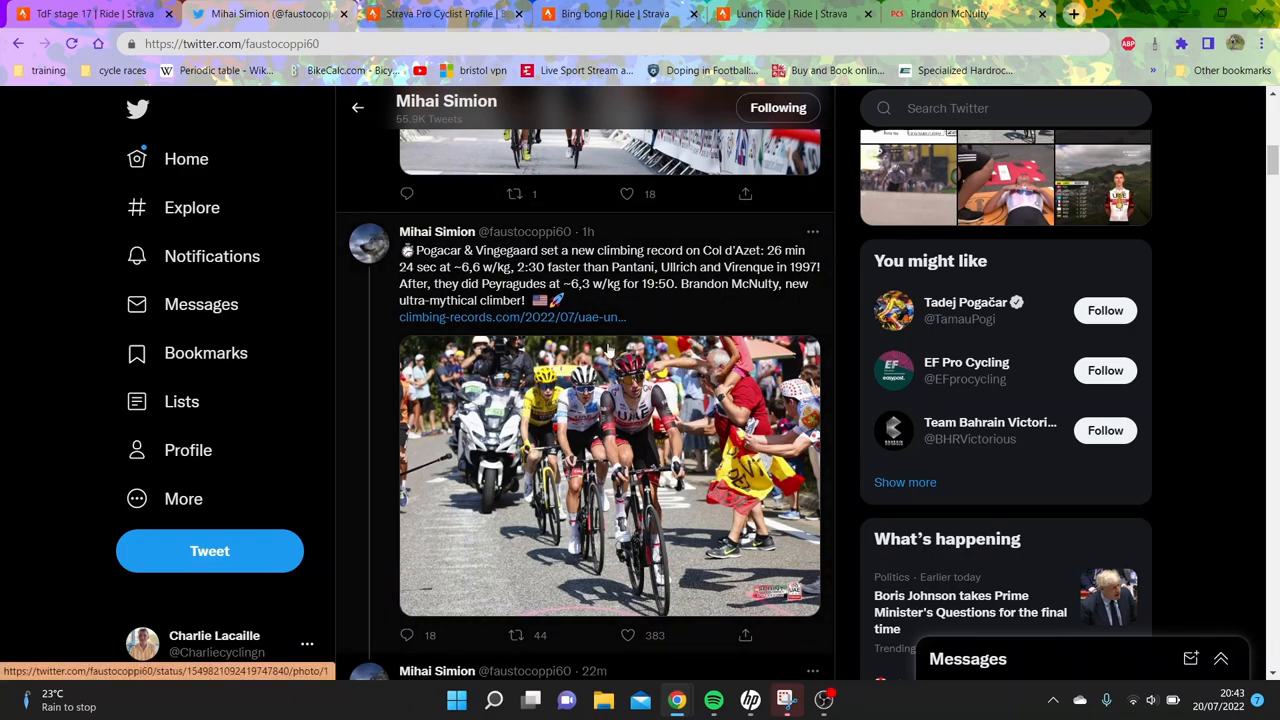
click(512, 316)
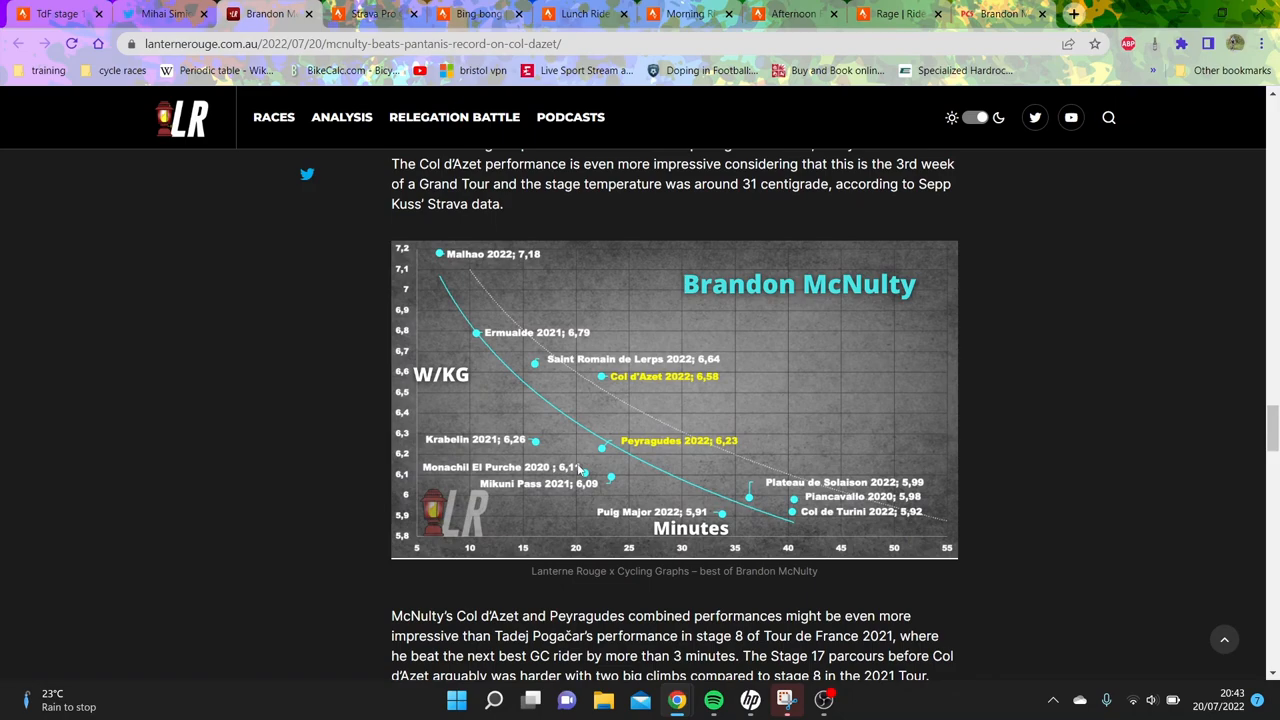
mouse_move(668, 490)
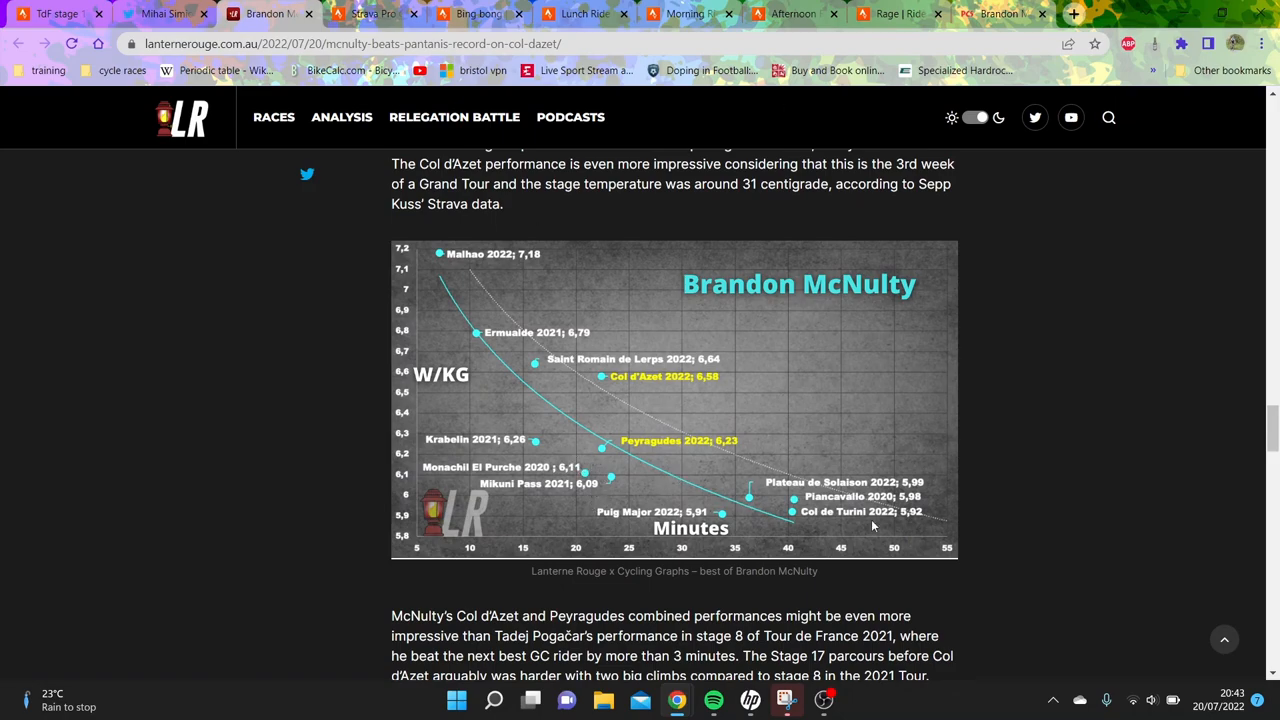
mouse_move(596, 488)
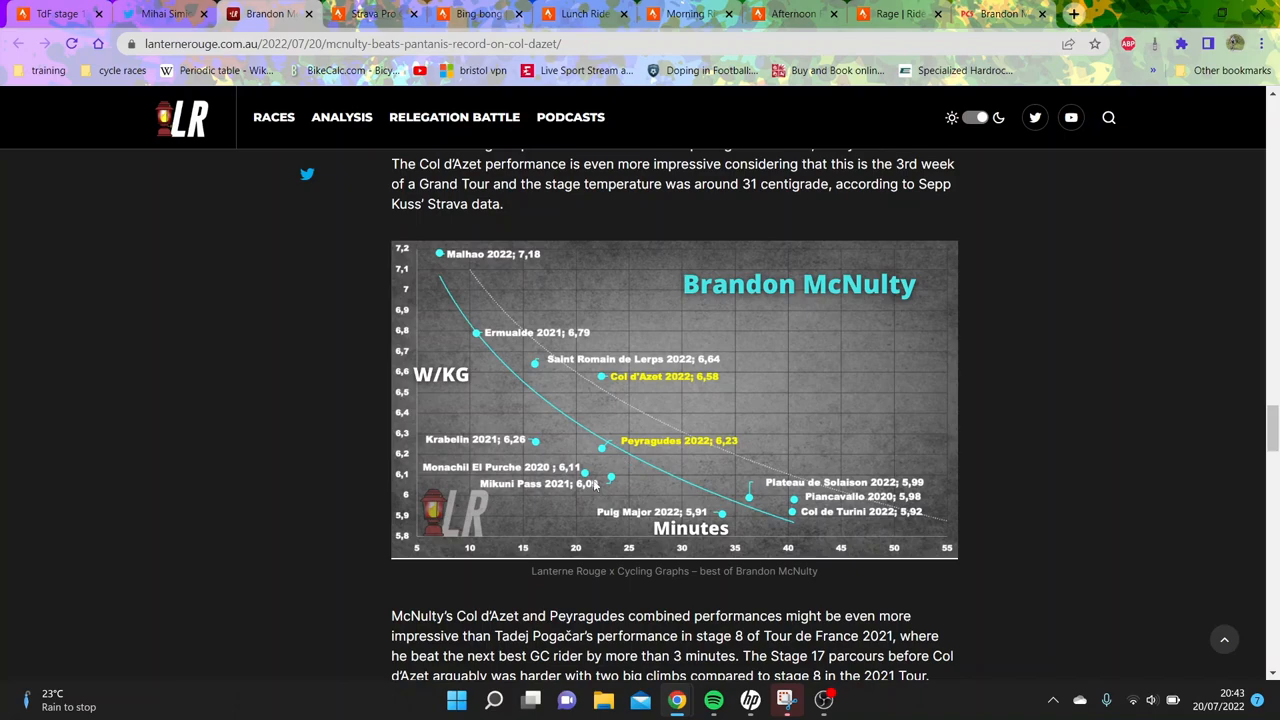
mouse_move(596, 486)
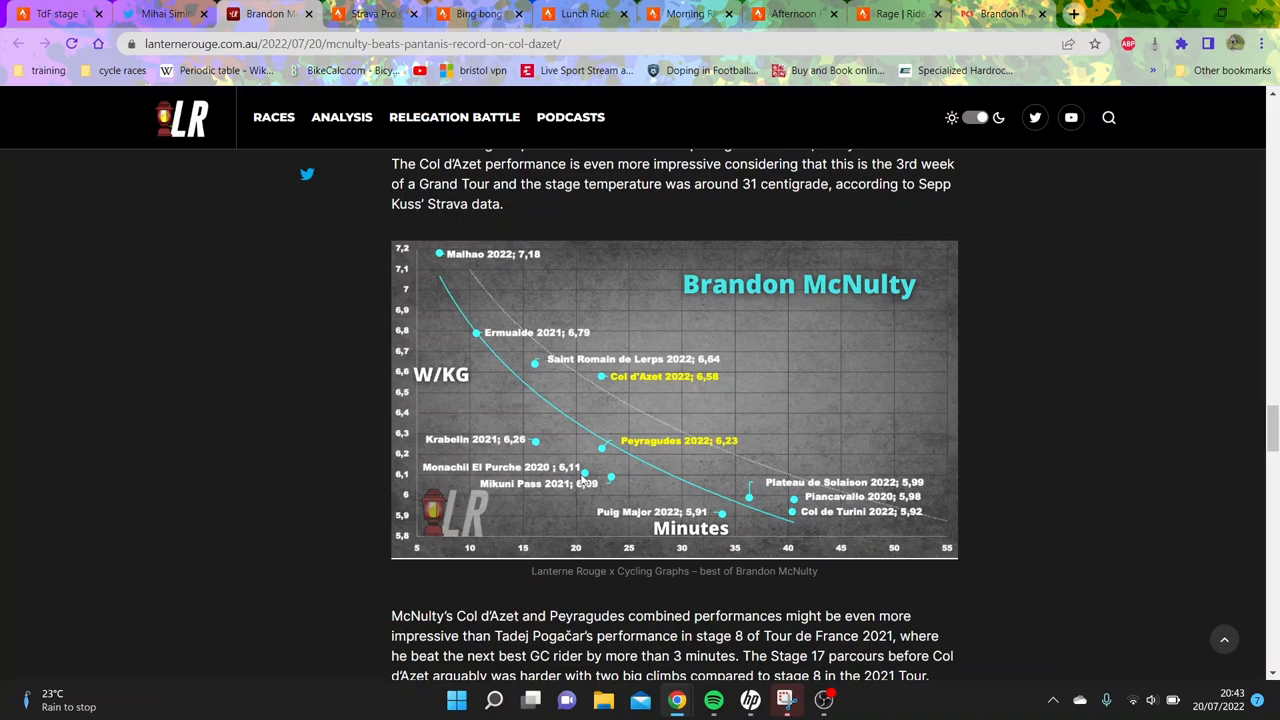
mouse_move(582, 460)
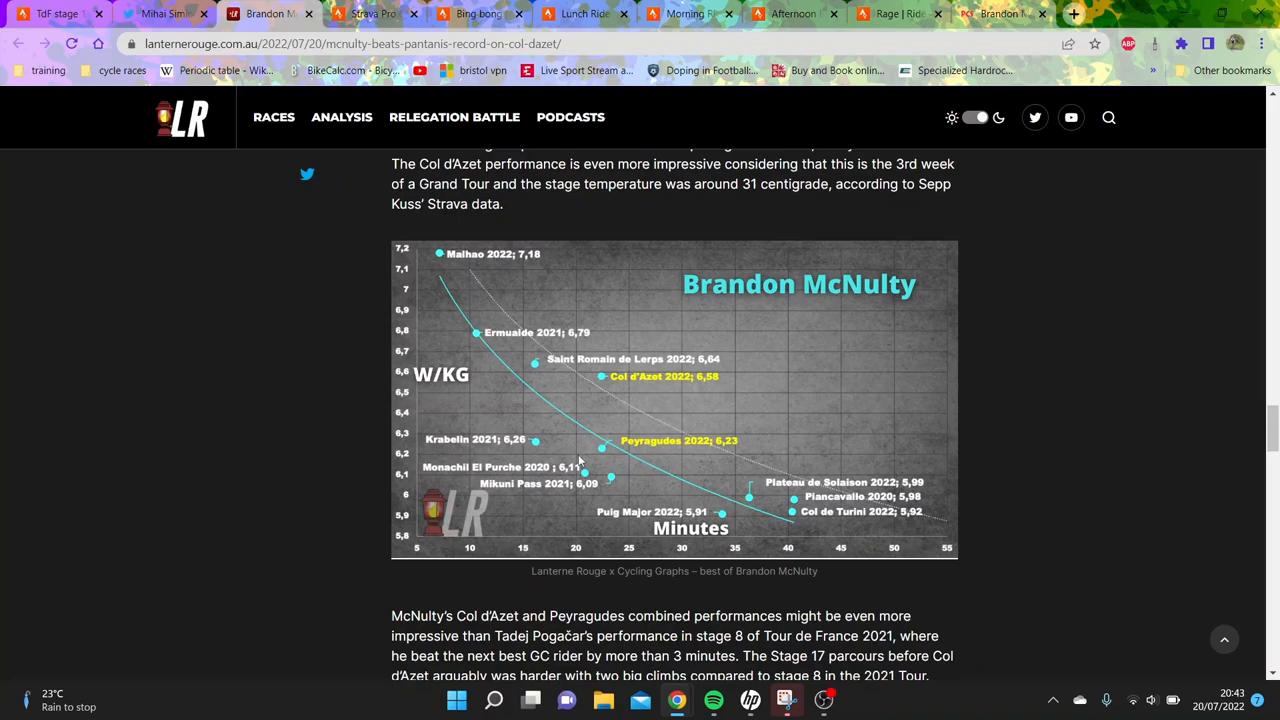
mouse_move(552, 364)
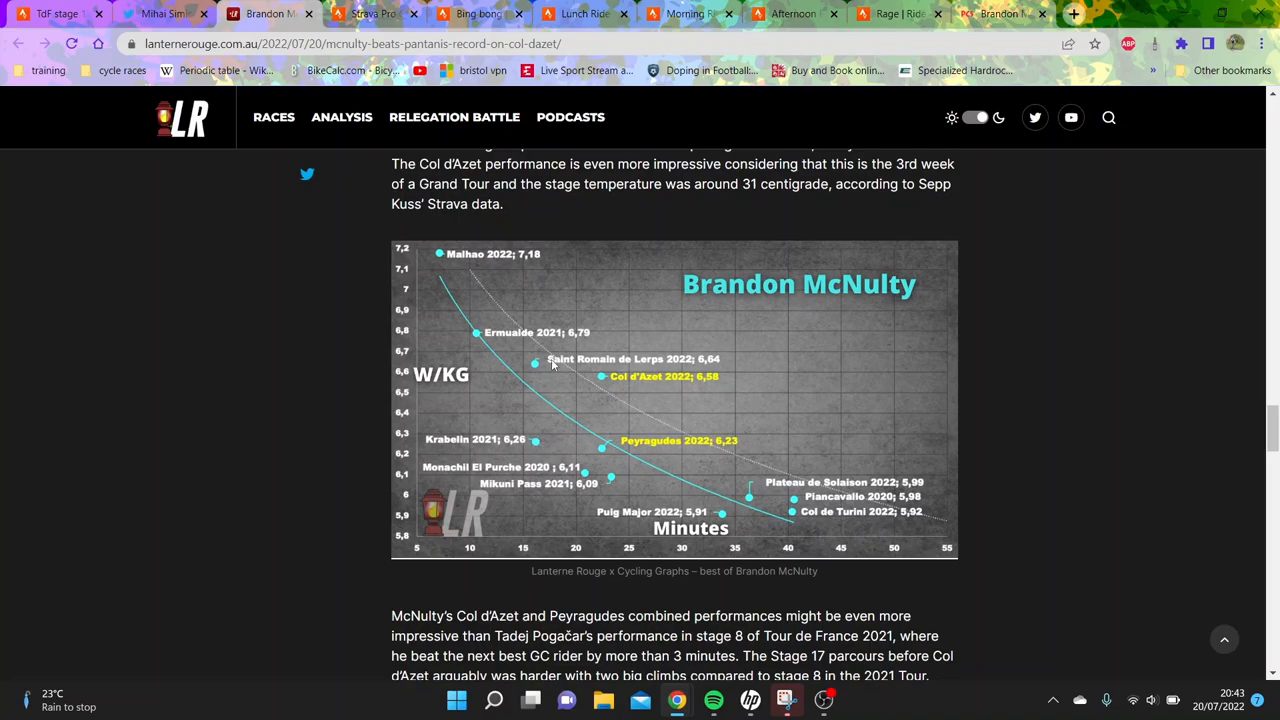
mouse_move(548, 398)
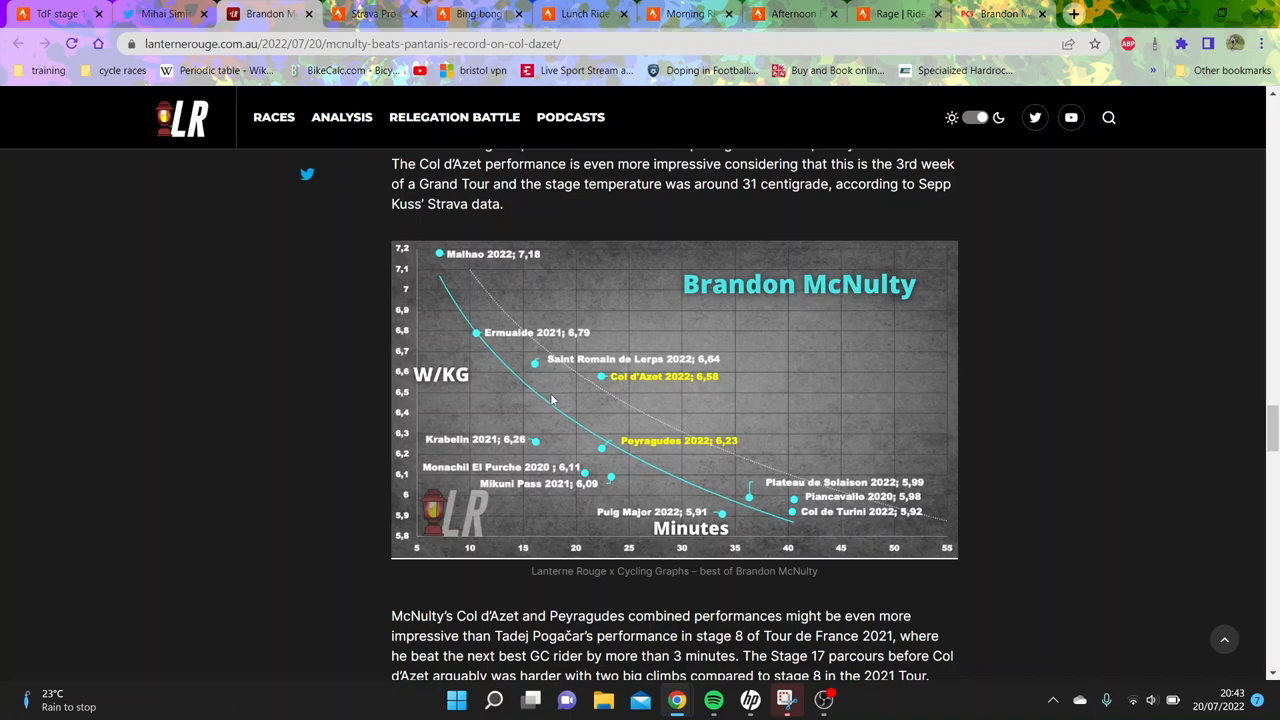
mouse_move(556, 404)
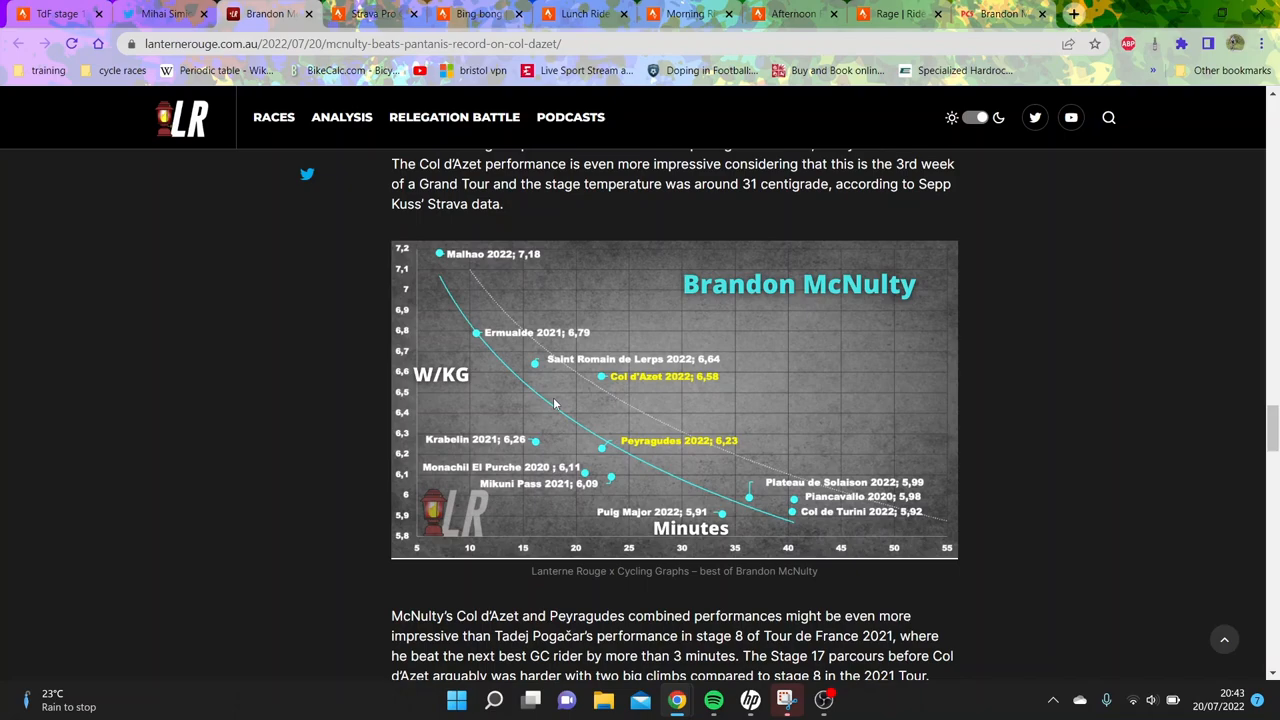
mouse_move(580, 448)
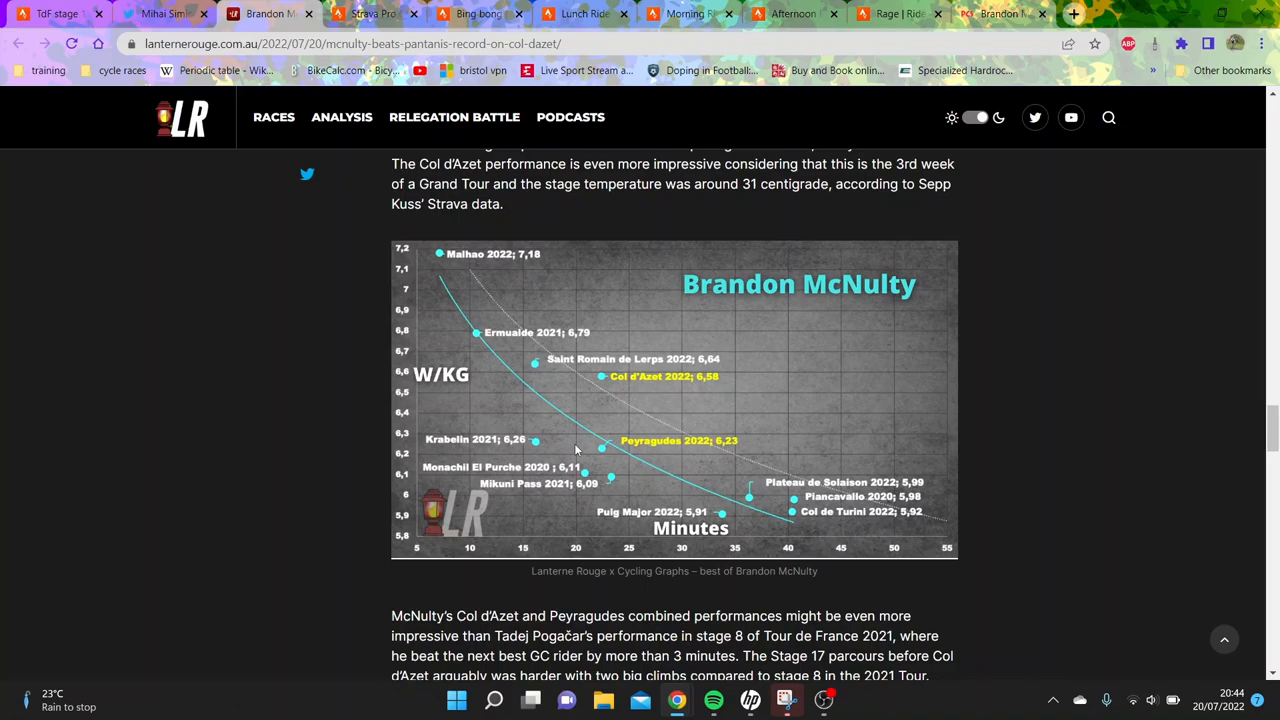
mouse_move(376, 14)
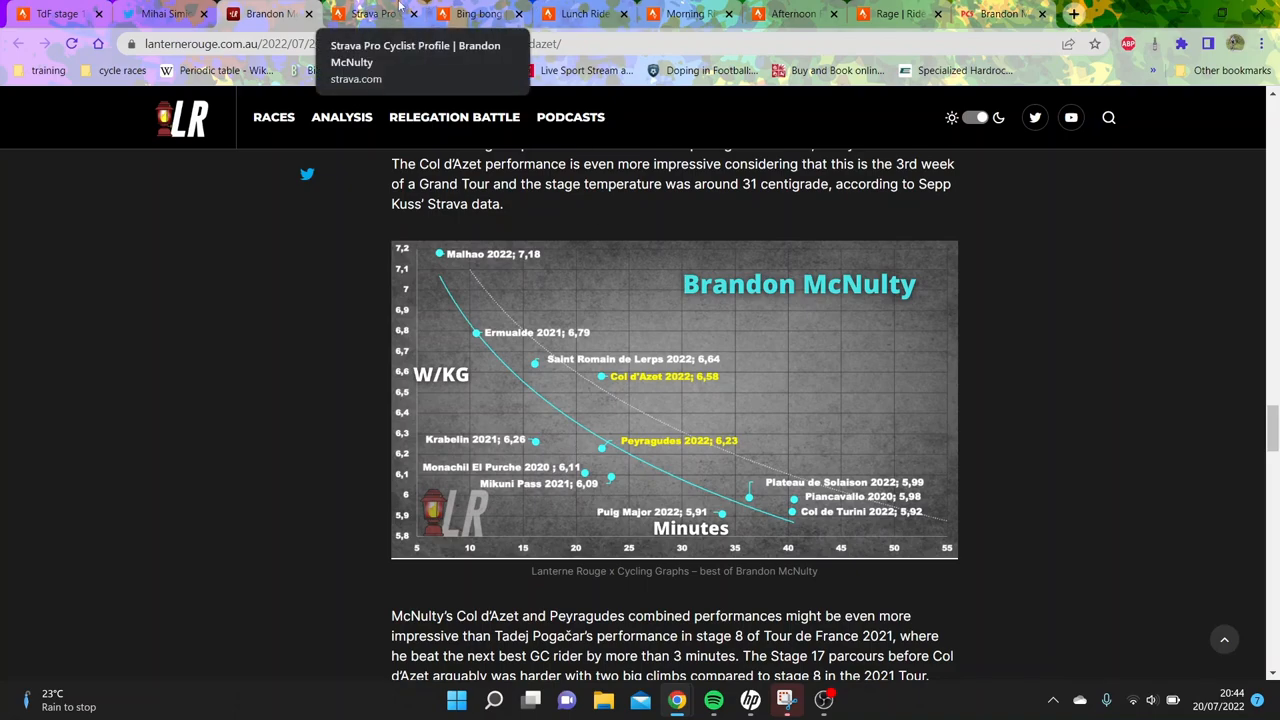
- Return to Mihai Simion's feed and scroll to the 2018 Meribel 6.0 W/kg tweet
click(160, 12)
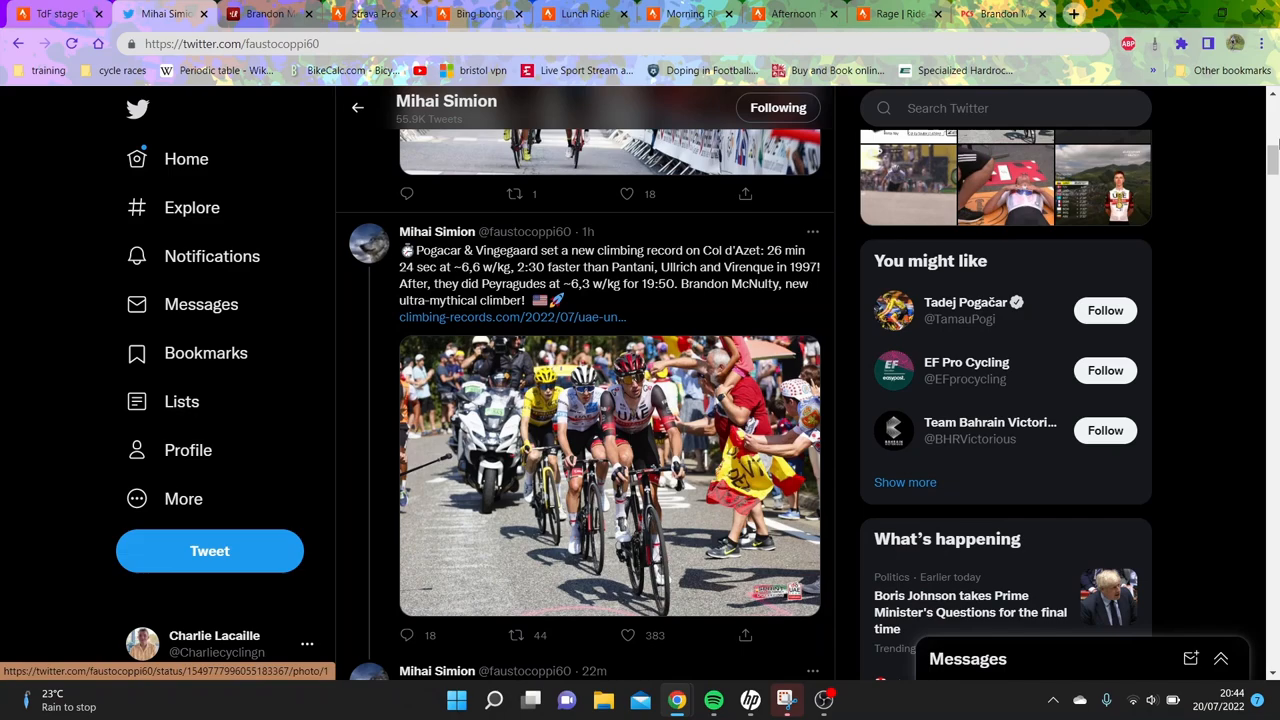
scroll(down, 3)
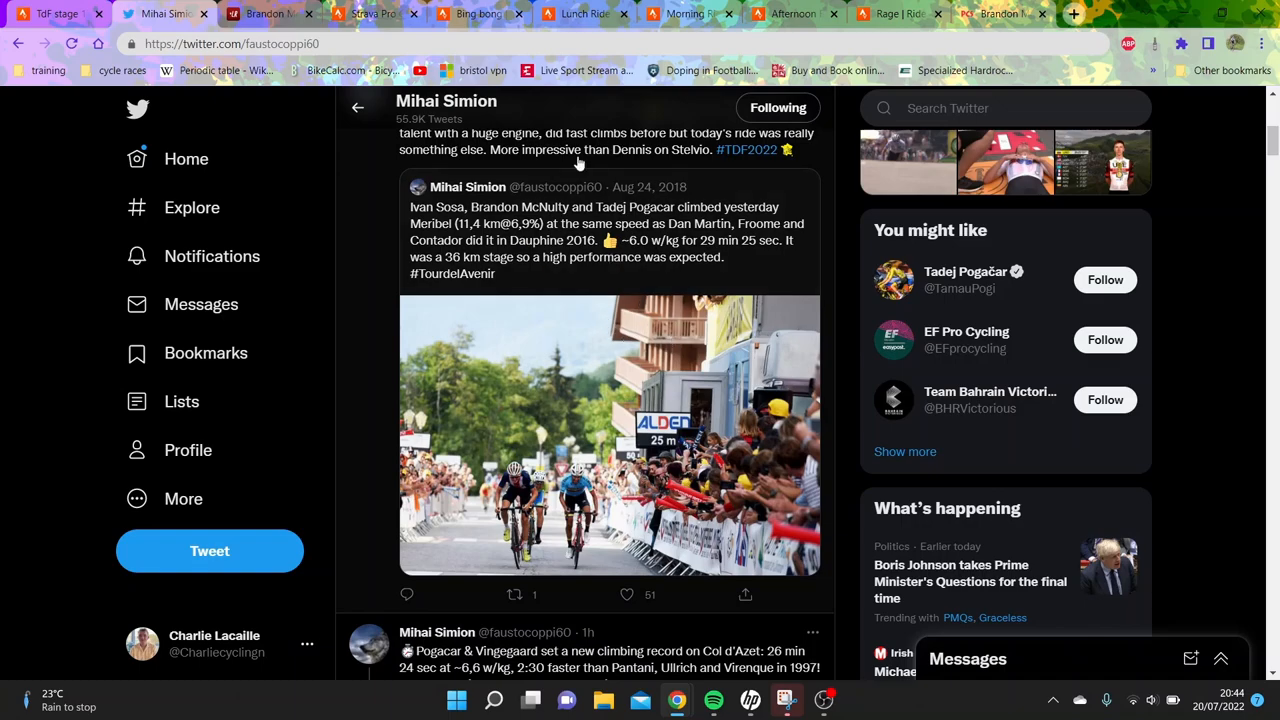
mouse_move(572, 316)
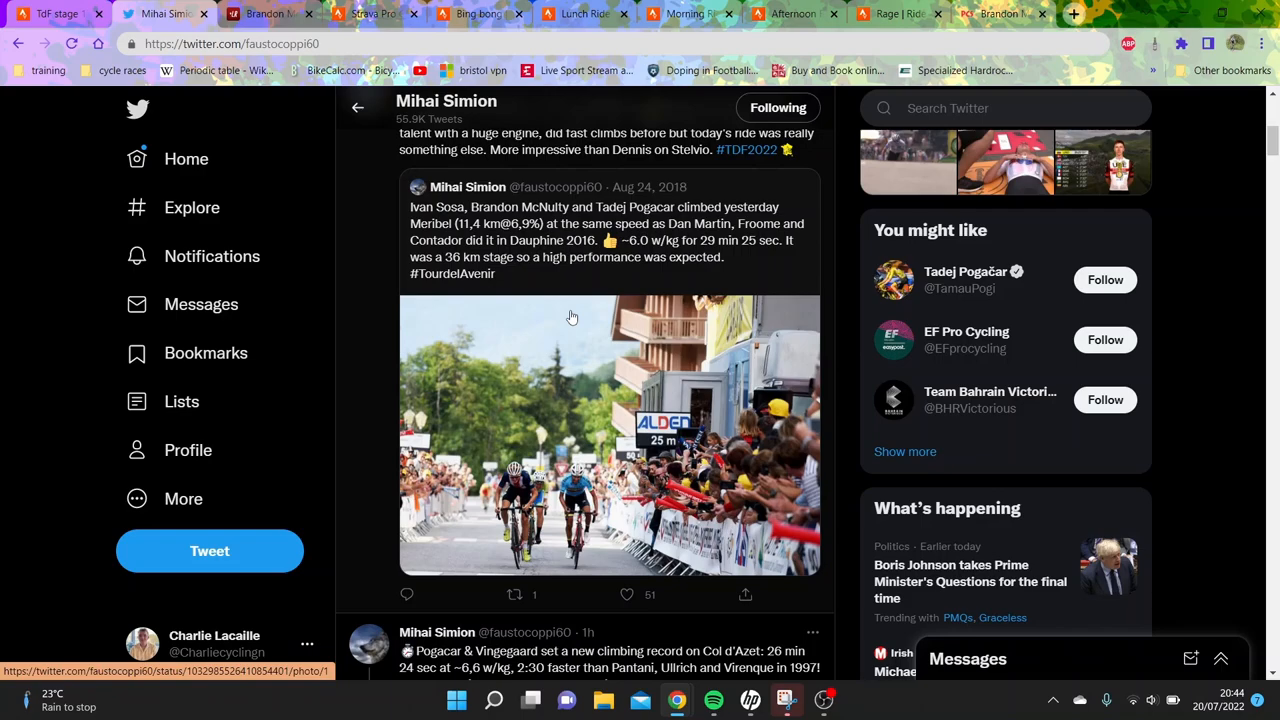
mouse_move(614, 296)
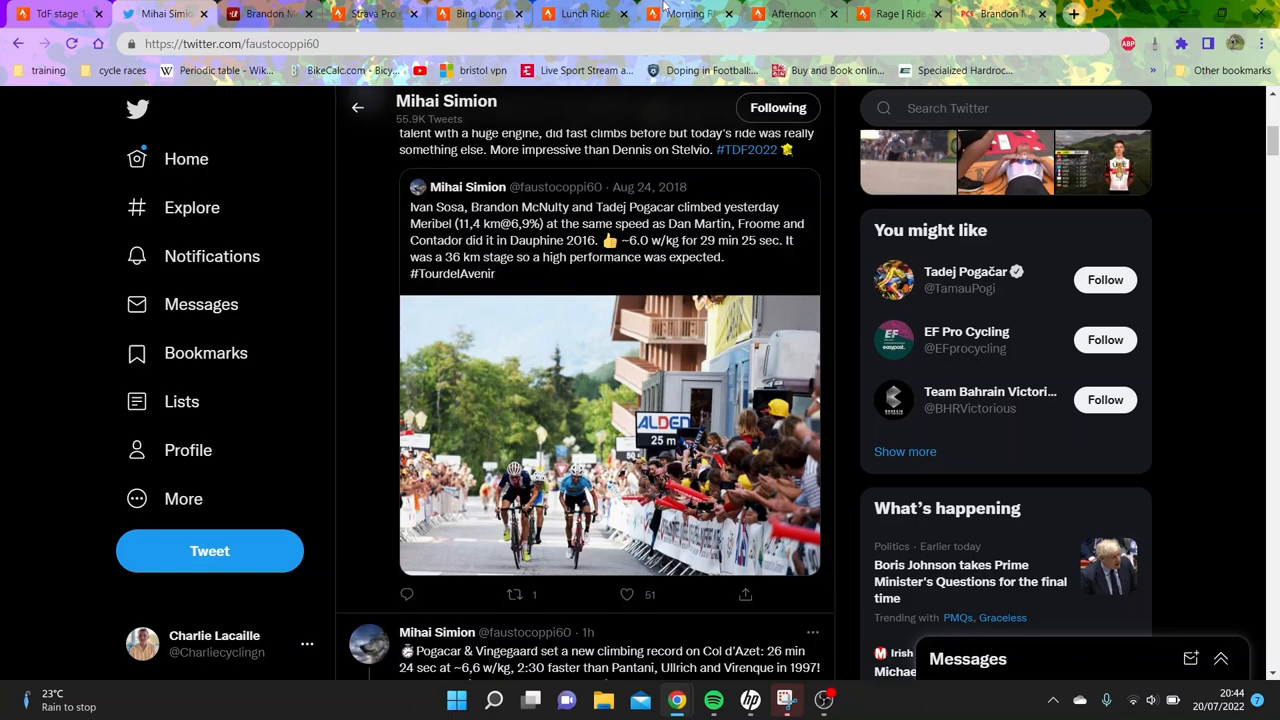
mouse_move(690, 12)
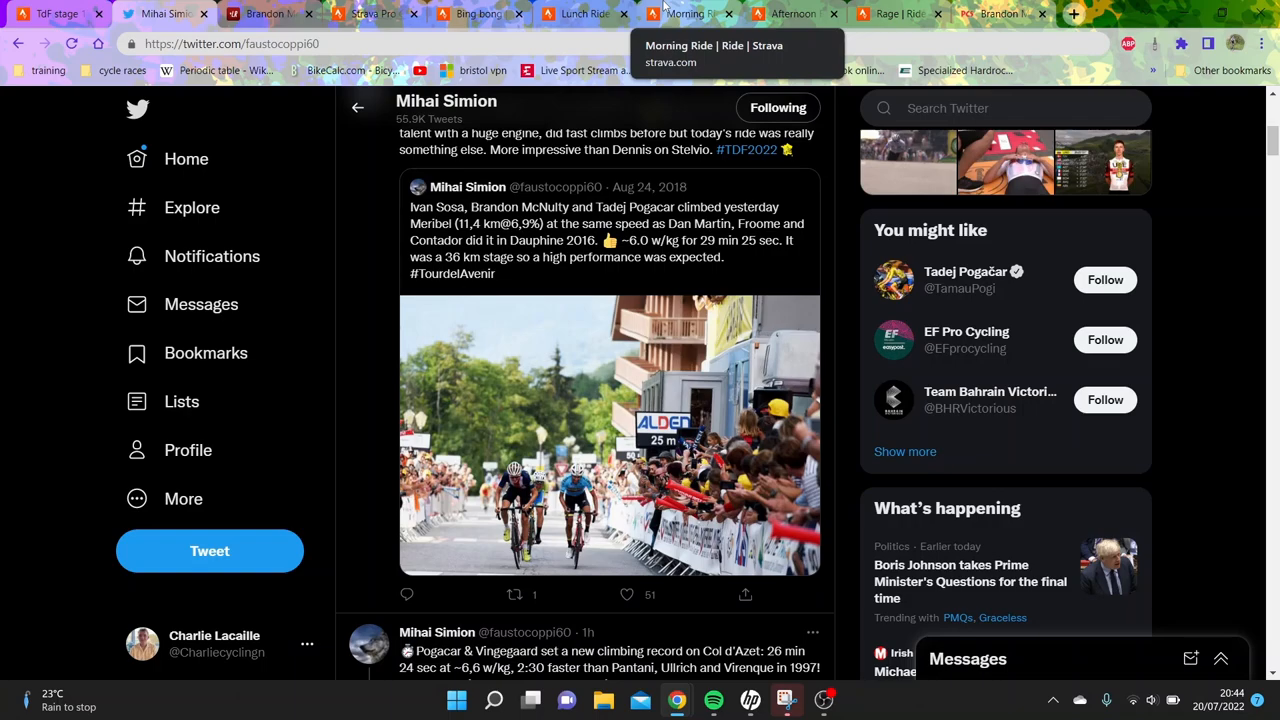
- Return to the Bing bong Morning Ride analysis with its power, heart rate and cadence charts
click(684, 12)
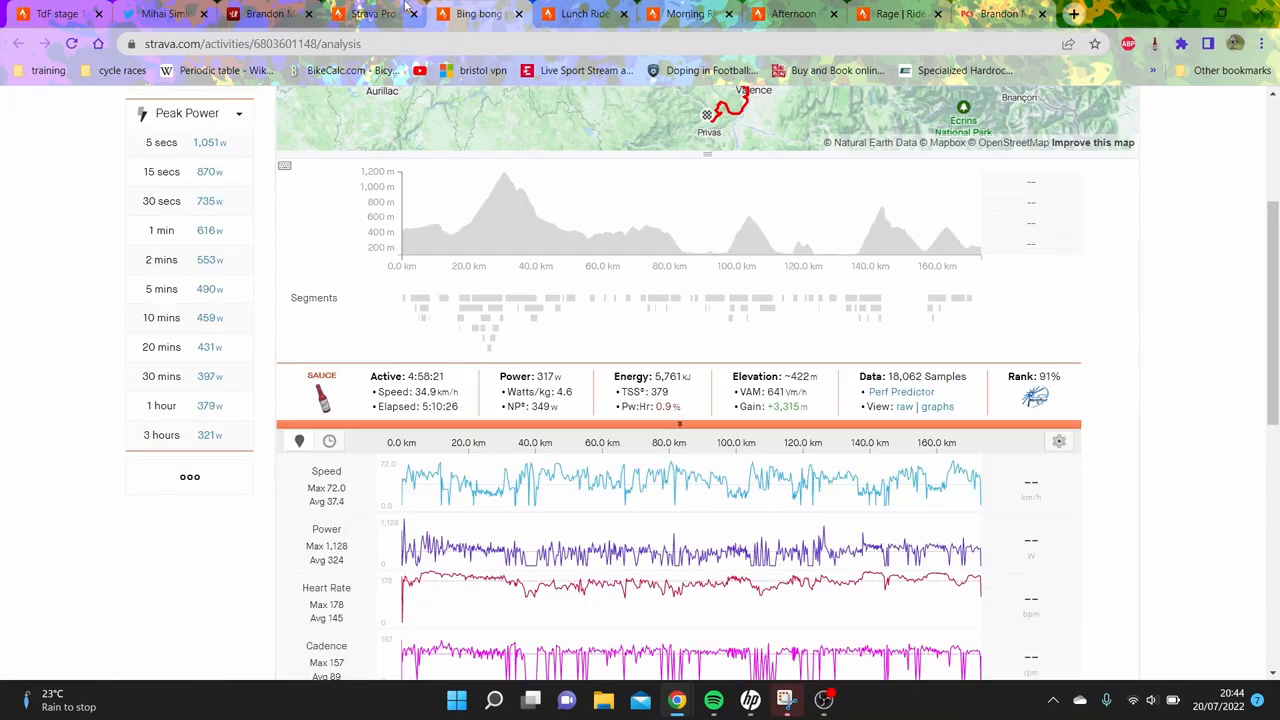
mouse_move(476, 14)
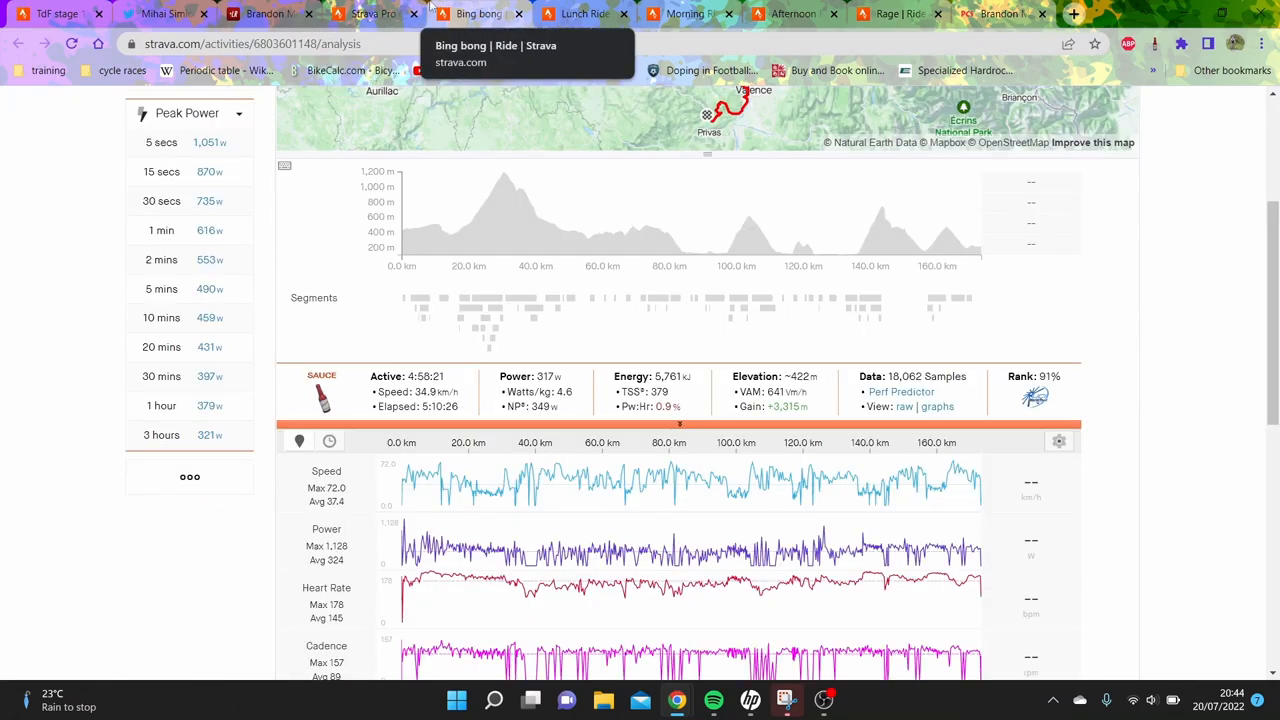